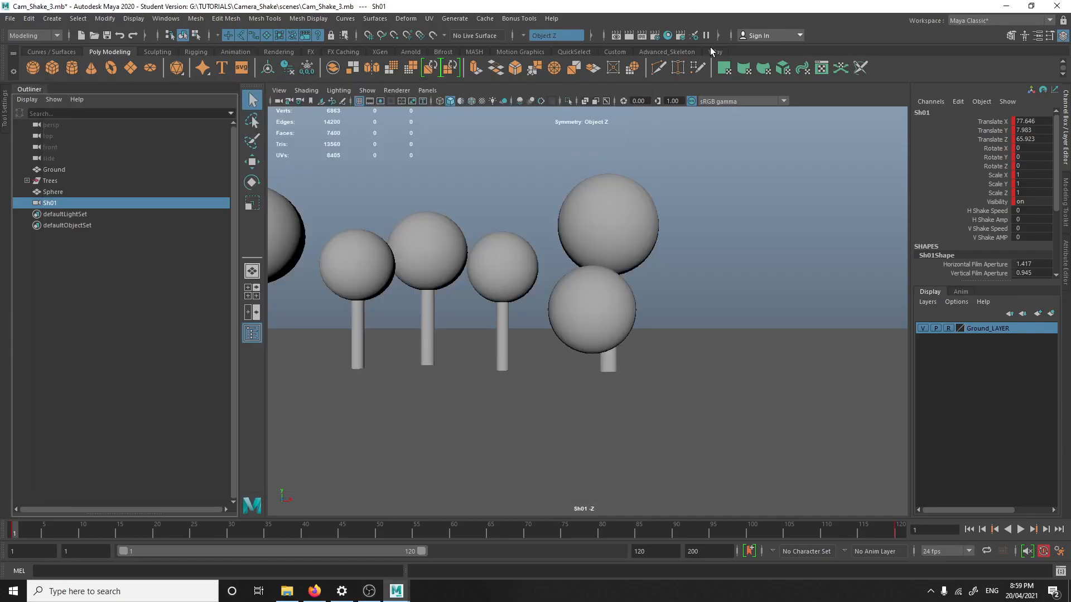
mouse_move(594, 290)
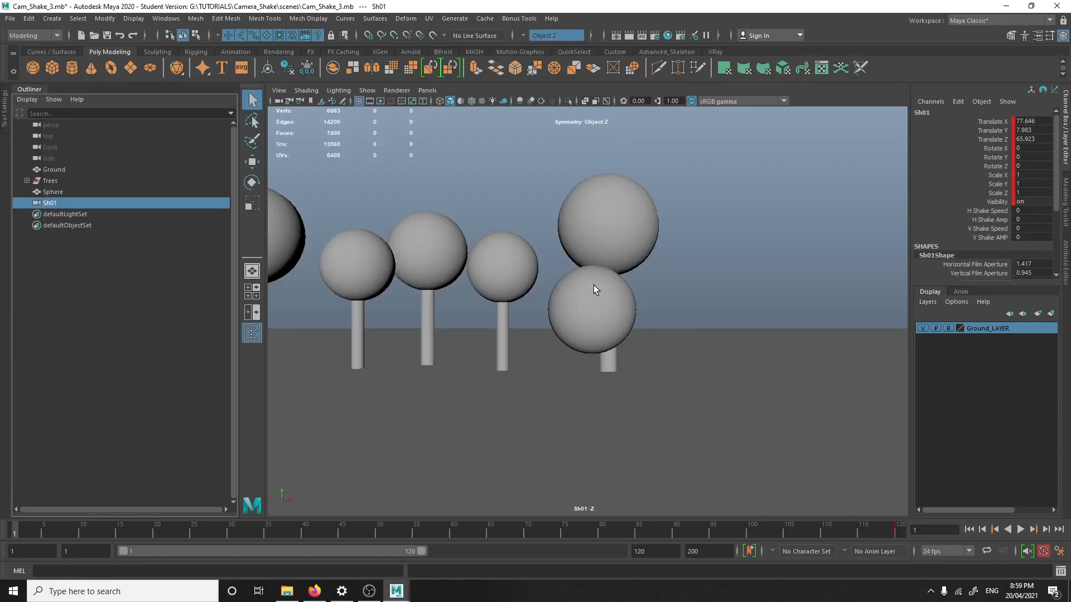
mouse_move(717, 329)
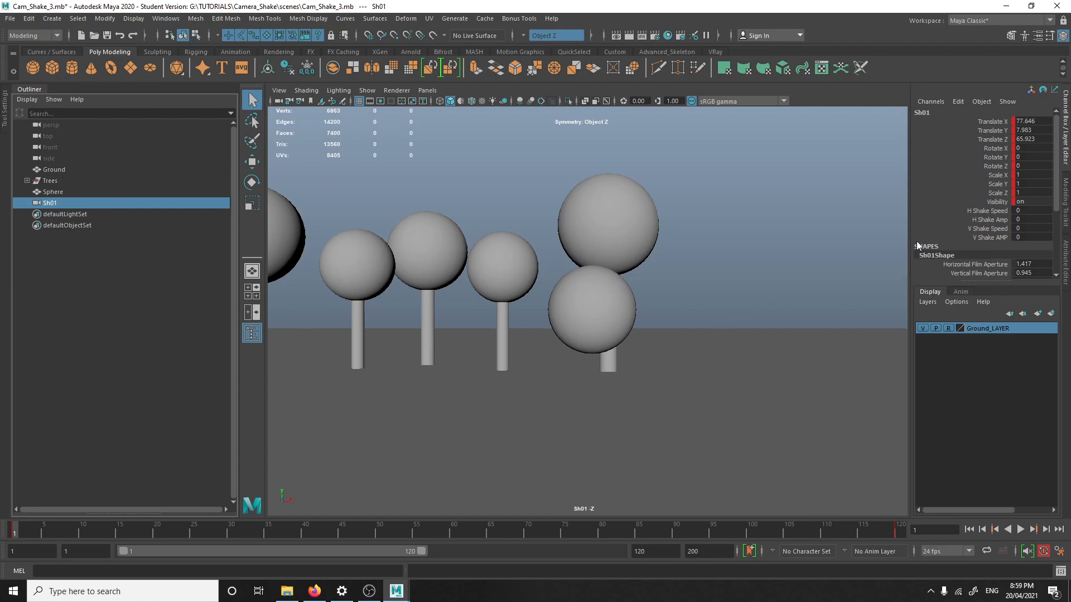
mouse_move(593, 409)
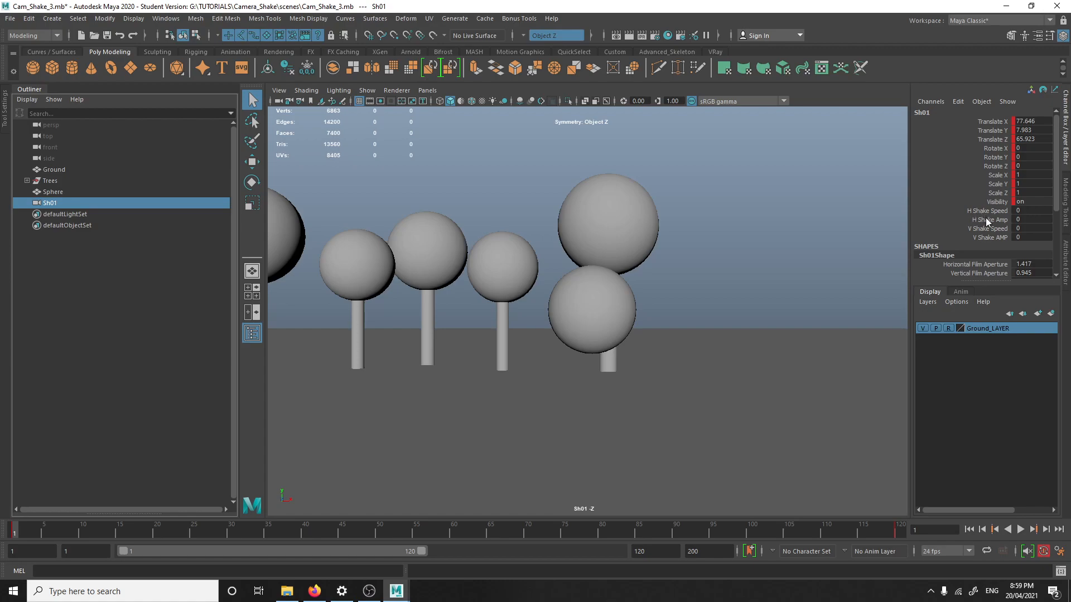
mouse_move(983, 235)
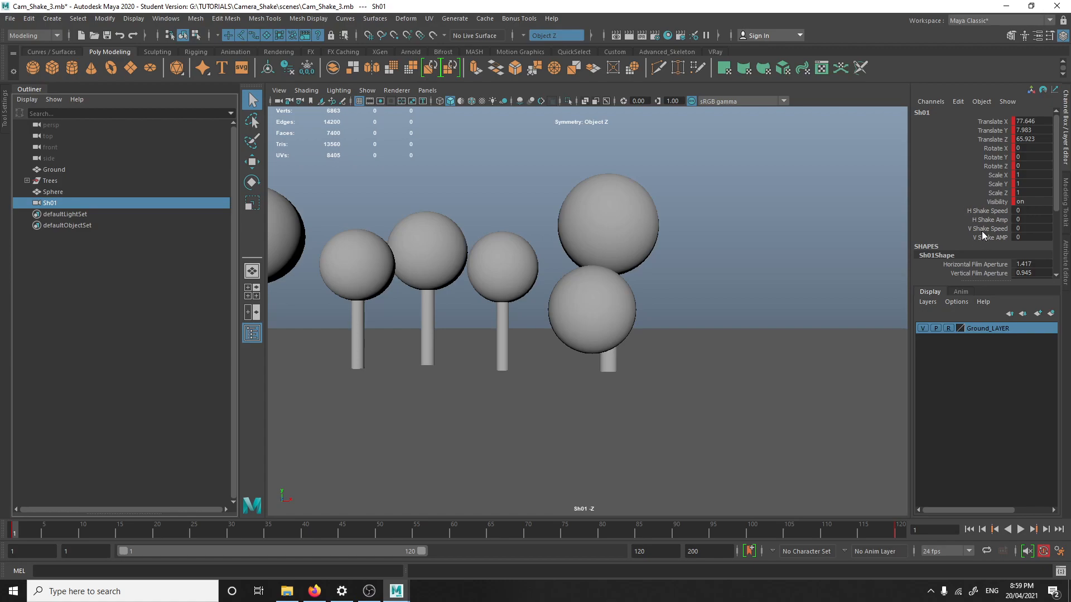
mouse_move(961, 256)
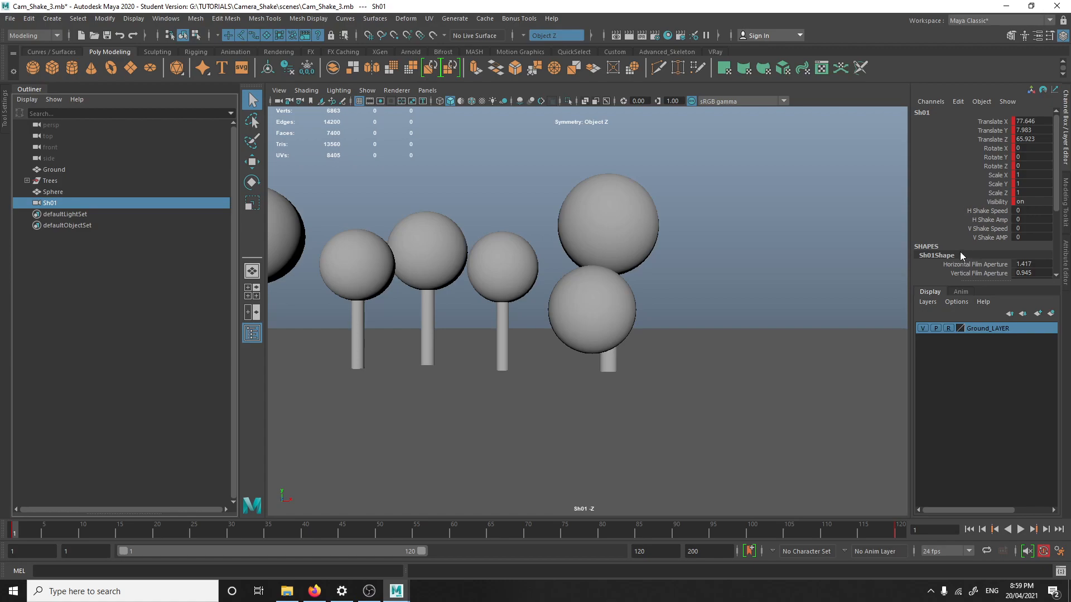
mouse_move(967, 227)
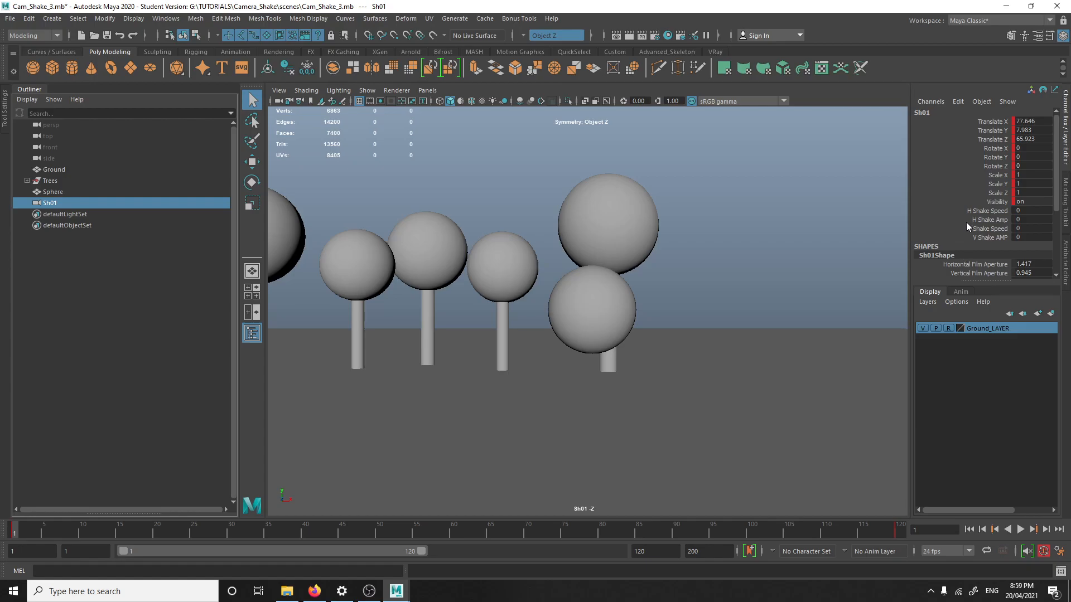
mouse_move(765, 389)
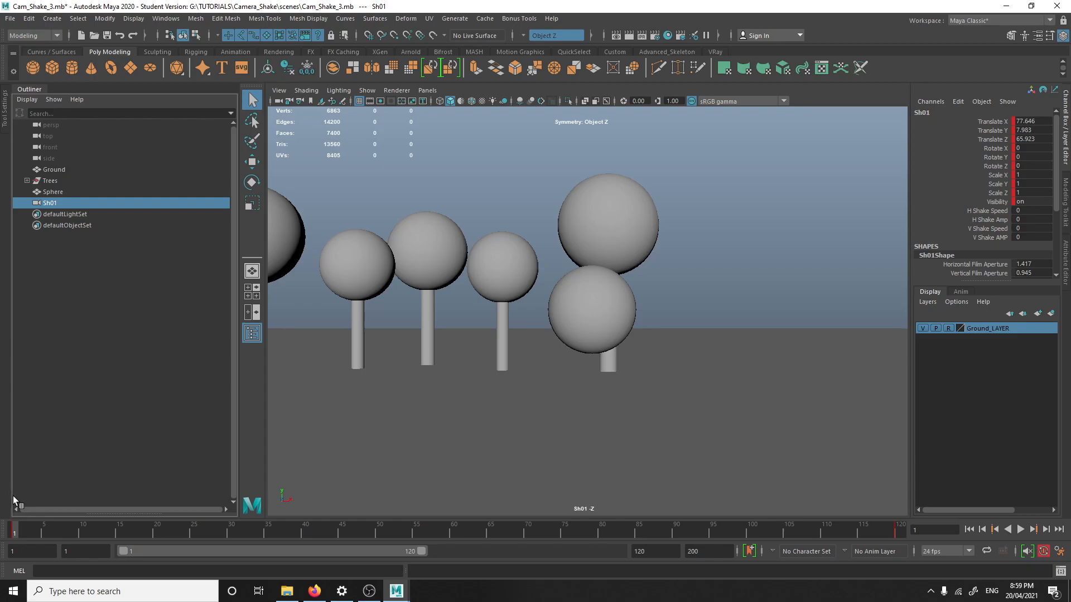
Set all four Sh01 H/V Shake Speed and Amp channels to 0.1 and preview the shake playback
click(1020, 529)
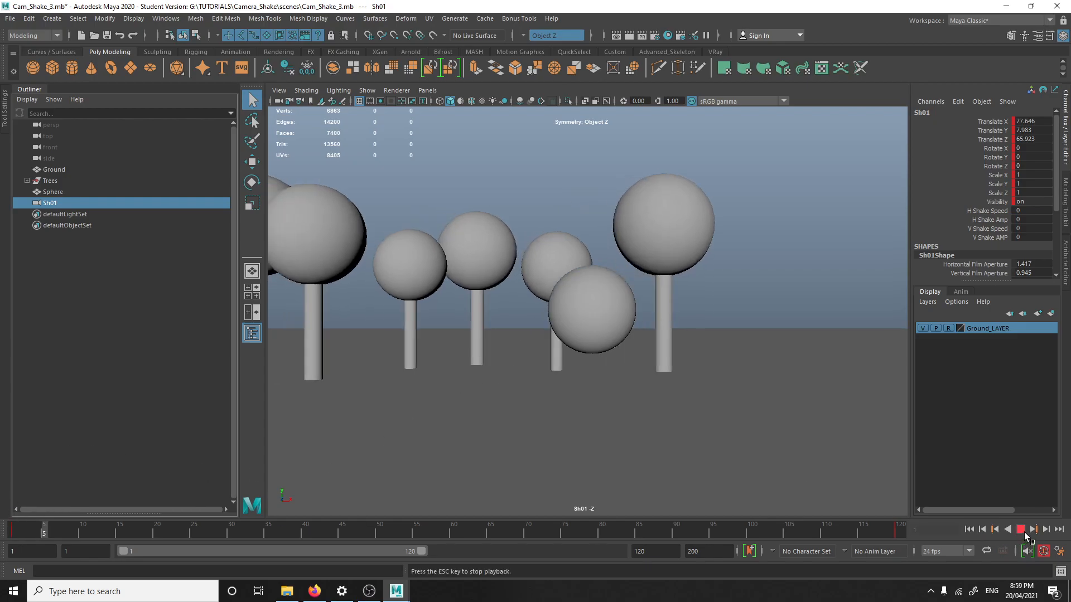
click(1021, 529)
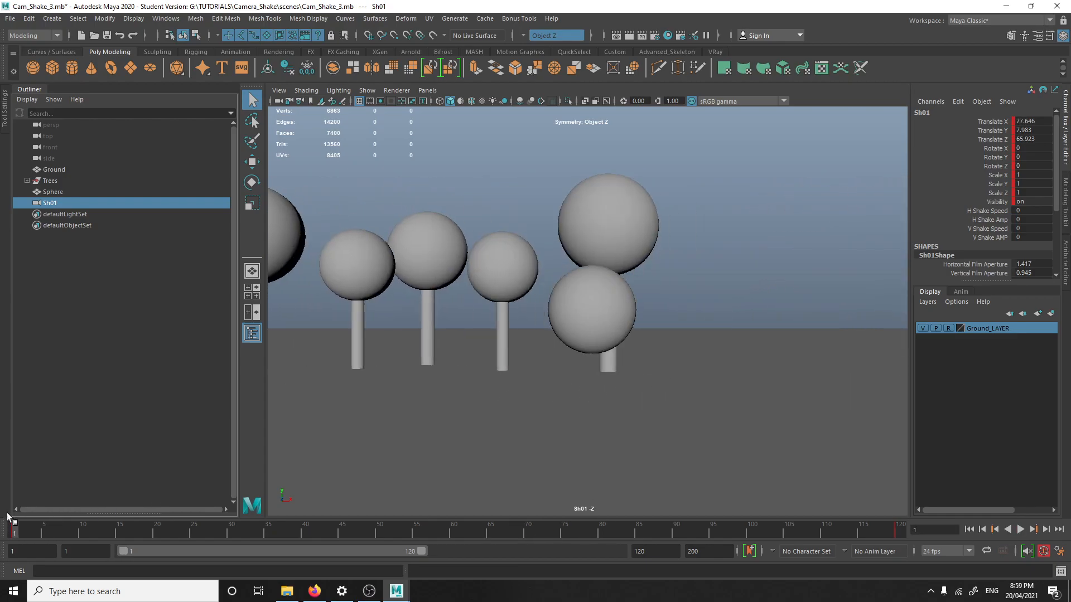
click(1031, 237)
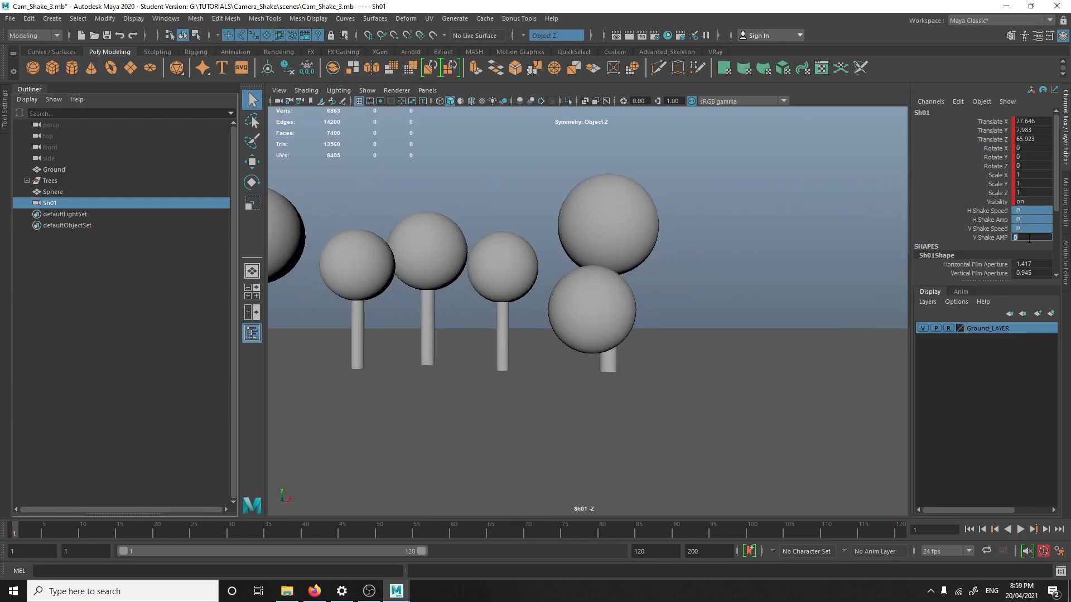
text(0.1)
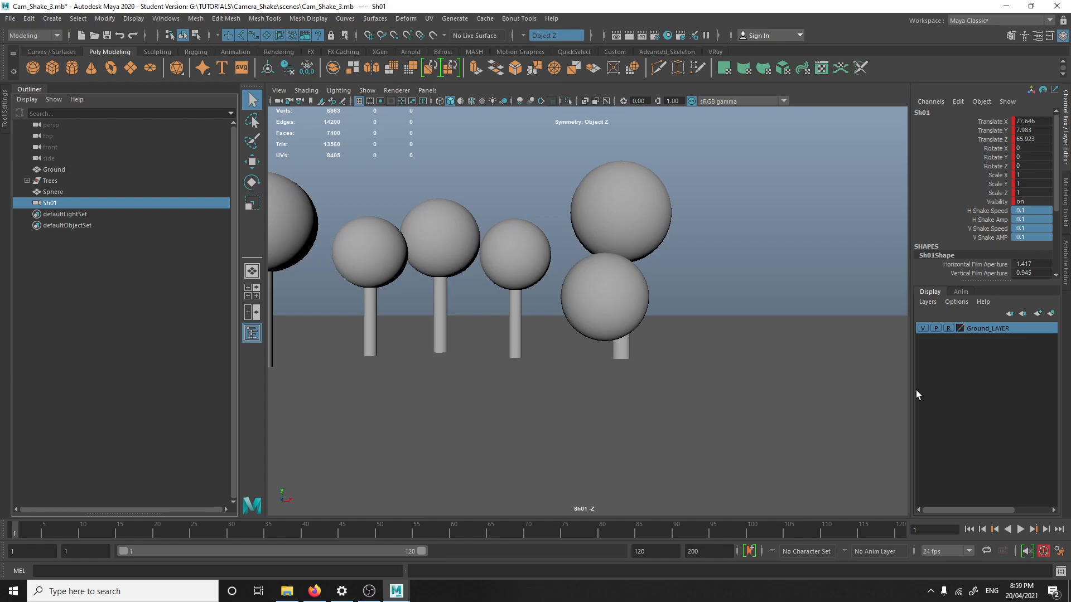
click(1019, 529)
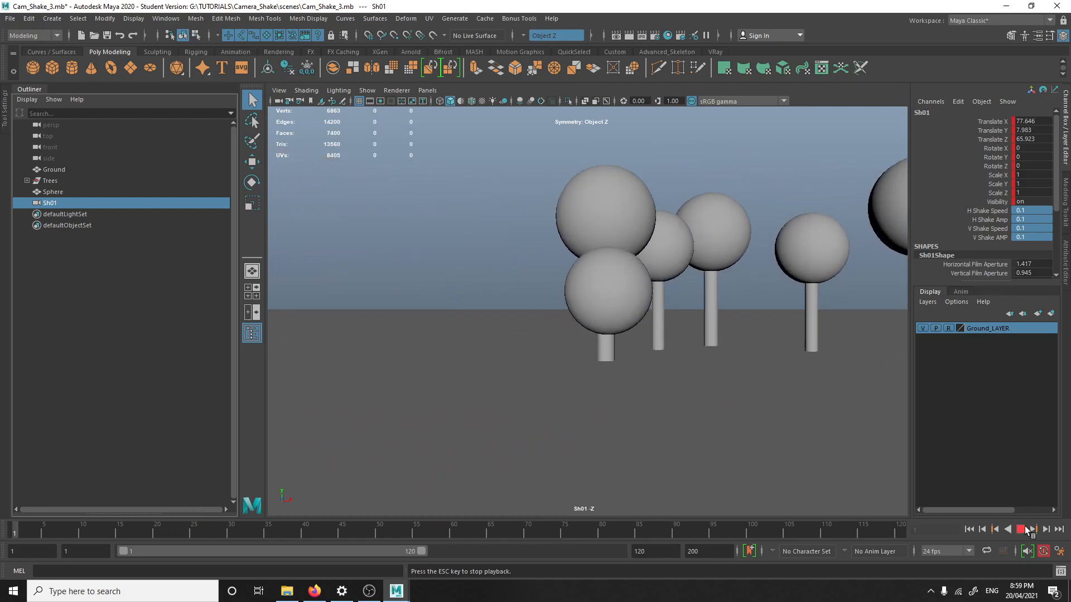
click(1030, 529)
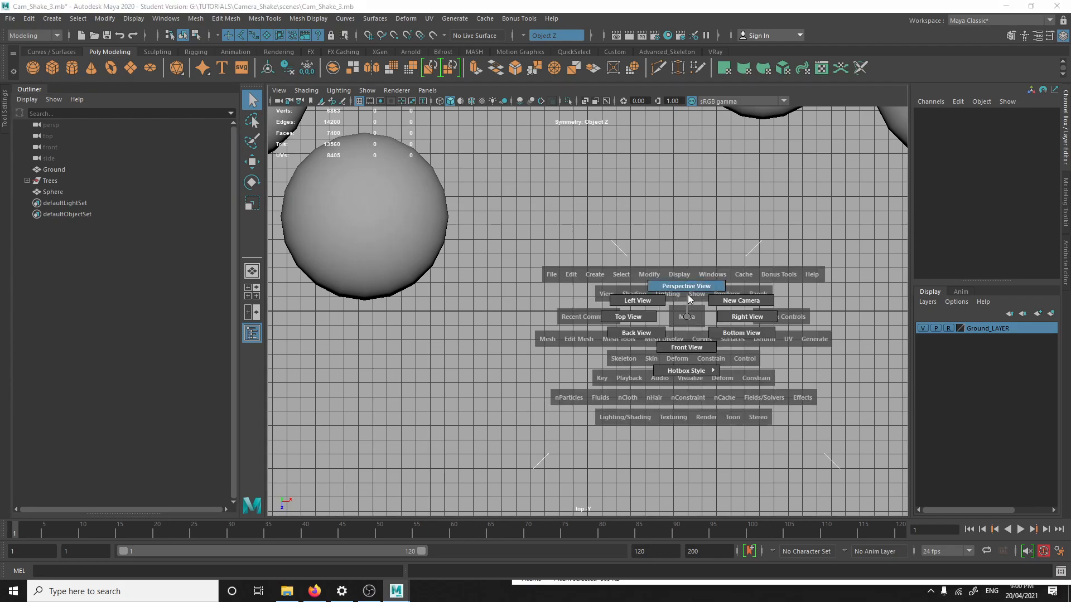
Switch to Perspective View and create a camera from view named Sh01
click(685, 286)
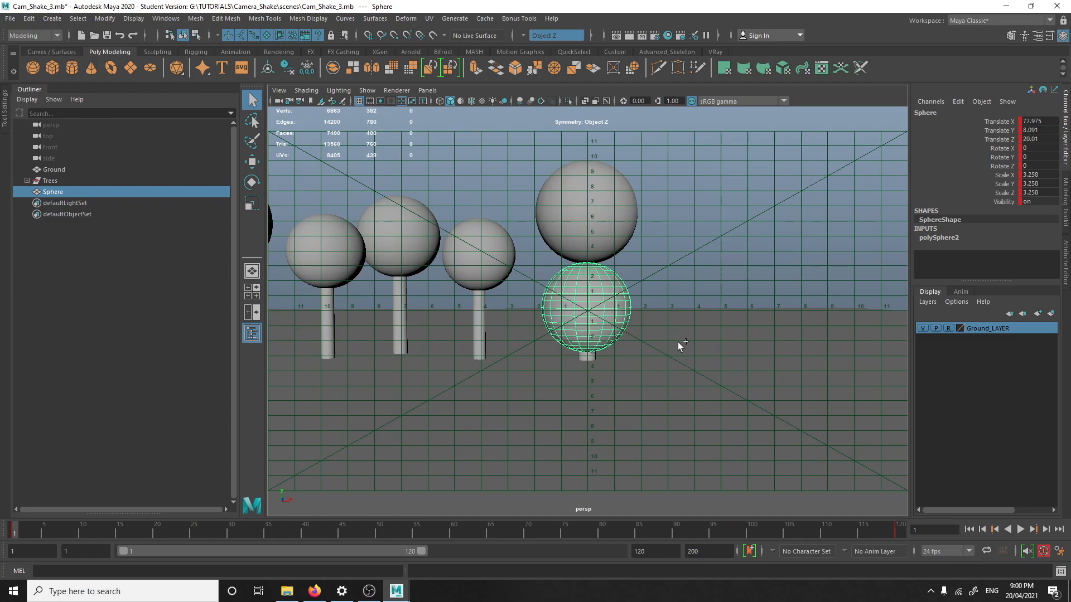
click(51, 203)
text(Sho)
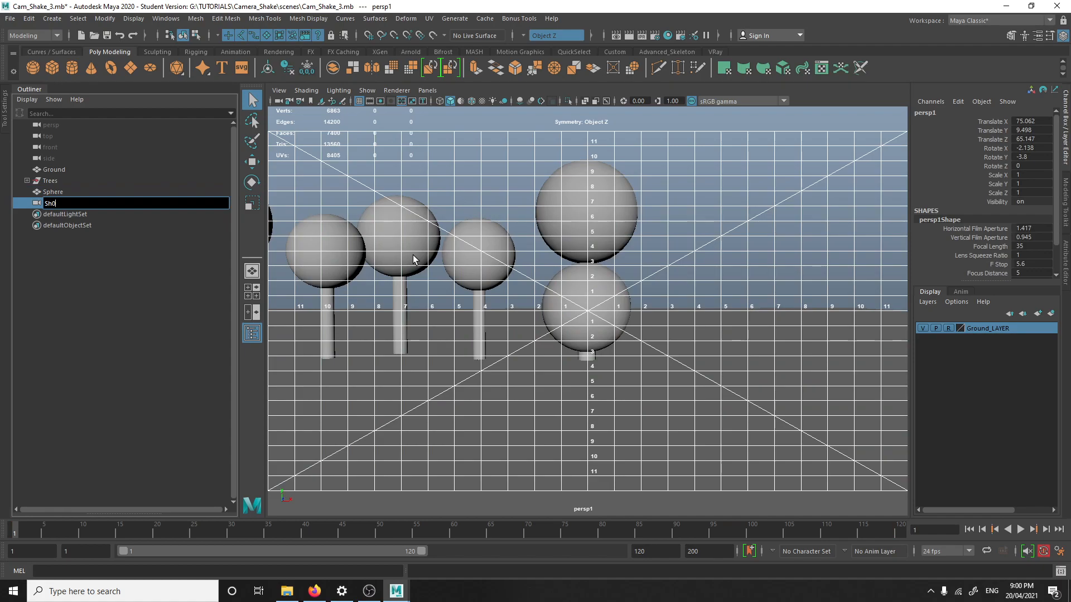
key(Return)
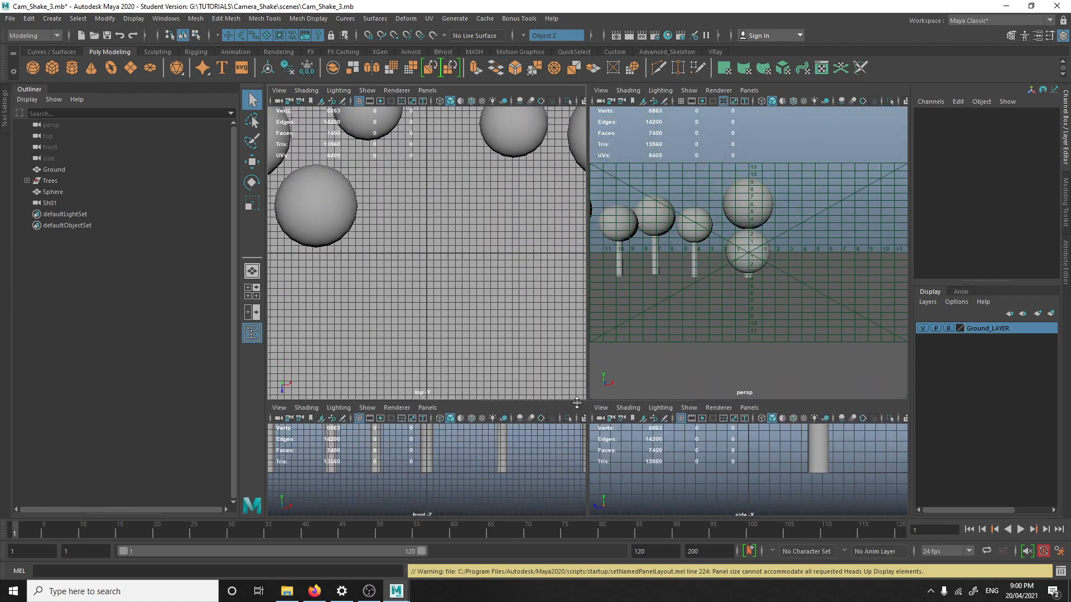
Look through Sh01 in the top-left panel and turn off the persp view grid
click(49, 203)
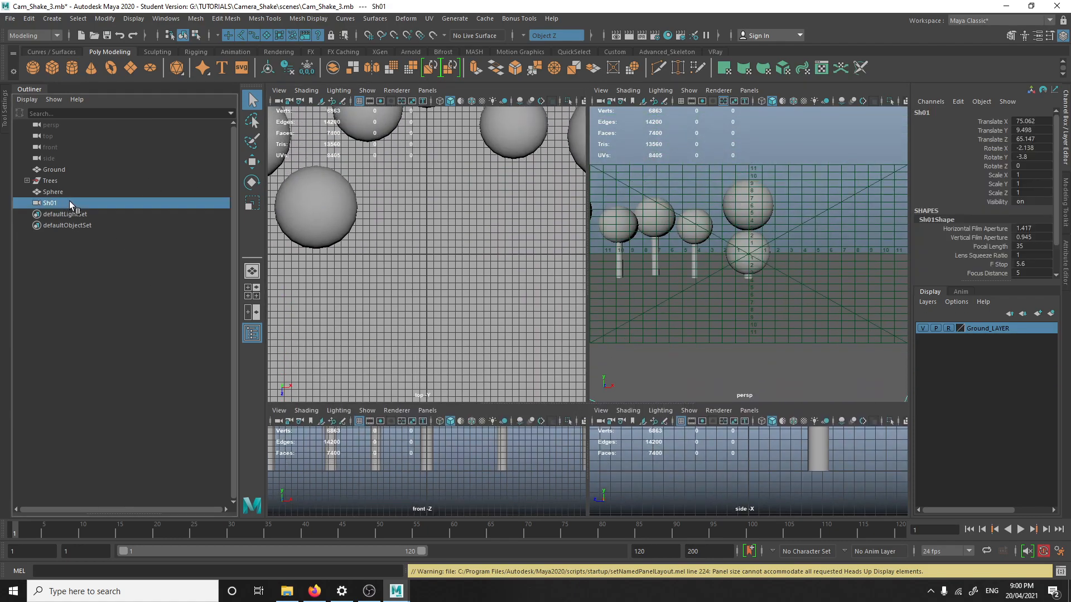
click(427, 89)
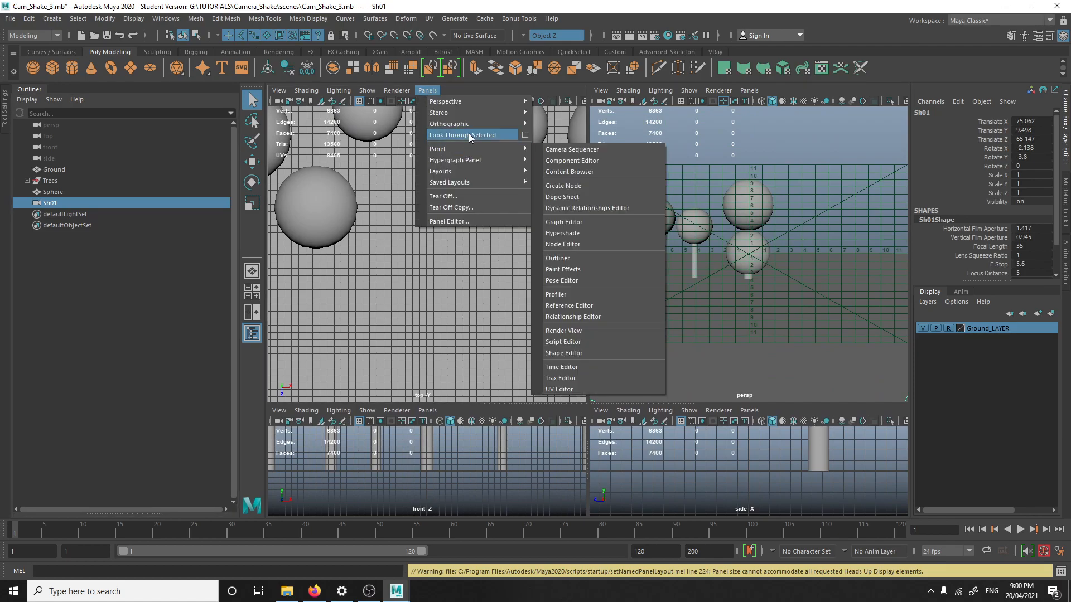
click(463, 134)
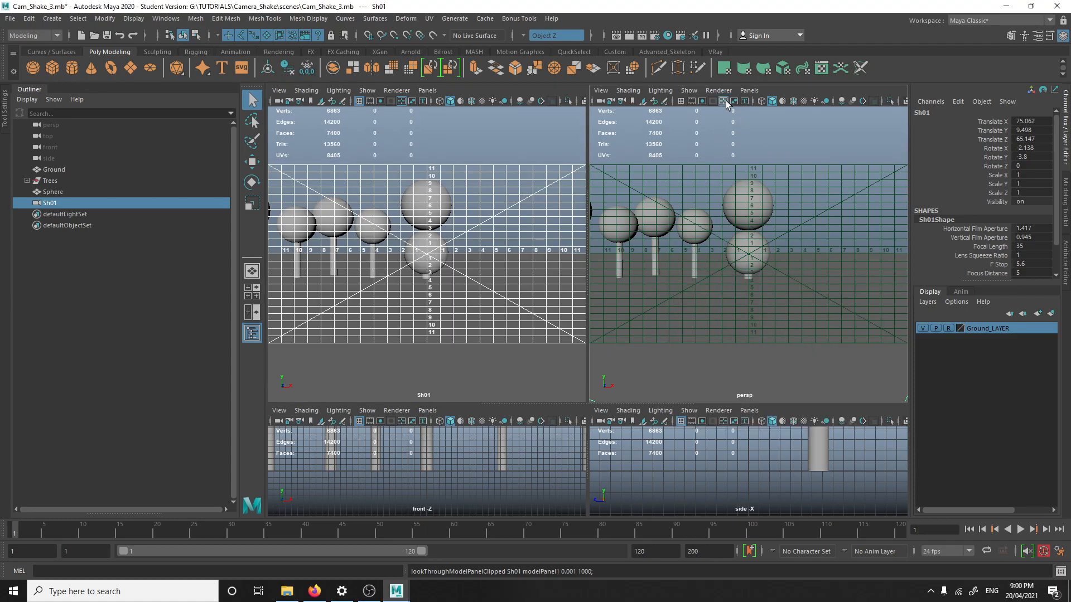
click(726, 101)
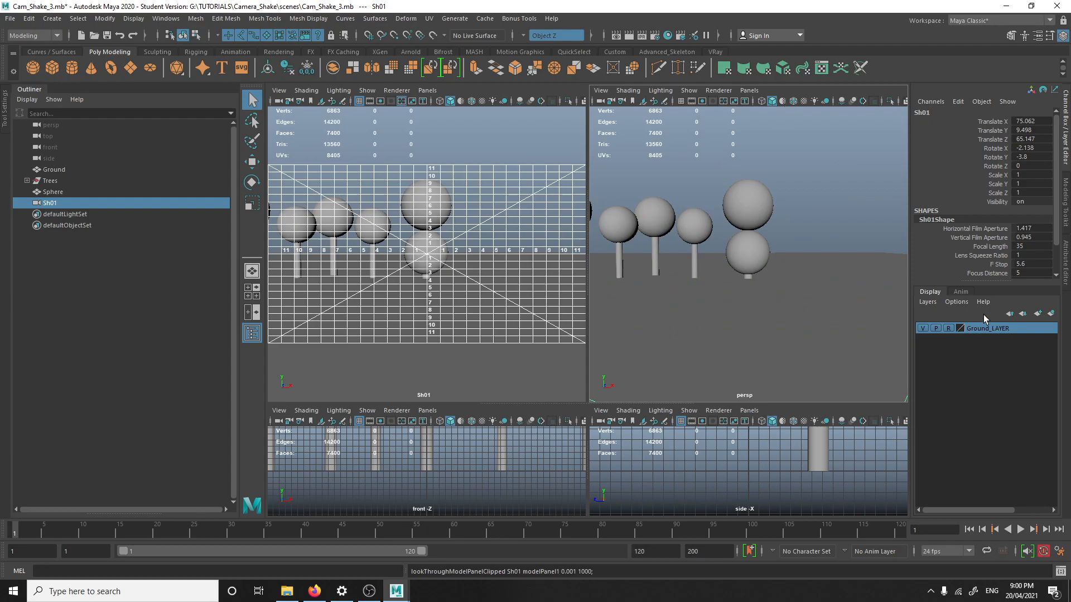
mouse_move(881, 302)
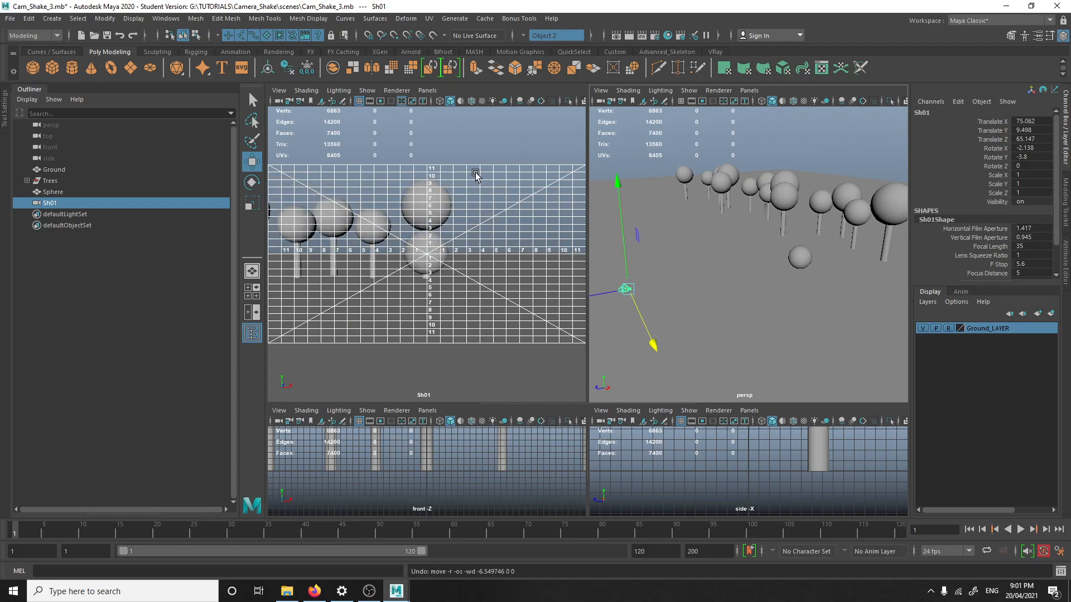
mouse_move(515, 290)
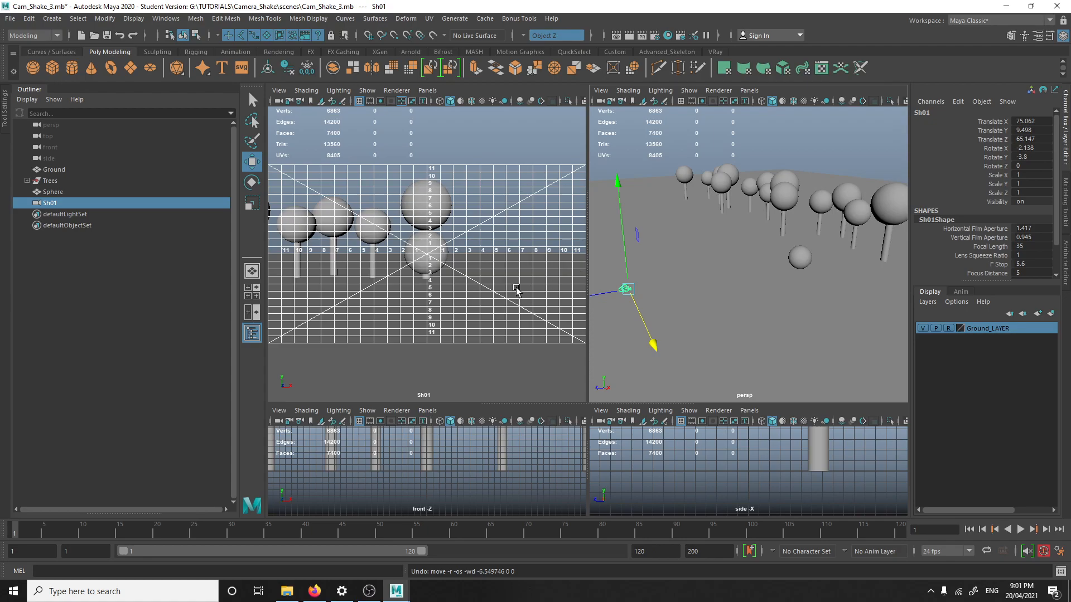
mouse_move(164, 341)
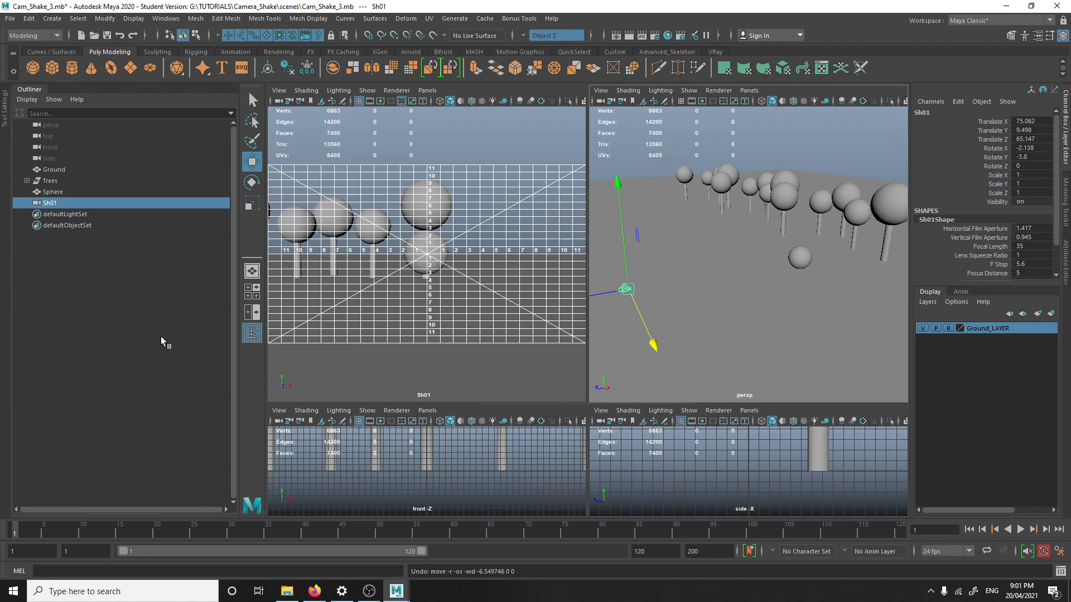
mouse_move(111, 213)
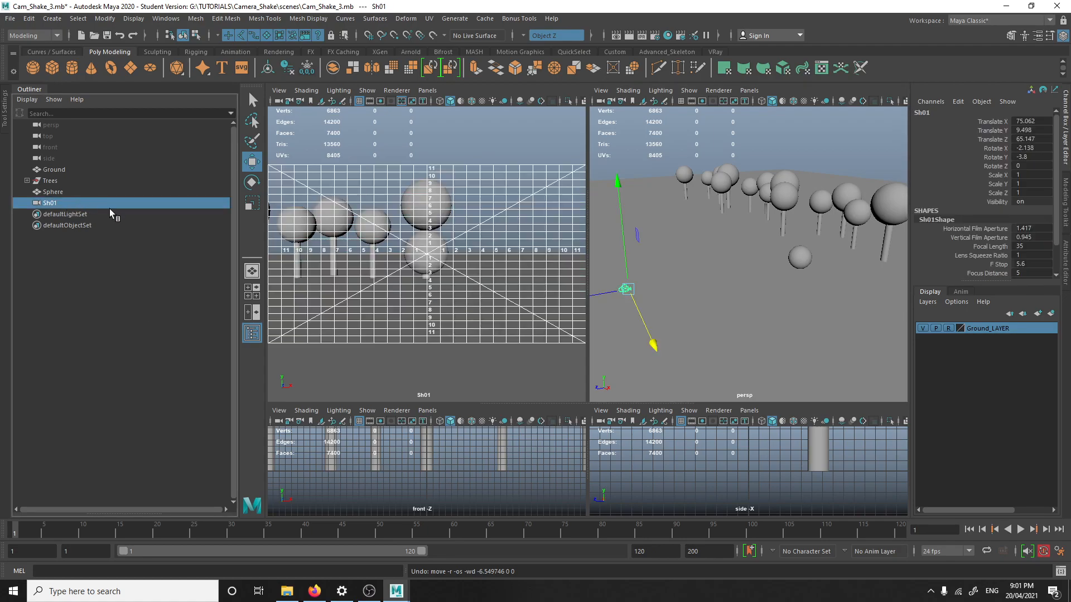
Zero Sh01's rotation values and slide the camera sideways along the trees
triple_click(1028, 158)
text(0)
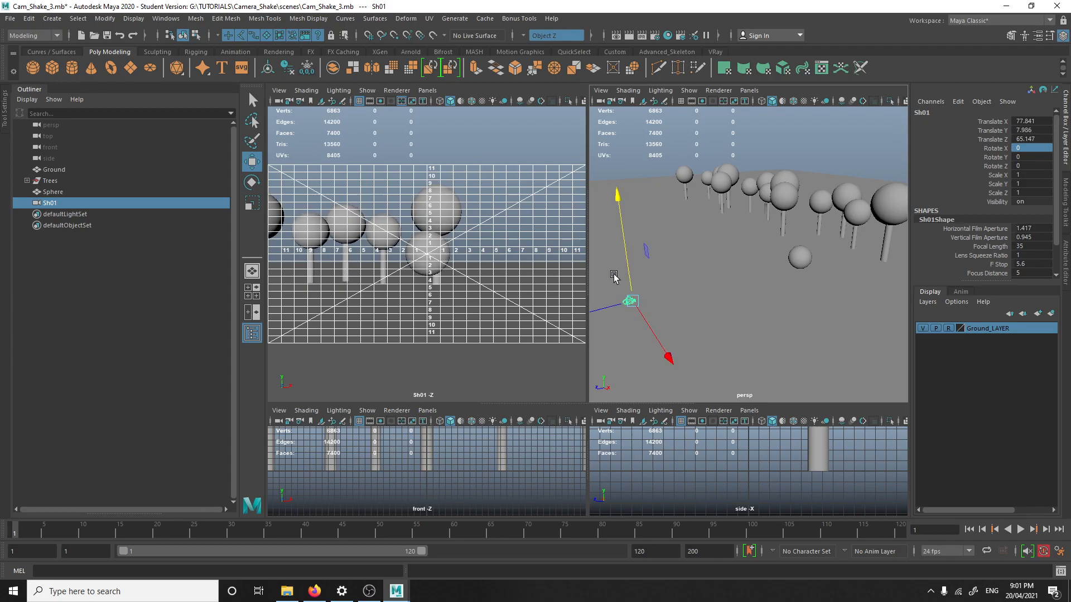
mouse_move(708, 220)
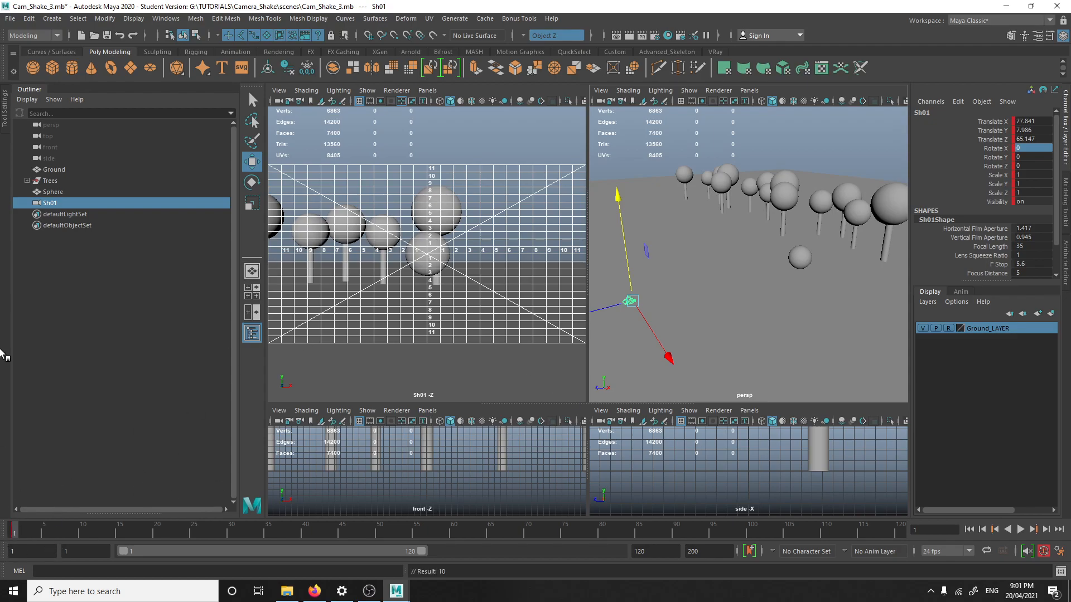
mouse_move(24, 533)
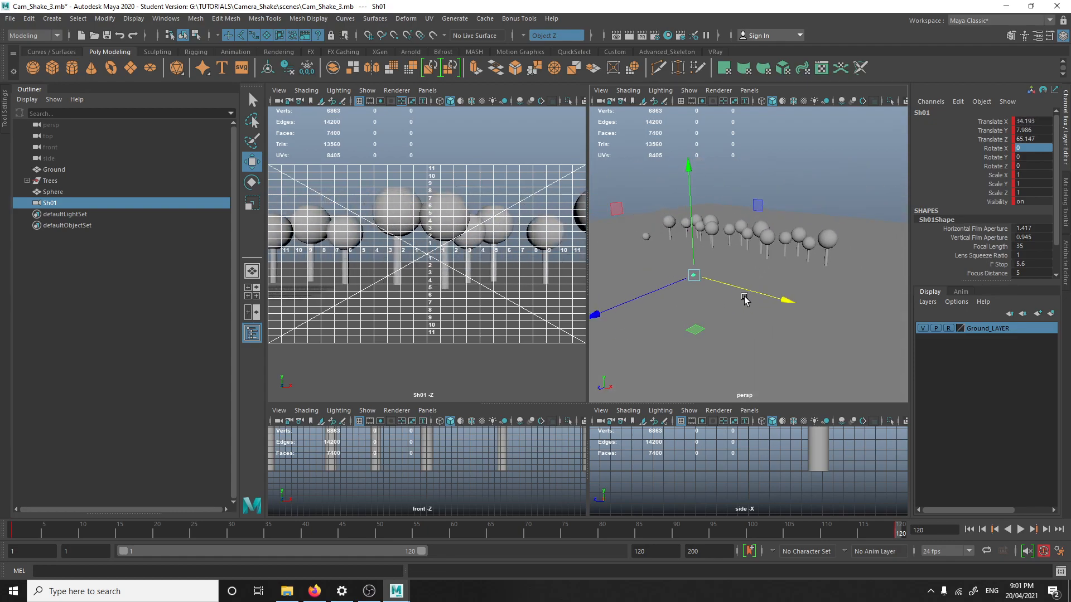
drag(693, 275, 687, 286)
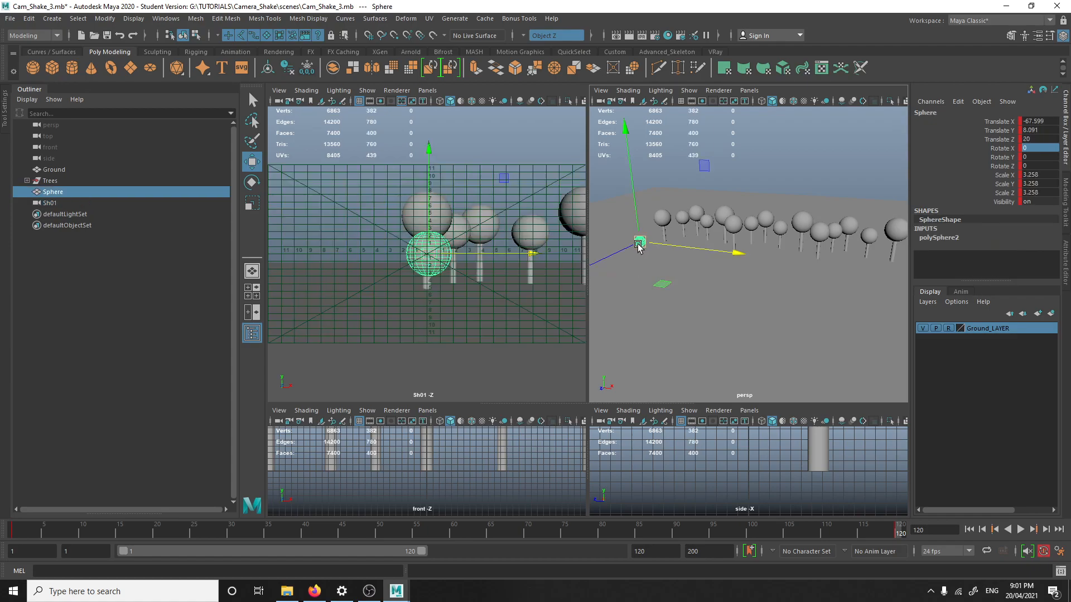
Assign a new Lambert material (lambert2) to the sphere and set its Color to red
right_click(639, 243)
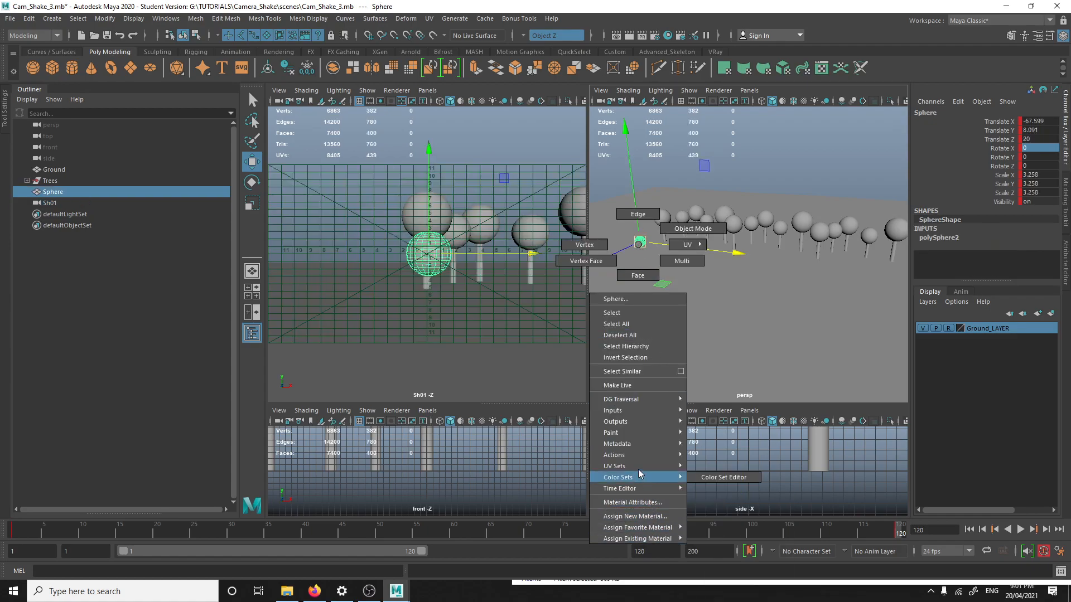
mouse_move(582, 447)
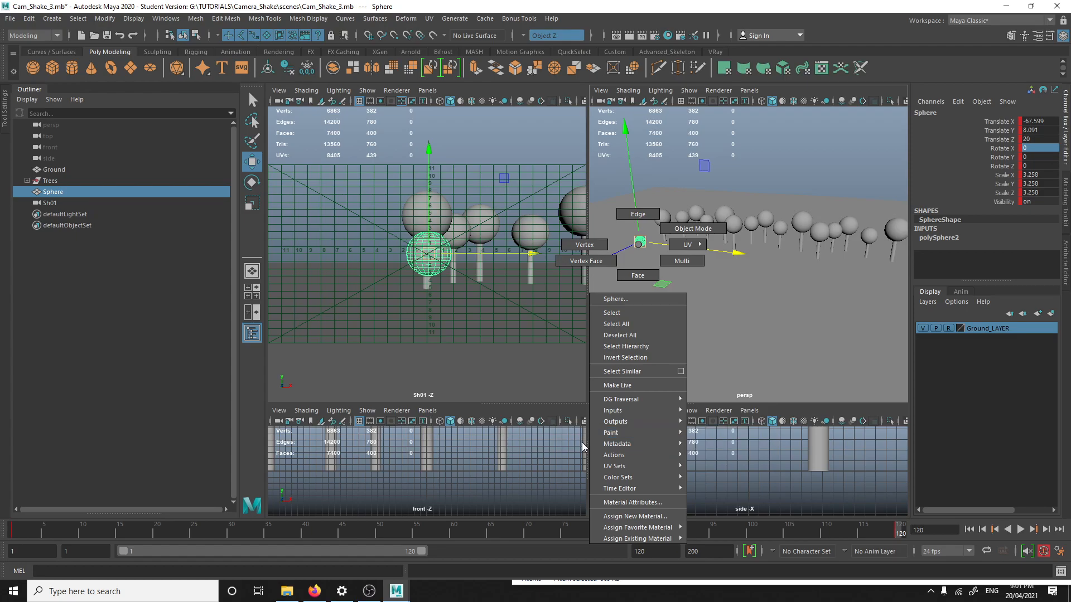
mouse_move(586, 470)
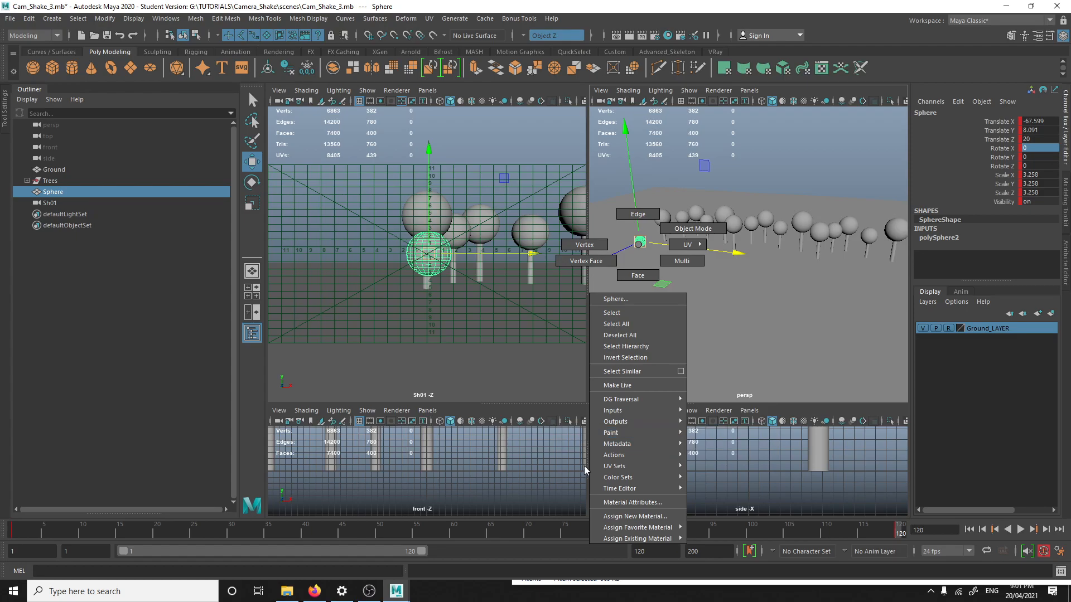
mouse_move(635, 502)
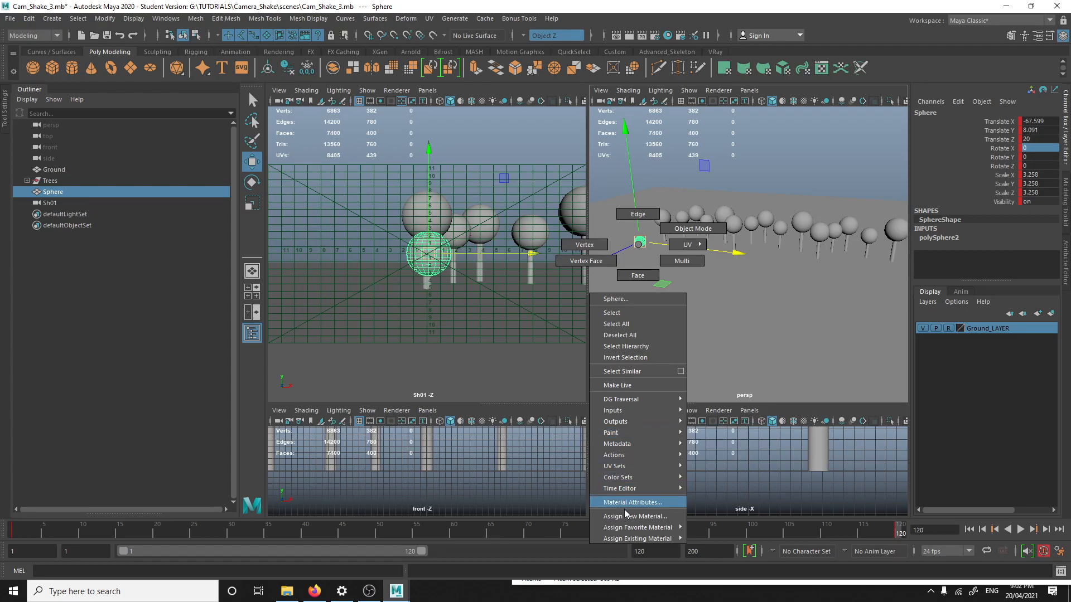
click(635, 516)
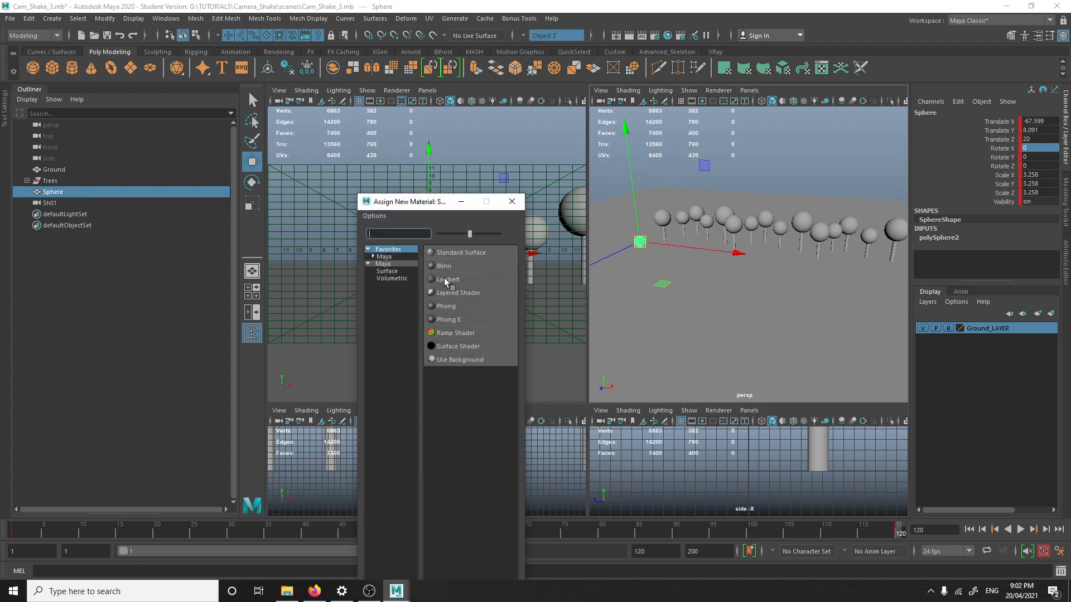
click(447, 278)
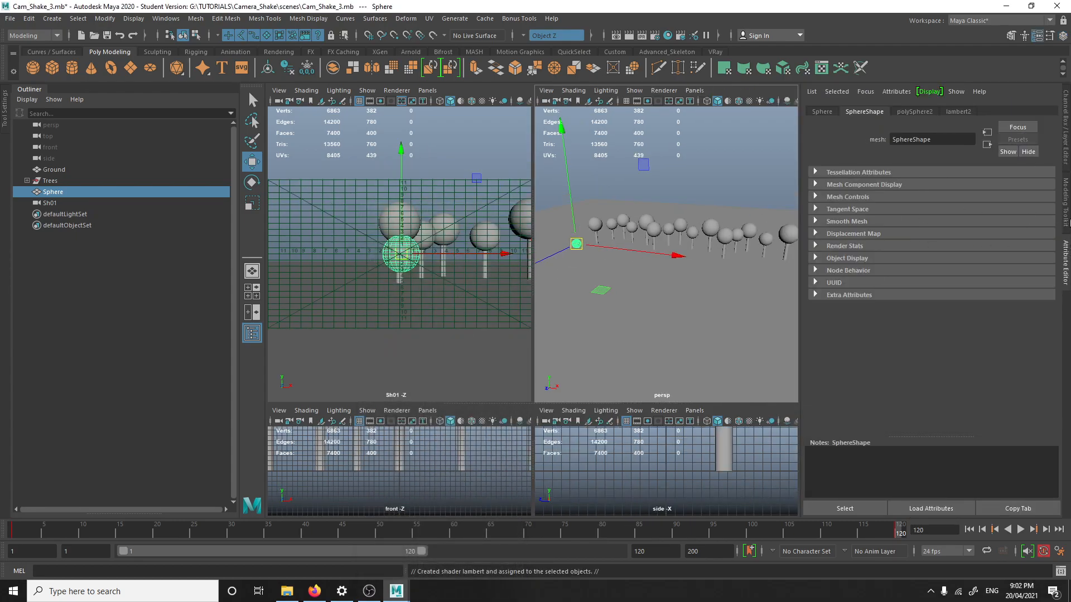
click(957, 112)
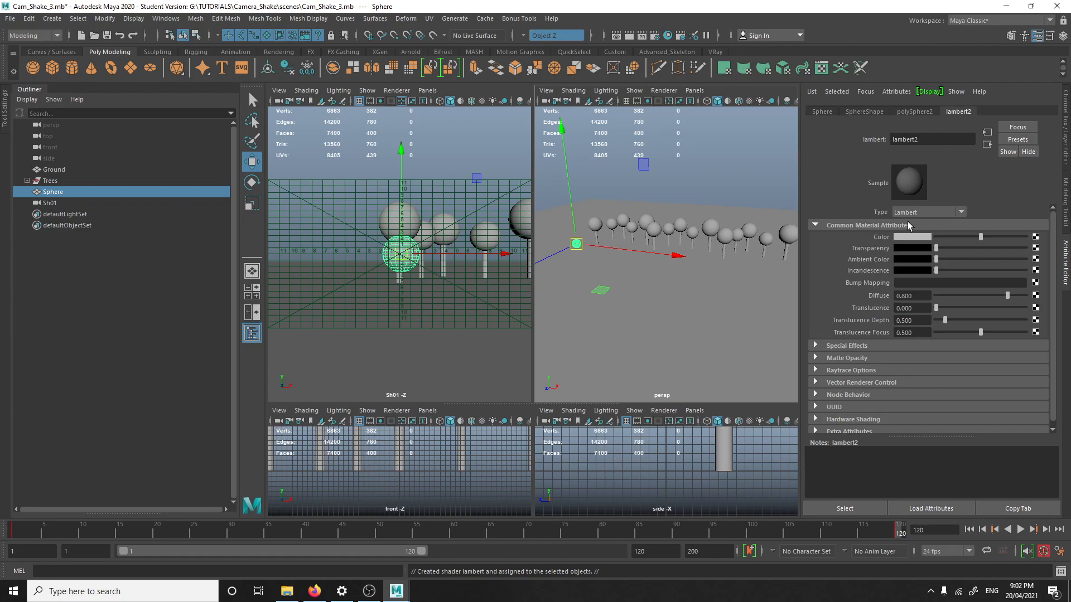
click(912, 237)
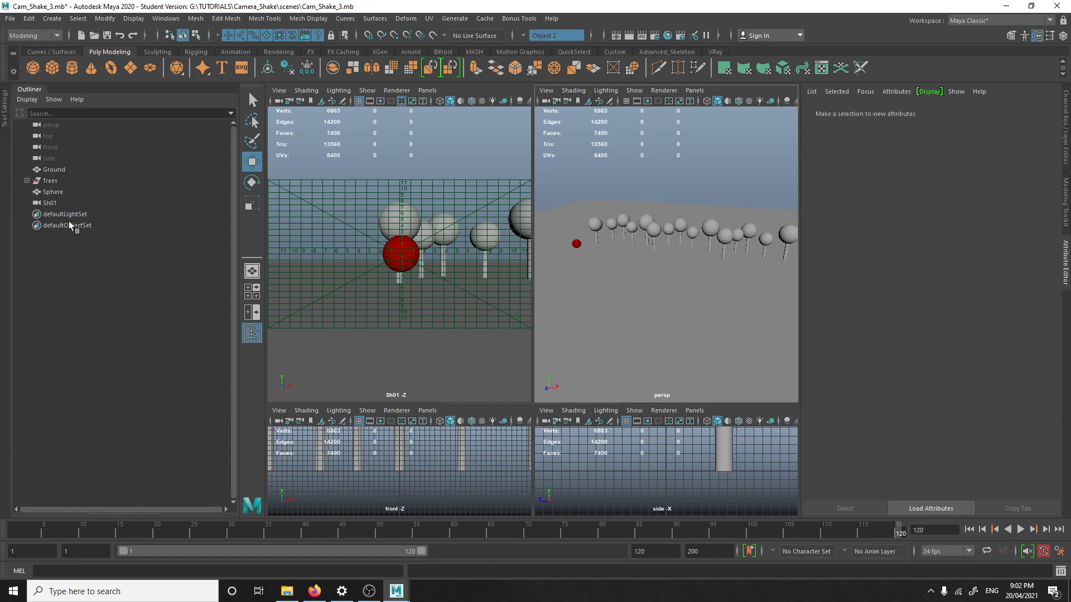
Set Time Slider tangents to Linear for Sh01, then select the sphere and clear the selection
click(49, 203)
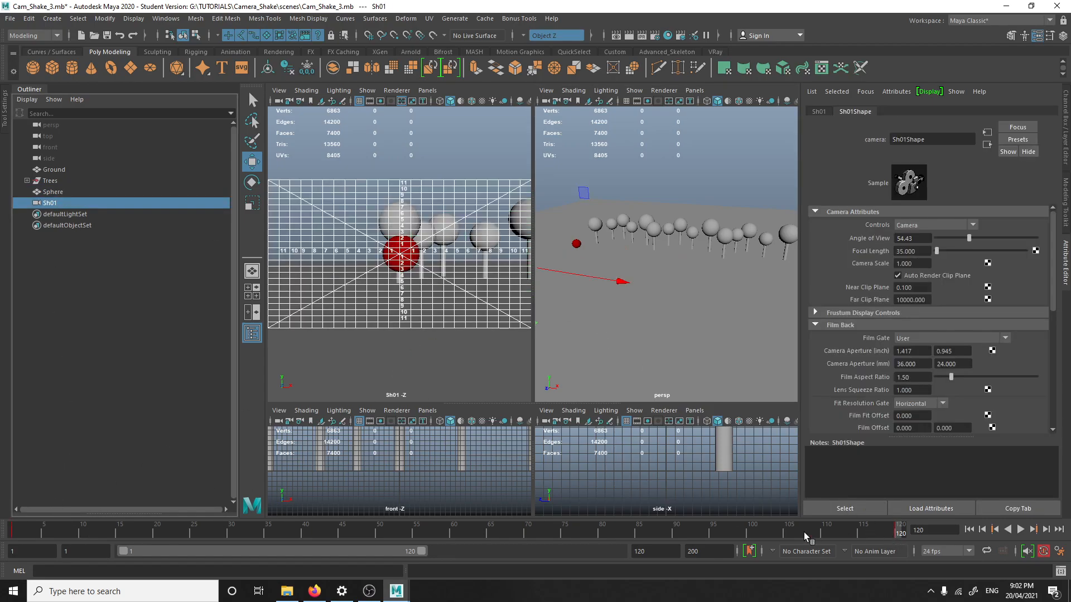
right_click(663, 533)
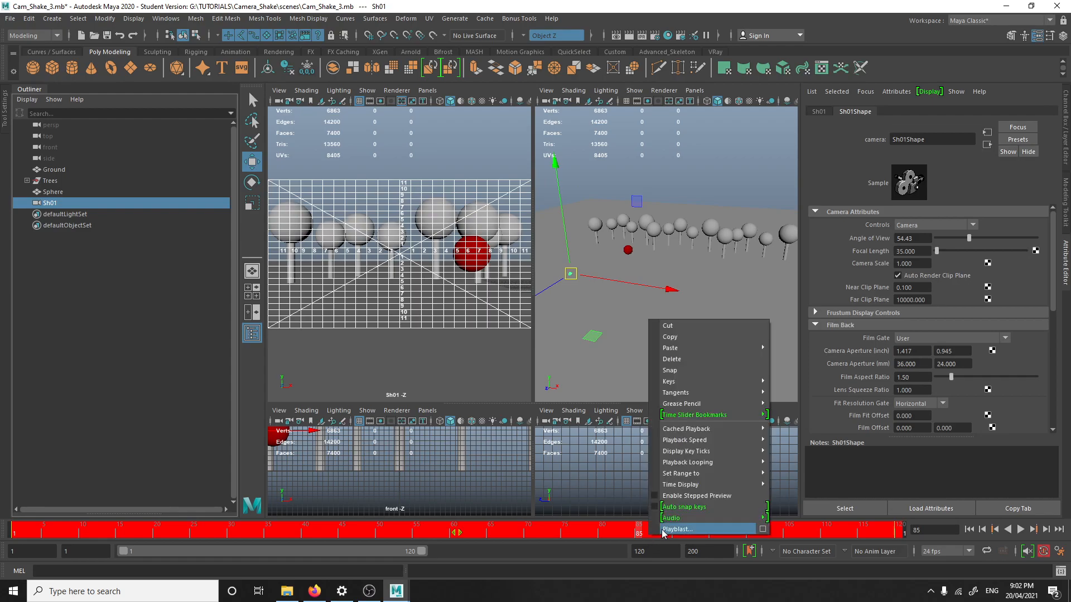
mouse_move(675, 392)
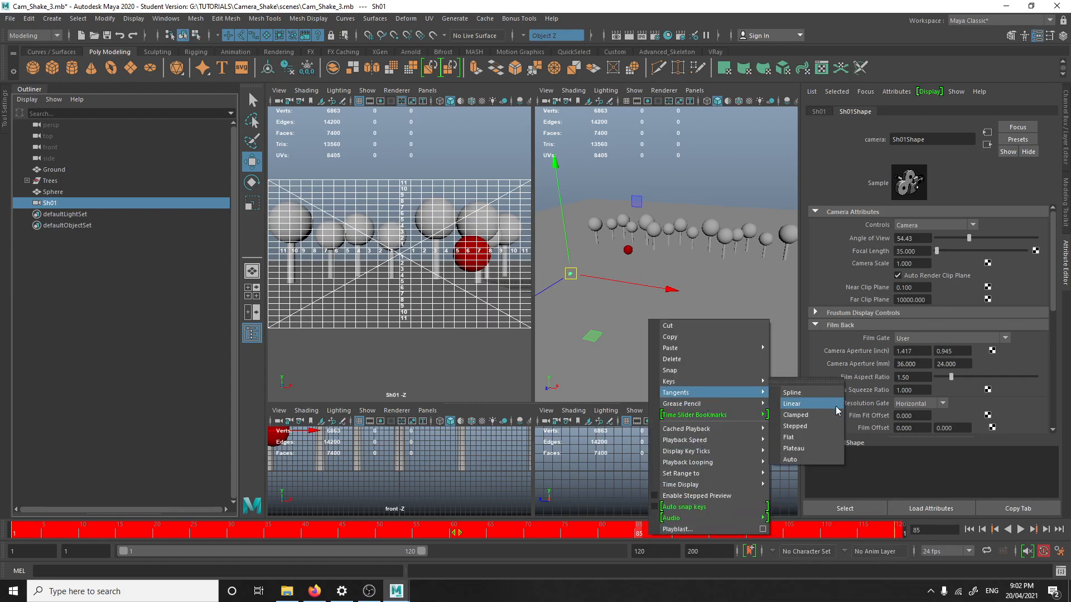
click(792, 404)
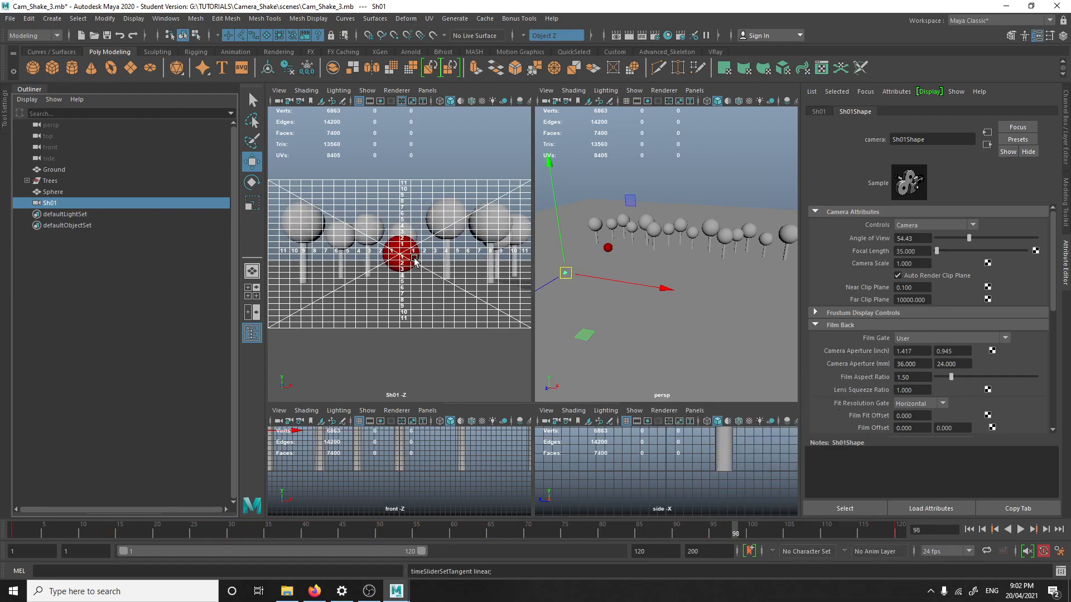
click(53, 192)
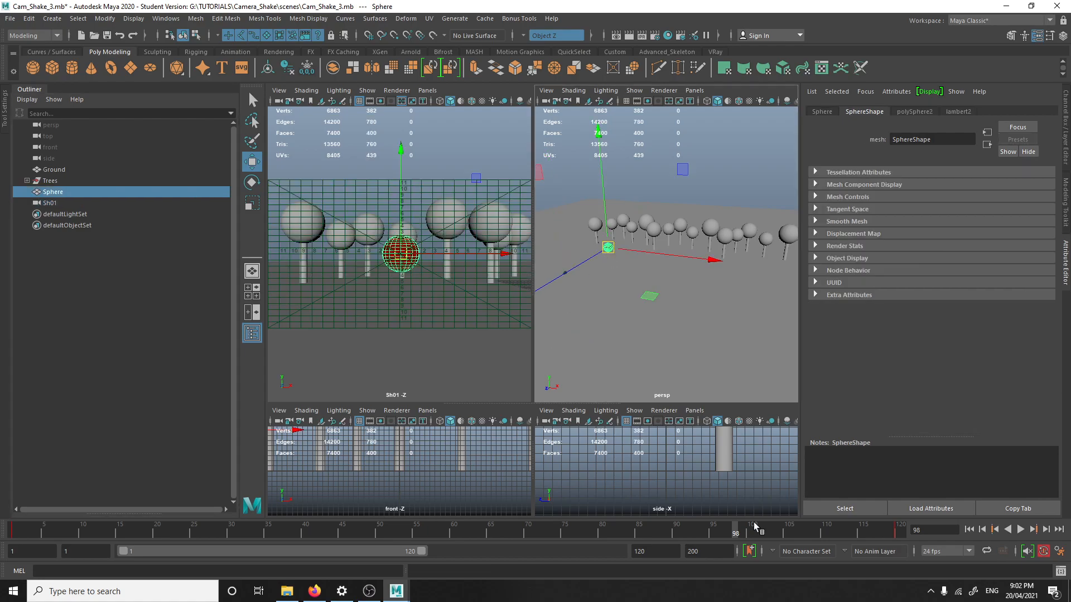
mouse_move(534, 350)
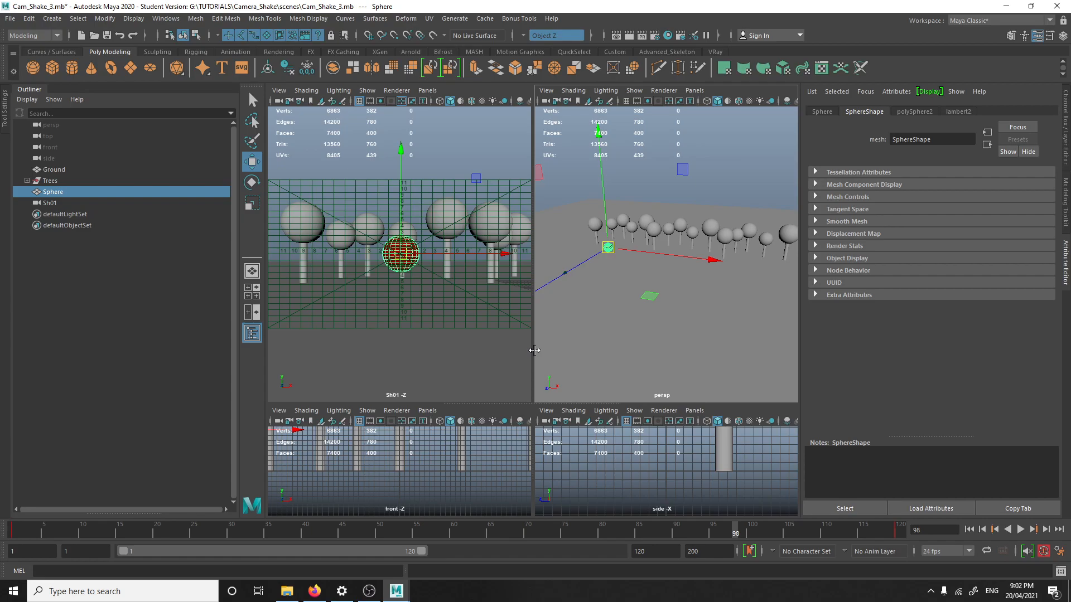
click(1034, 529)
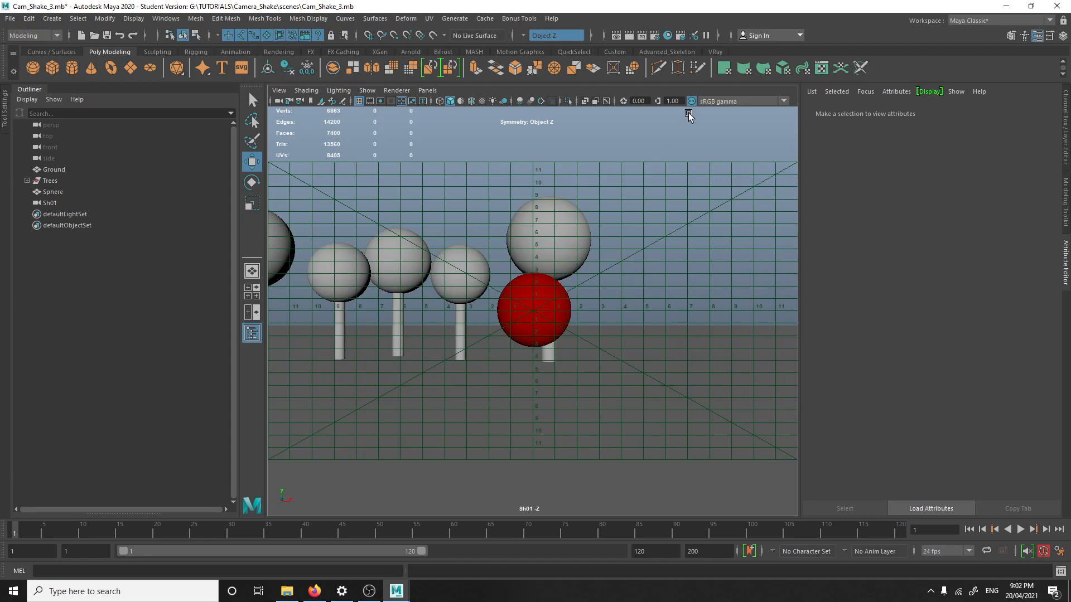
Tick Shake Enabled in Sh01Shape's Film Back section
click(49, 203)
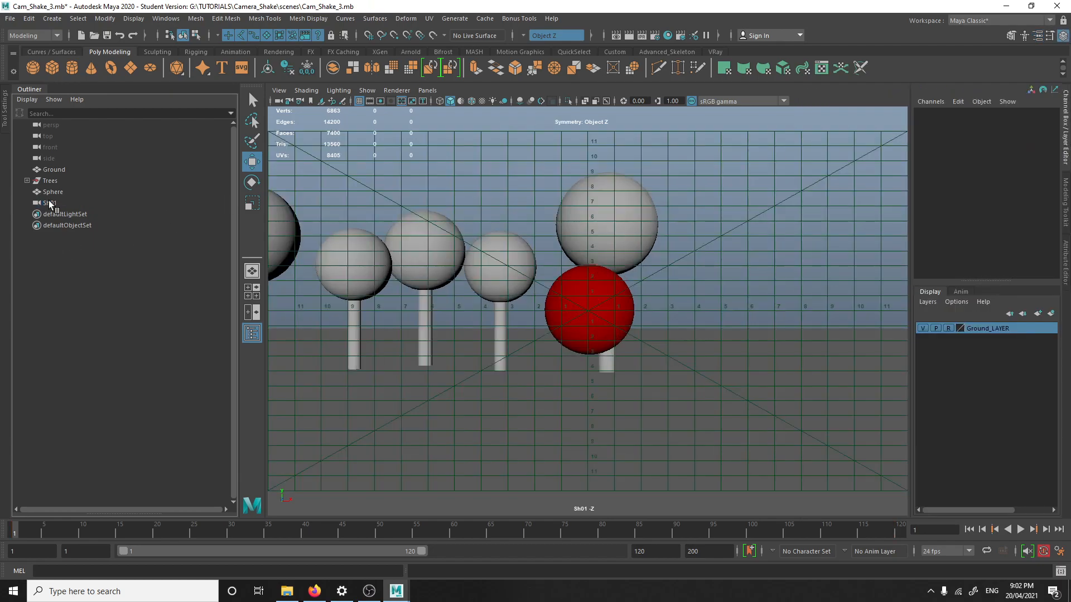
click(49, 203)
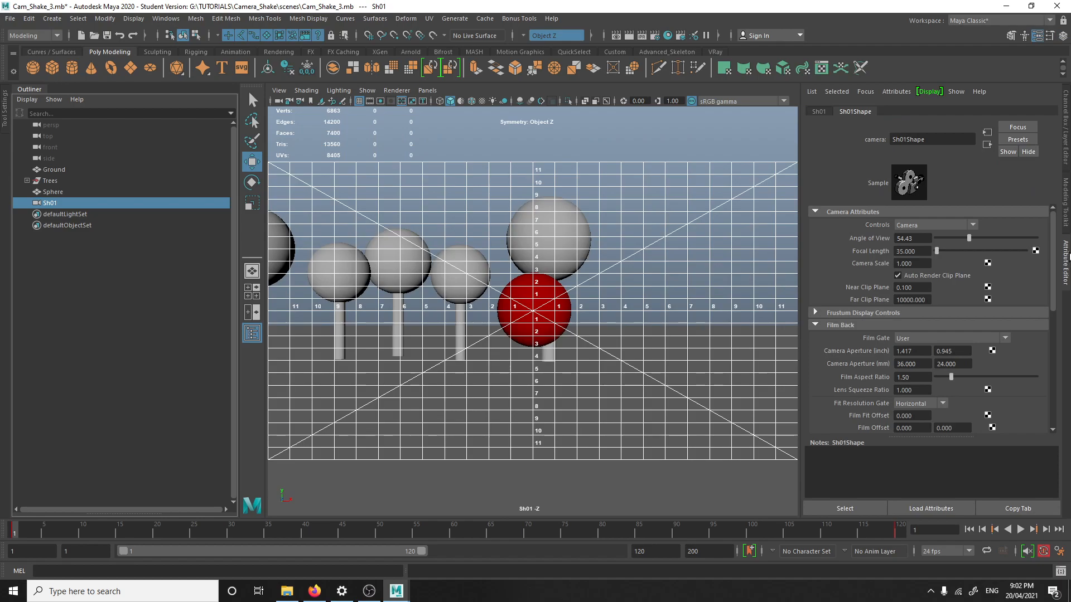
mouse_move(854, 113)
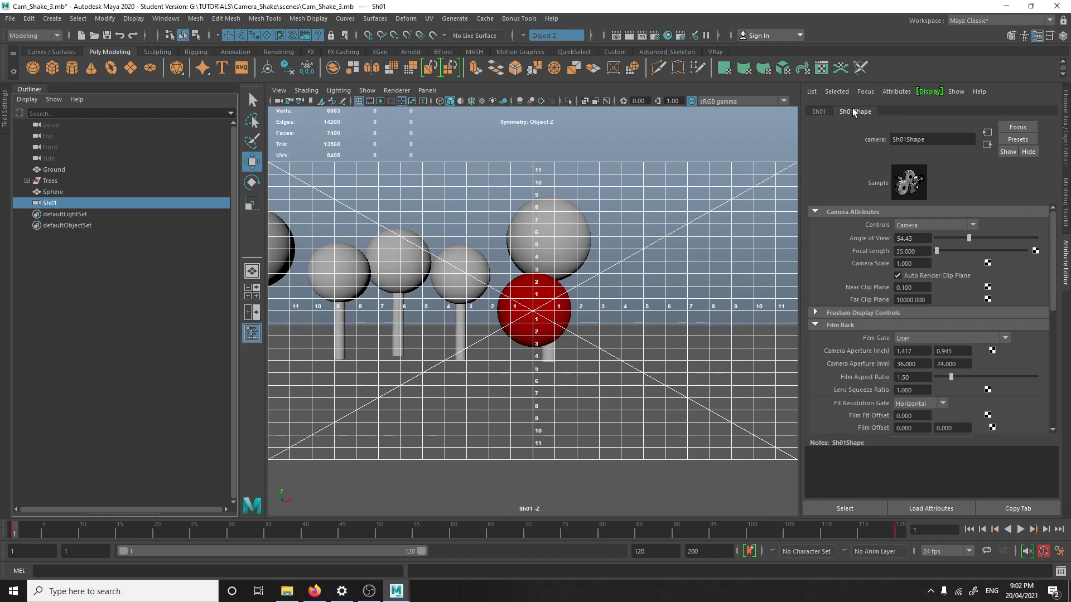
mouse_move(857, 112)
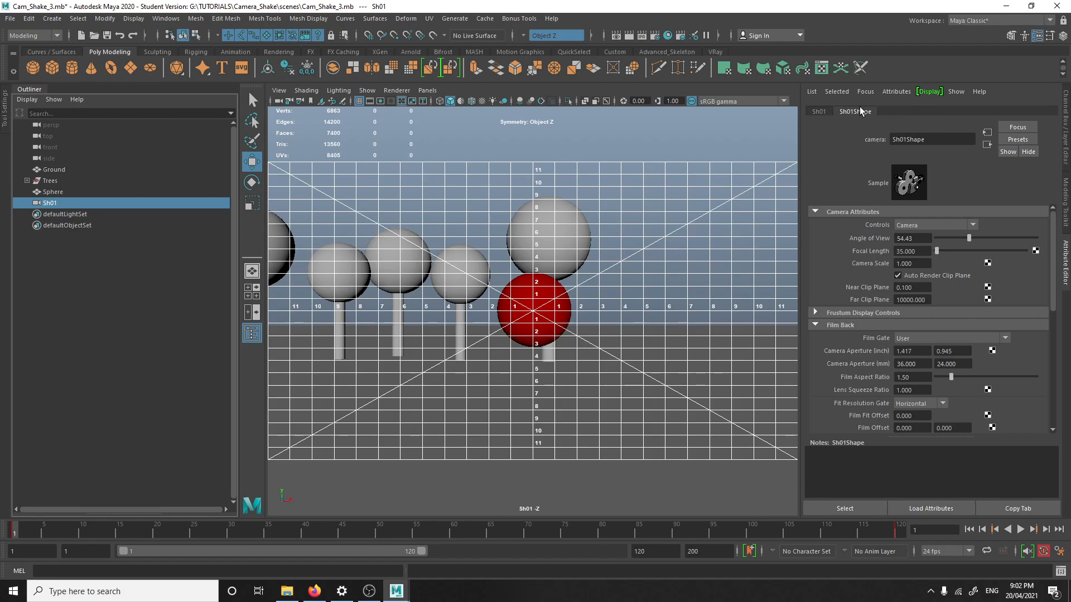
scroll(down, 3)
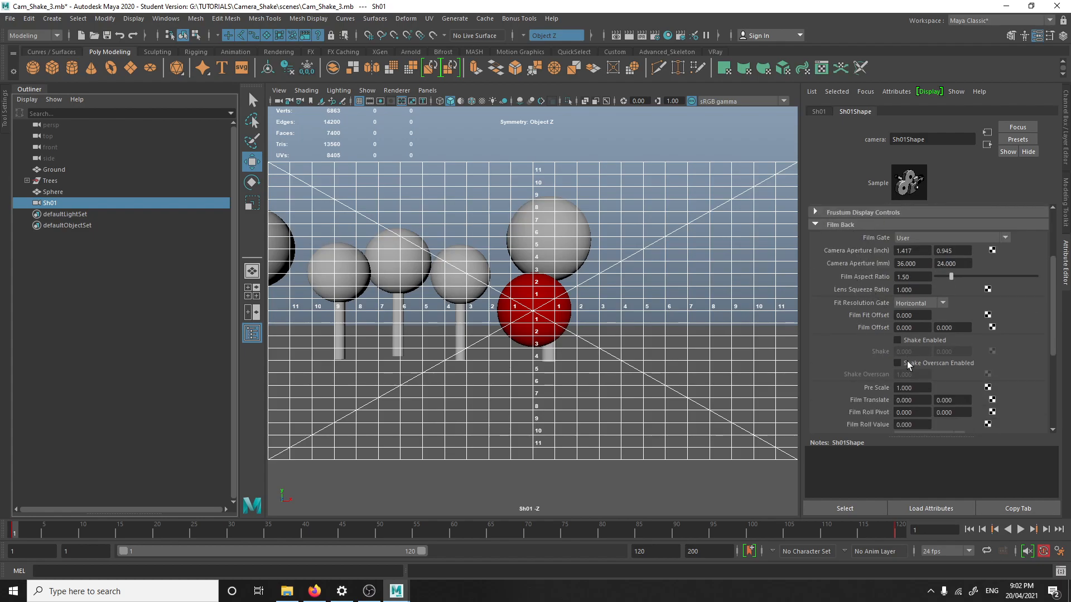
scroll(down, 3)
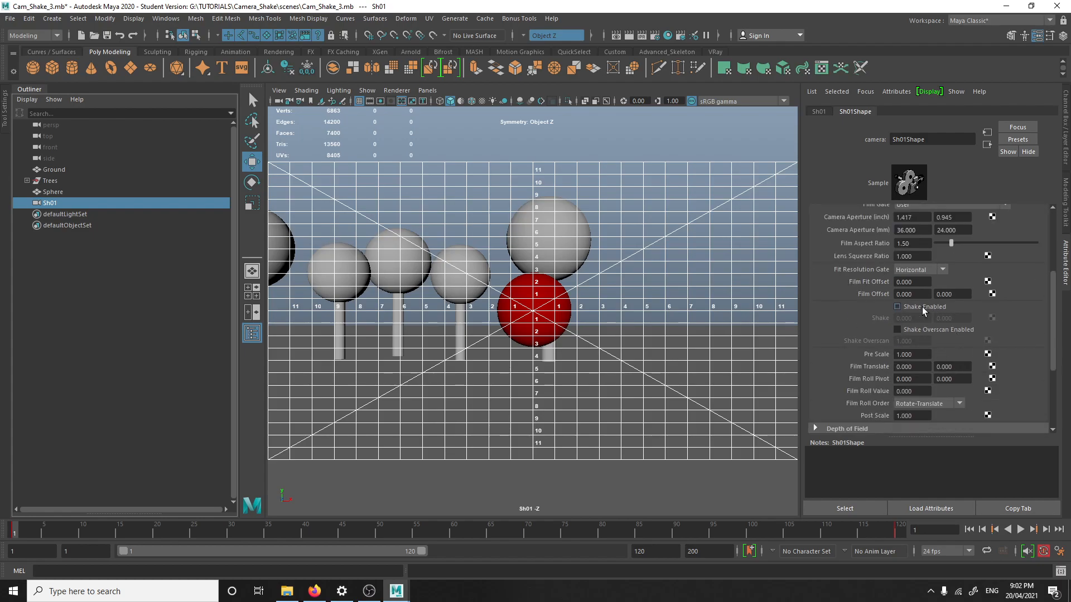
click(896, 307)
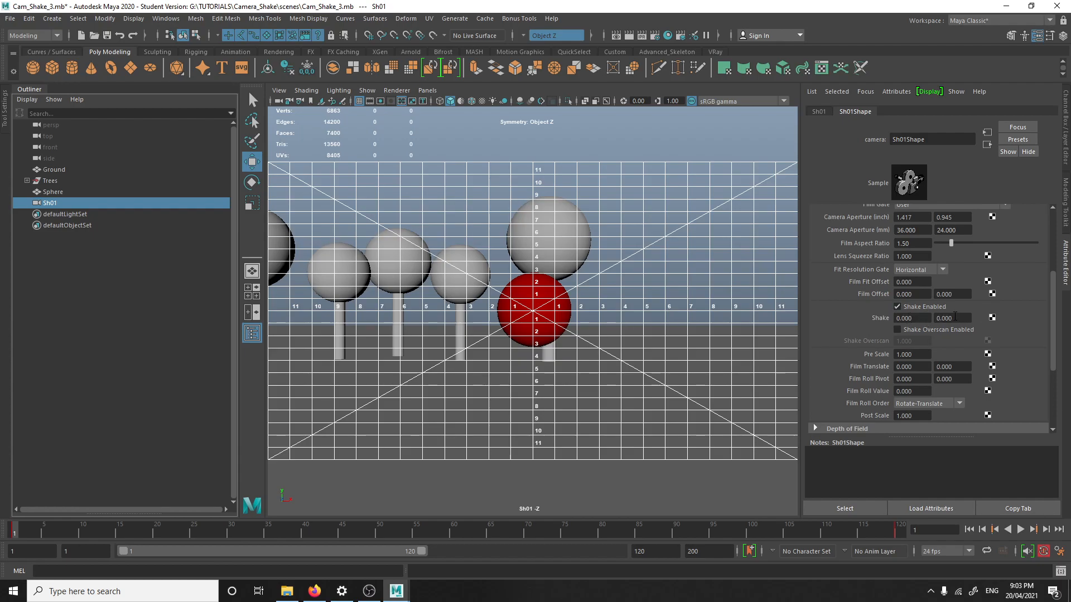
mouse_move(789, 323)
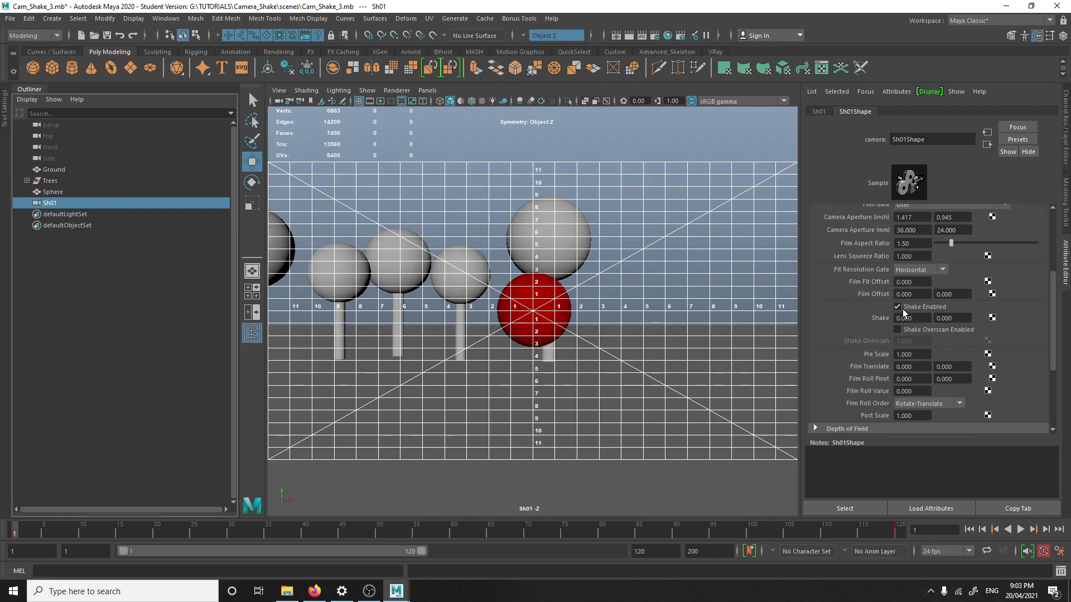
Create a new expression on Sh01Shape's horizontal Shake named H_Shake
right_click(910, 318)
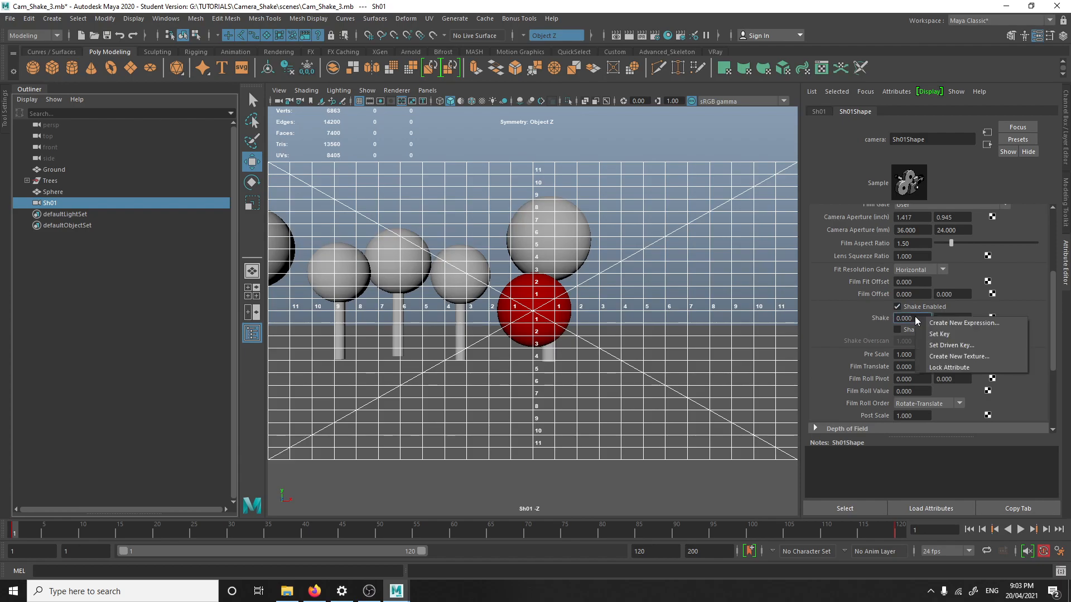
click(963, 322)
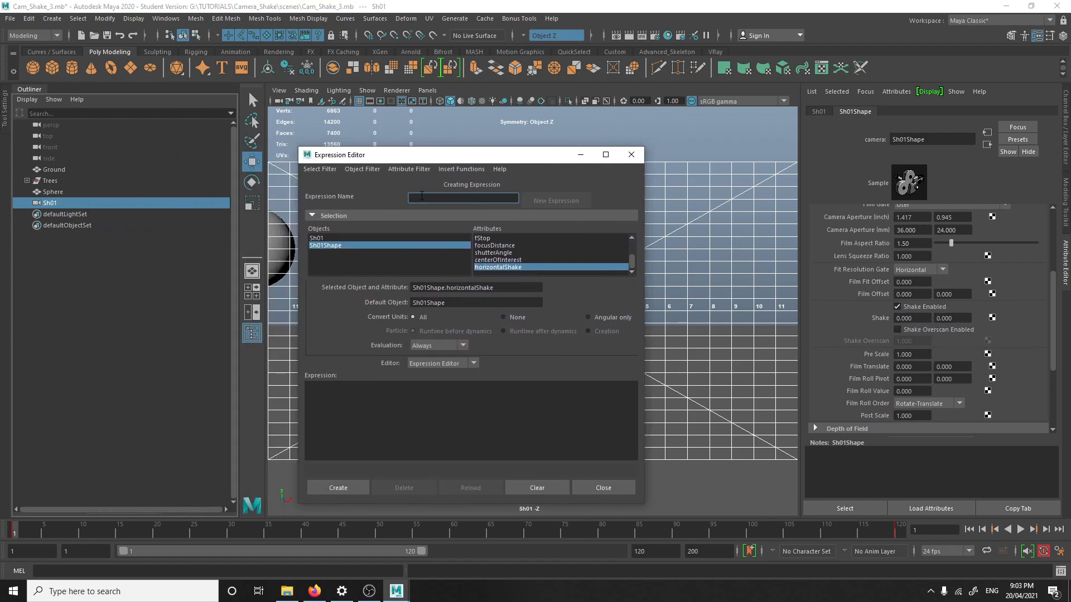
text(H)
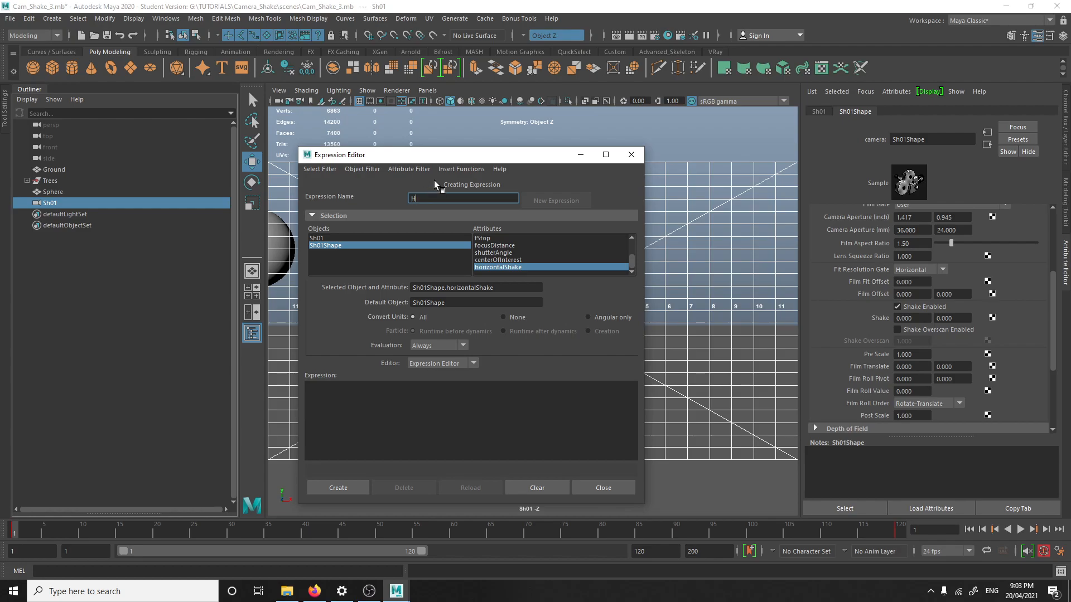
text(_Shake)
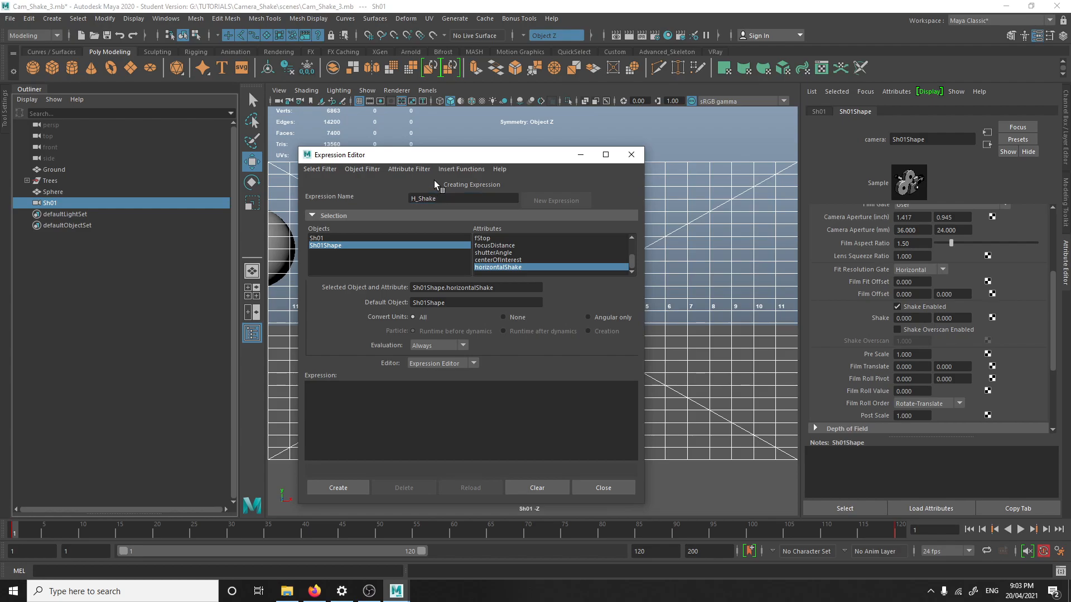
mouse_move(499, 317)
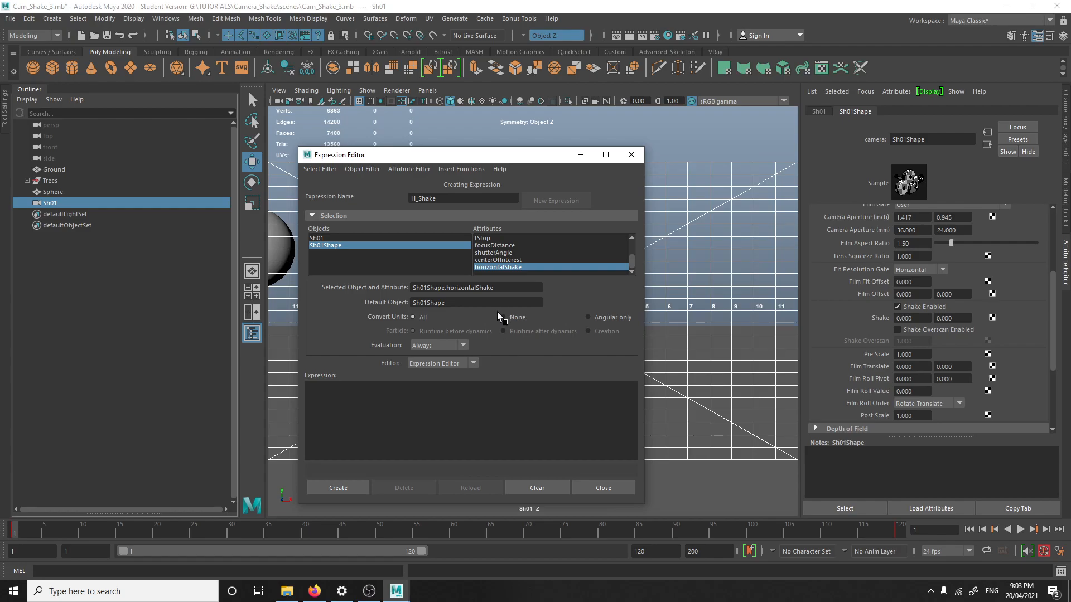
mouse_move(515, 375)
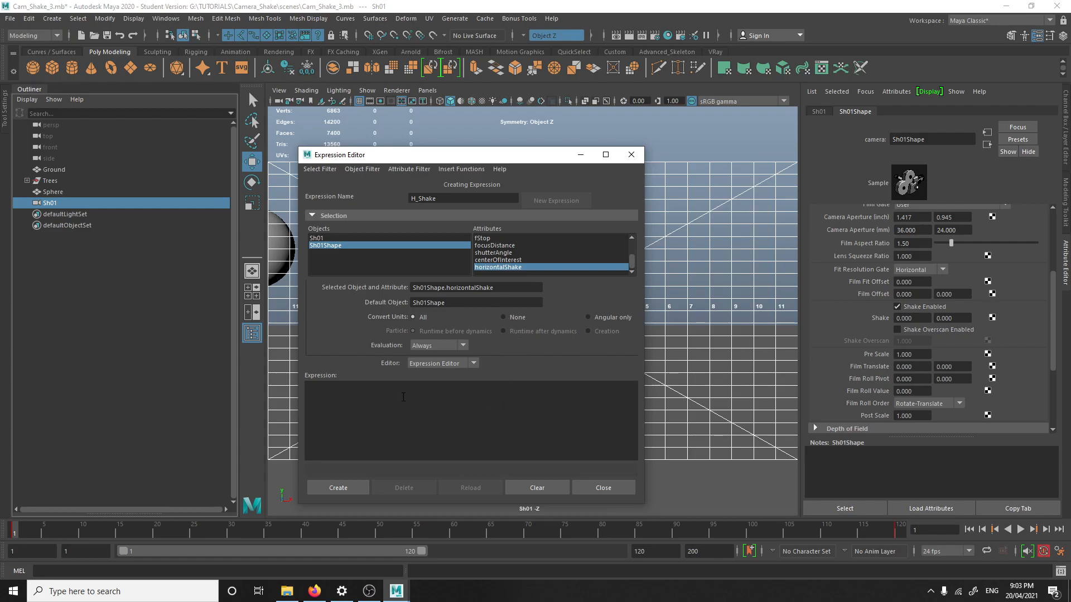
mouse_move(302, 422)
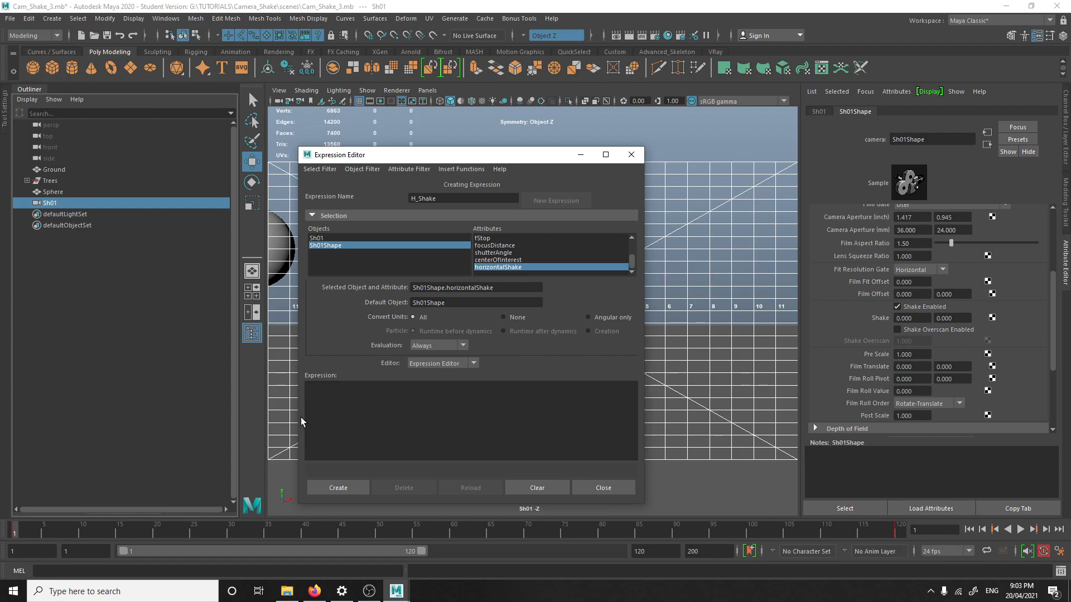
mouse_move(340, 422)
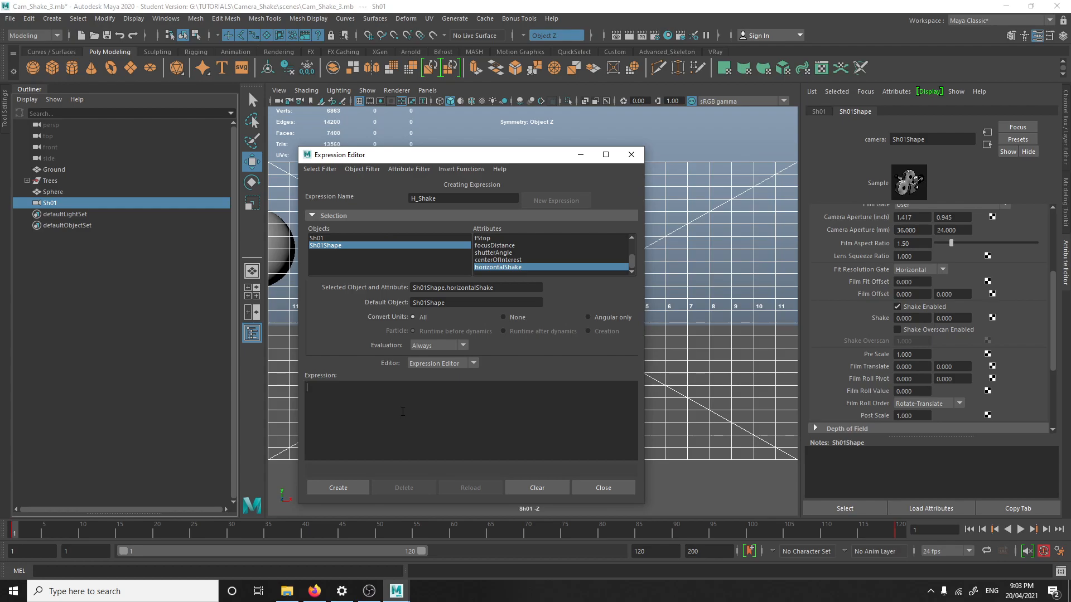
Type 'cam = noise(frame * speed) * amplitude;' and comment the line out with '///'
text(cam)
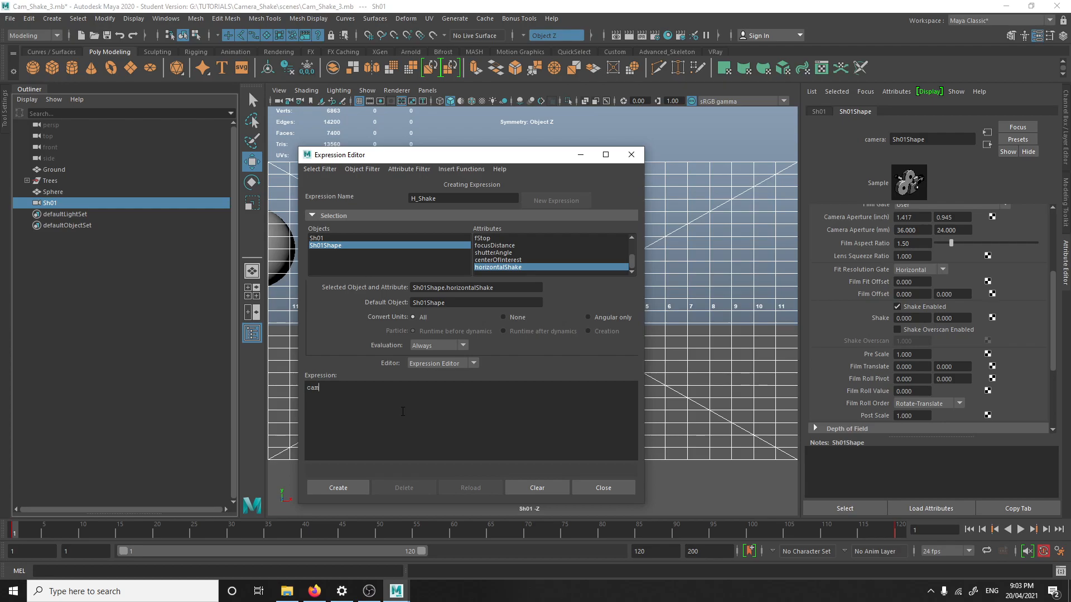
text(=)
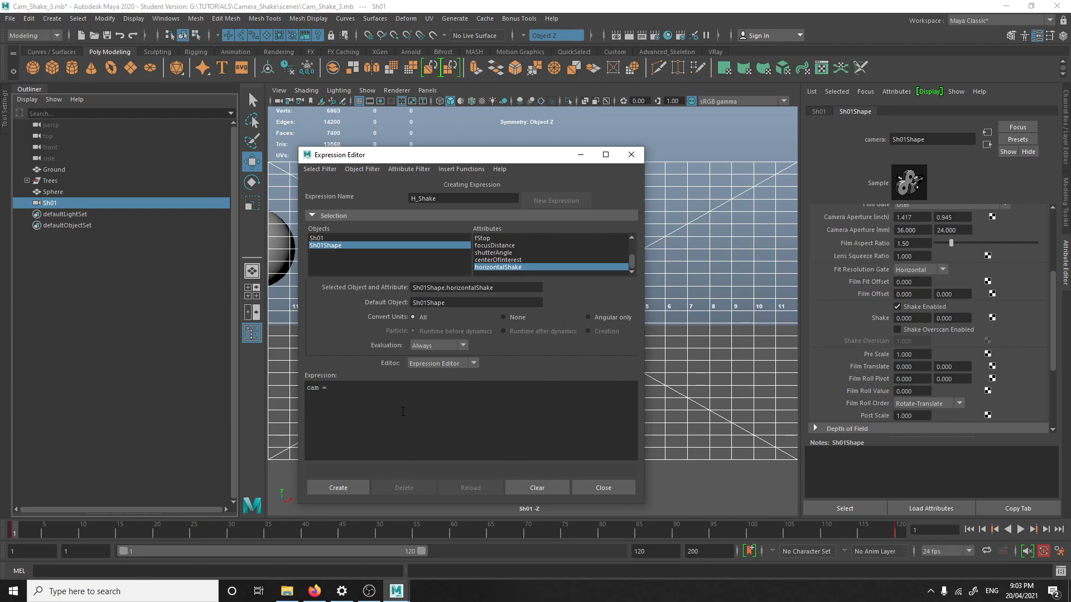
text(noise)
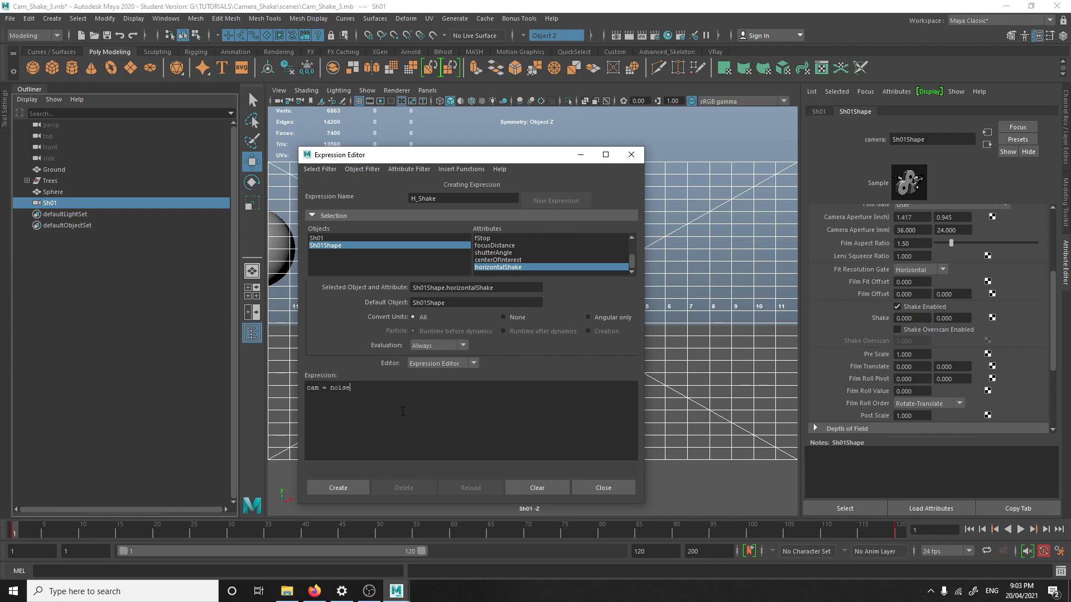
text(())
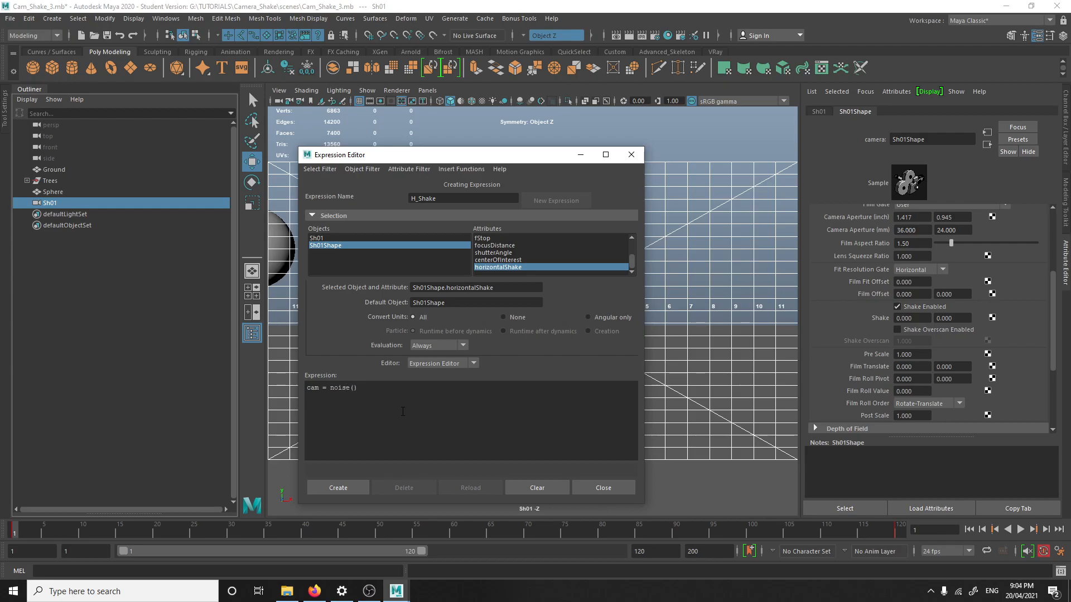
text(;)
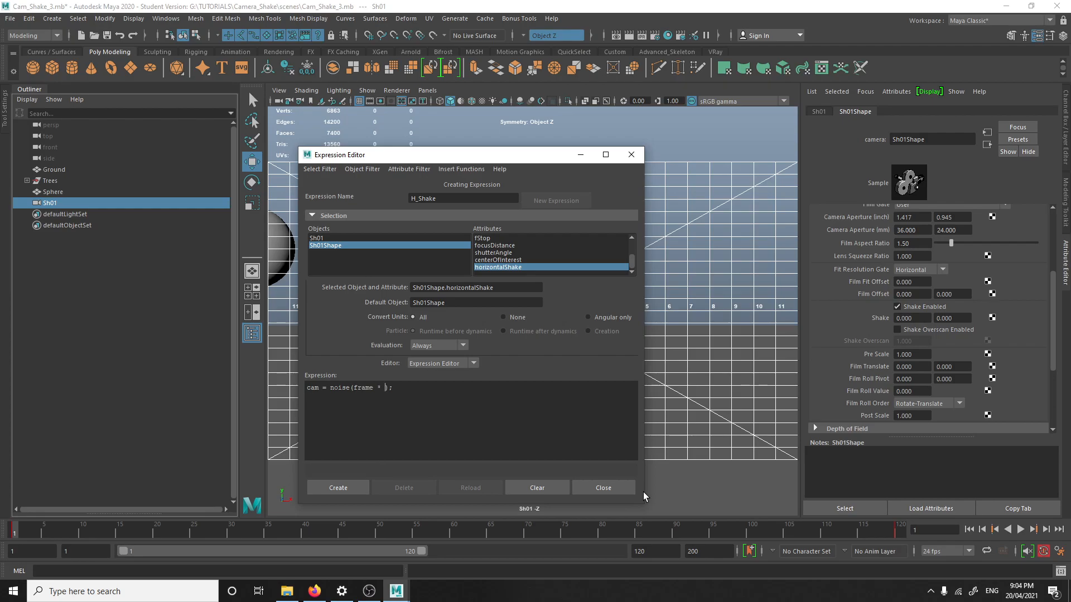
text(speed)
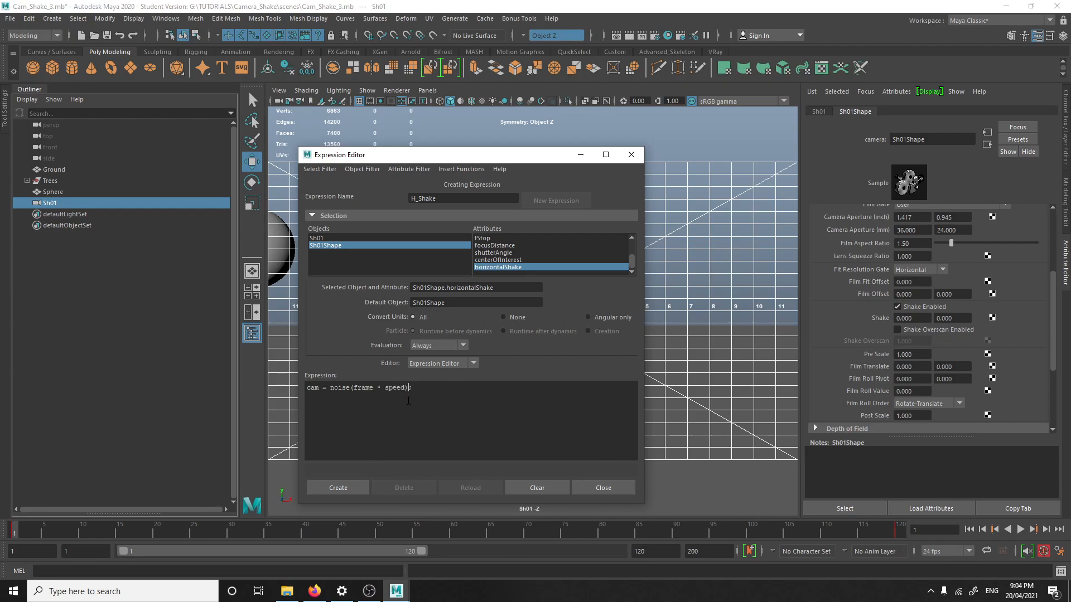
text(* a)
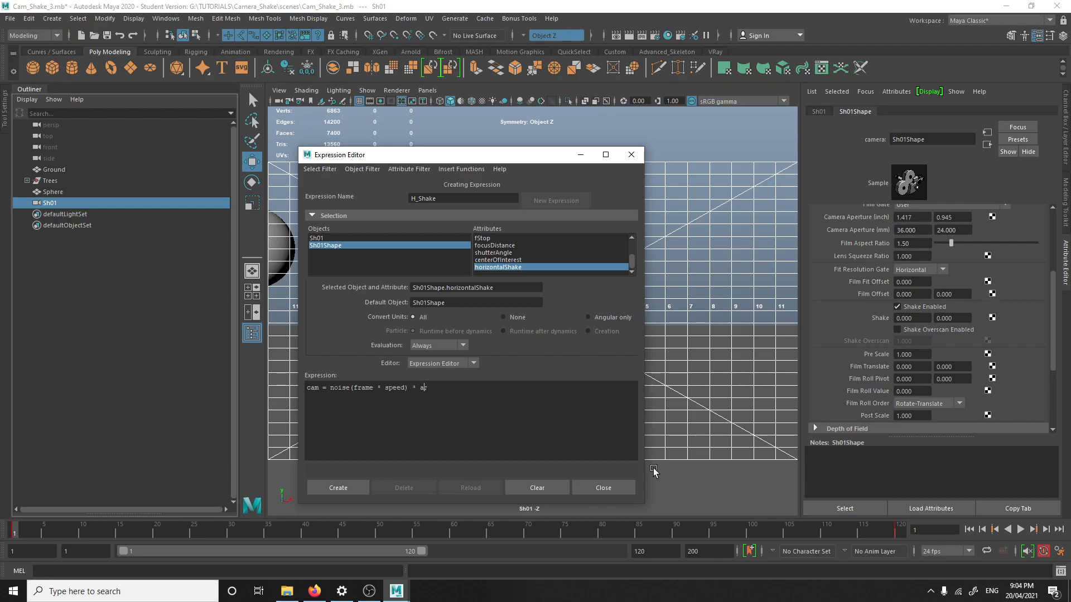
text(mplitude;)
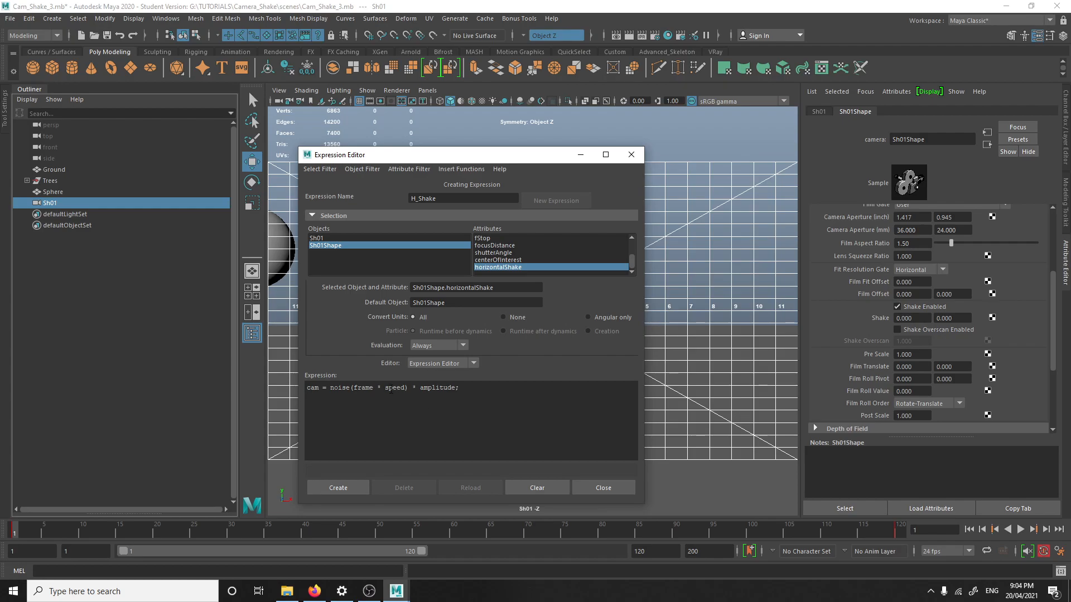
double_click(393, 387)
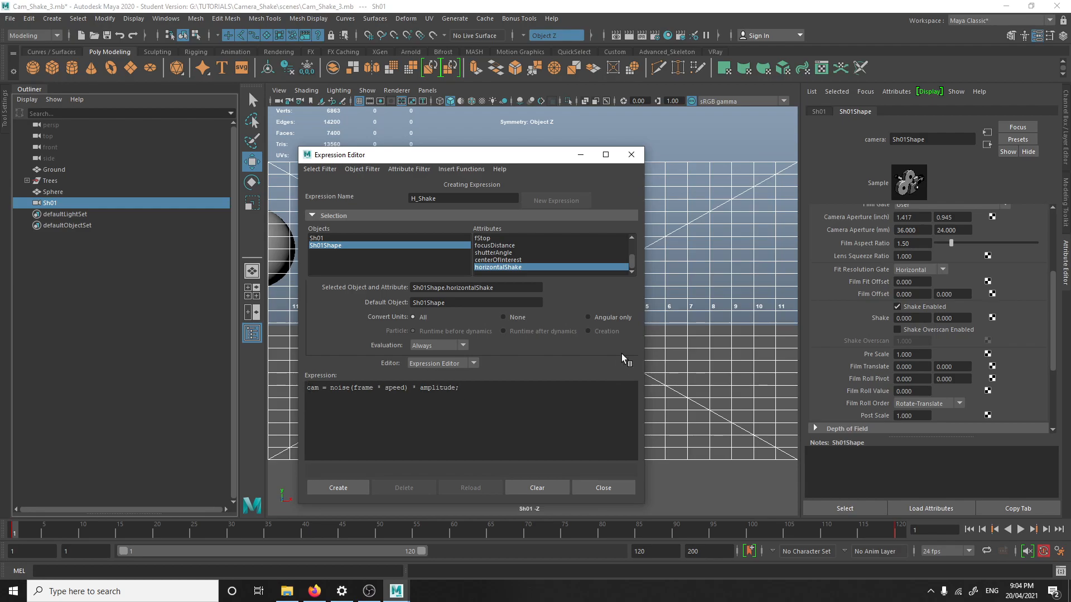
text(///)
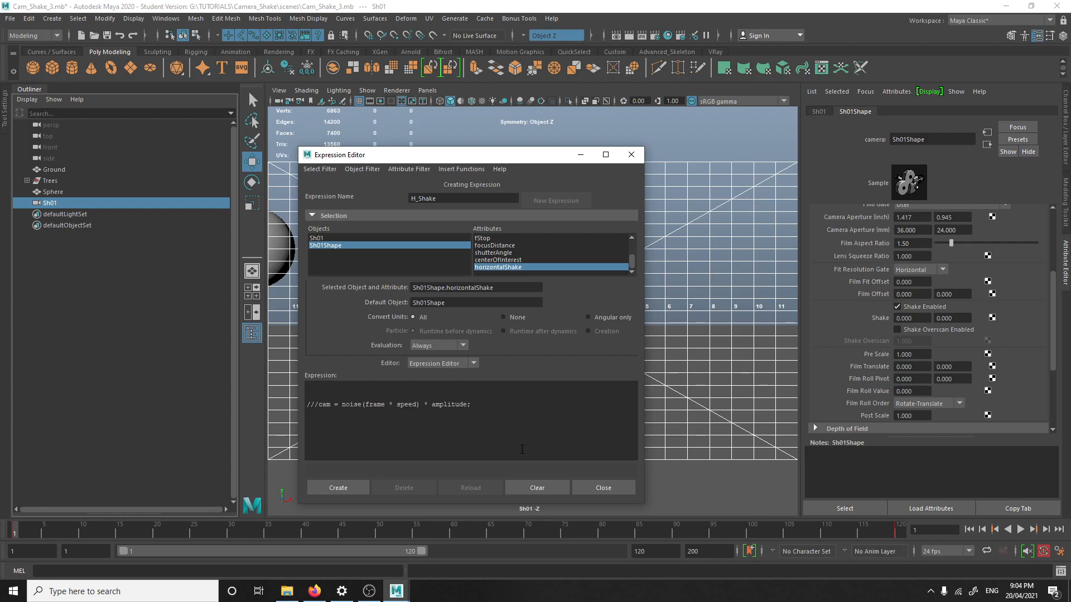
mouse_move(338, 362)
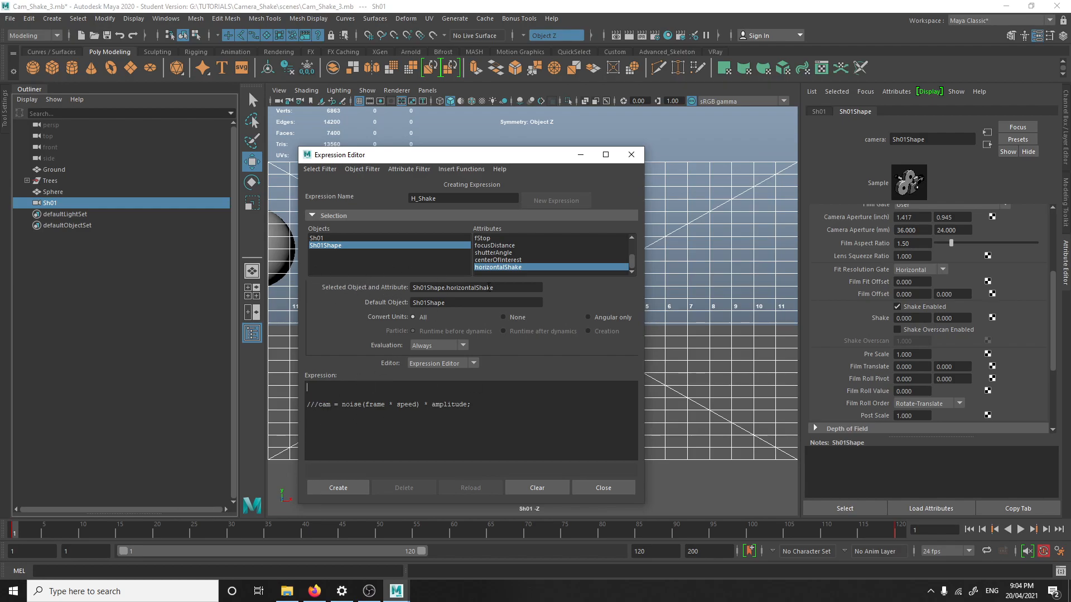
Write 'Sh01Shape.horizontalShake = noise(frame * 0.1) * 0.1;' and delete the commented draft line
double_click(473, 286)
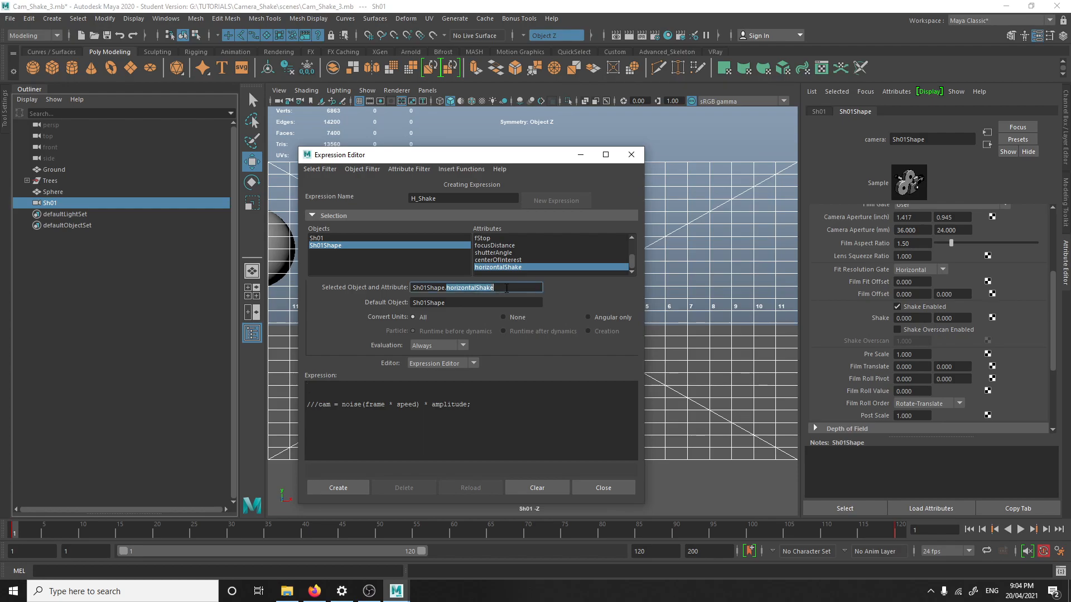
click(350, 389)
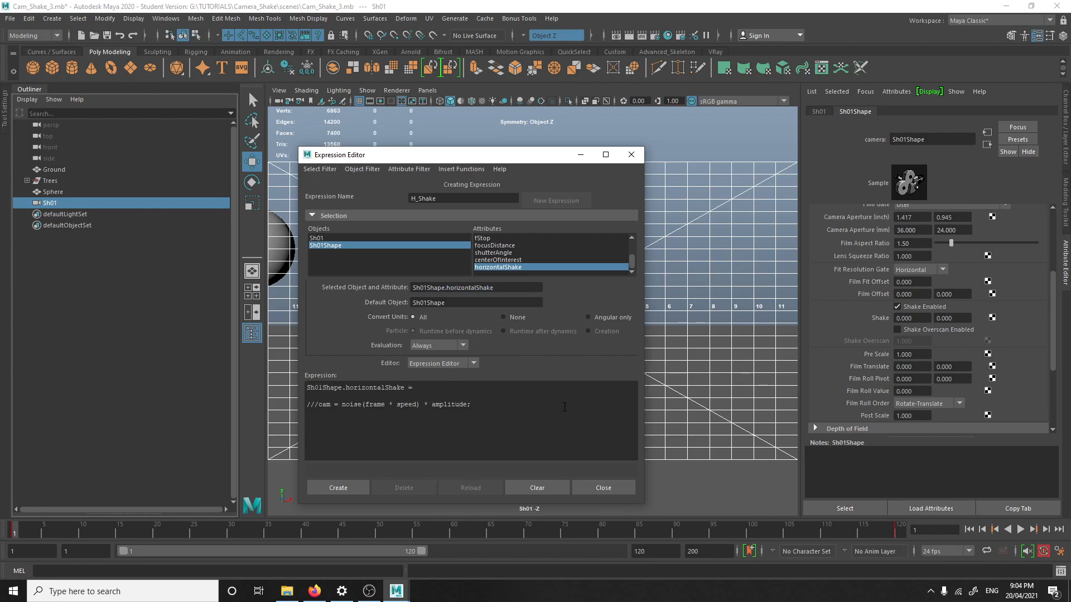
text(noise())
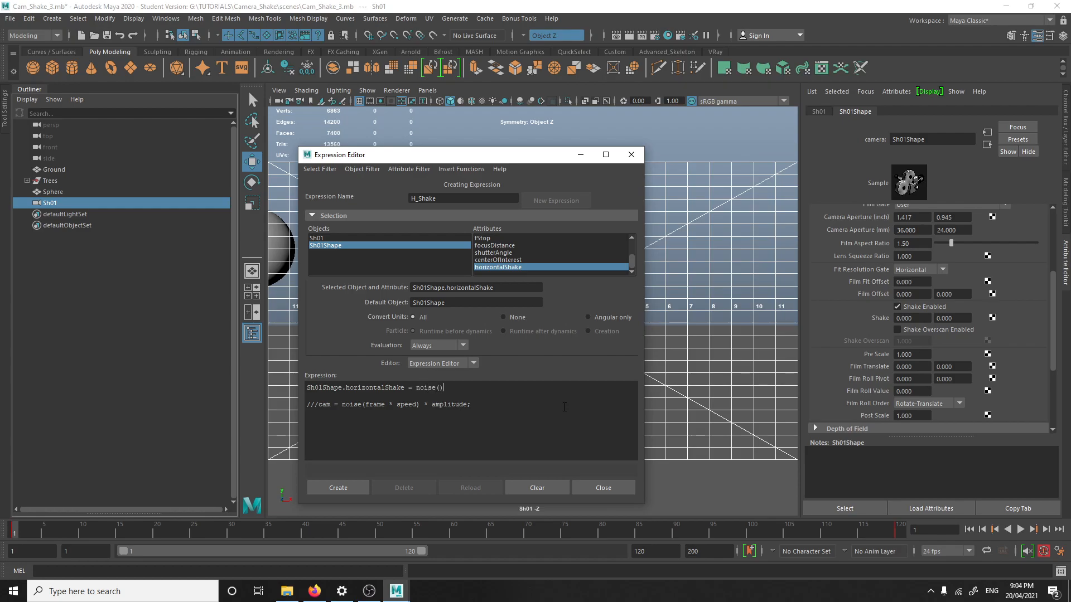
text(;)
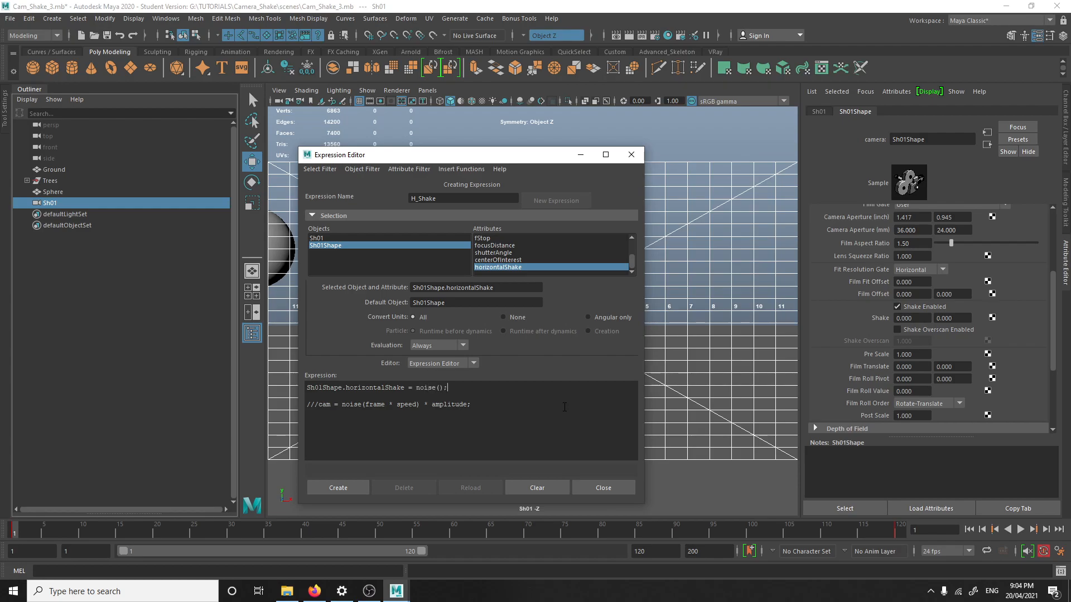
text(frame)
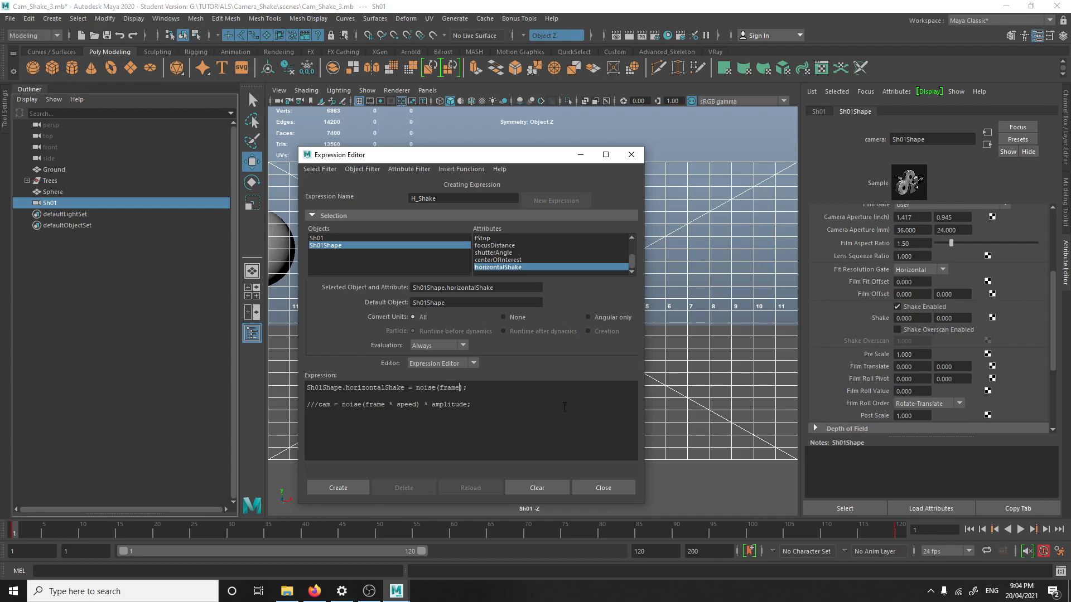
text(*)
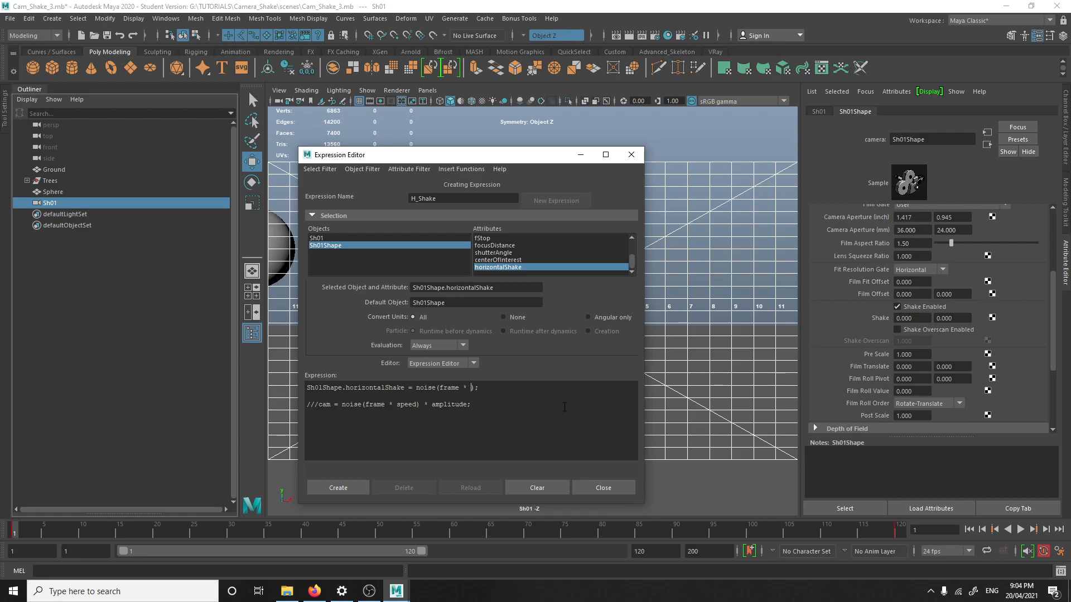
text(0.1)
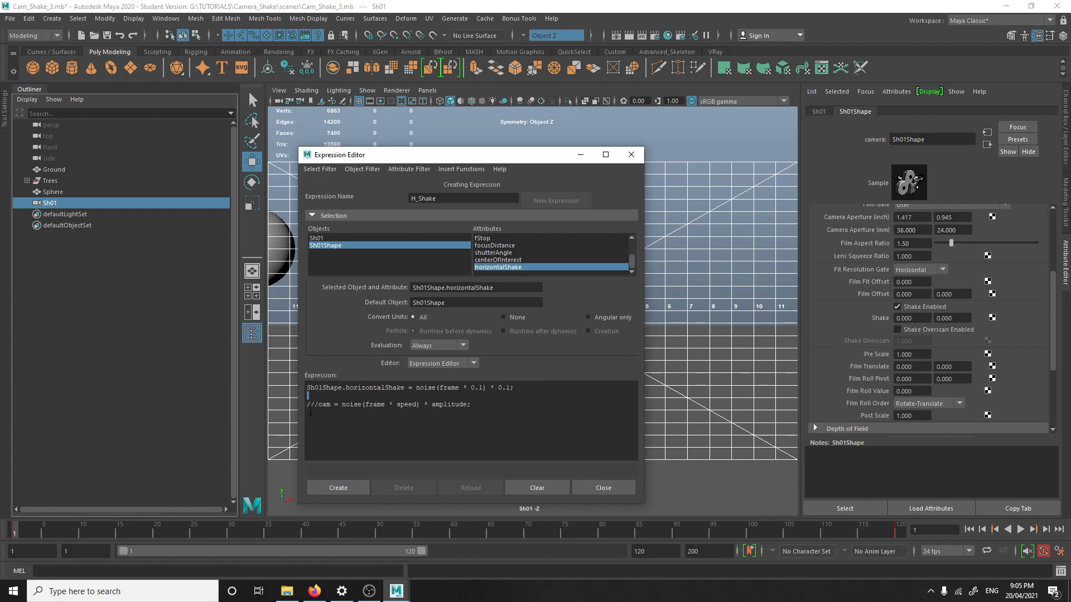
triple_click(389, 404)
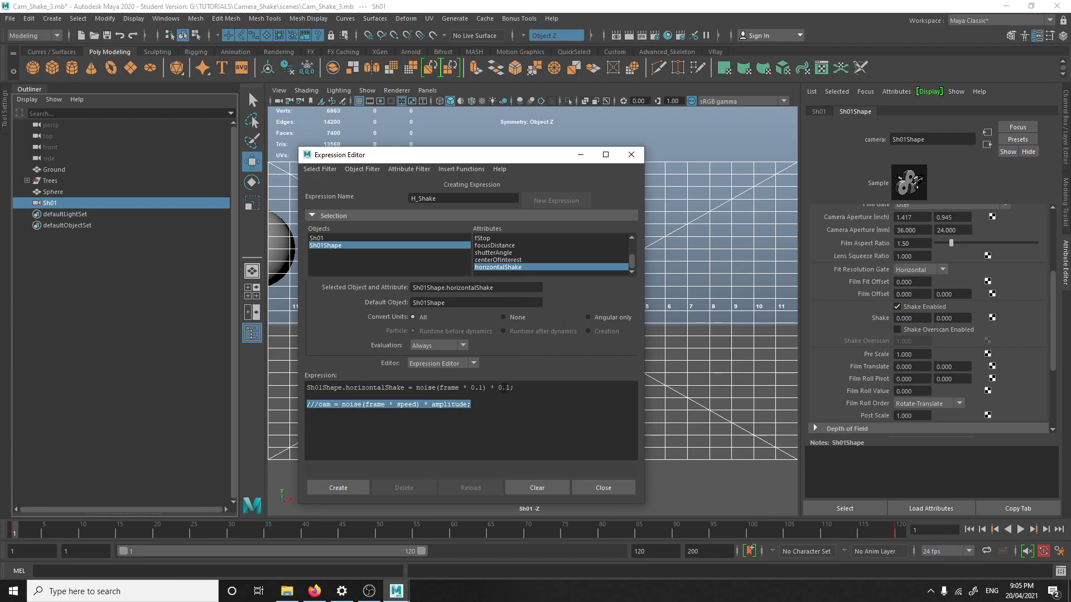
key(Delete)
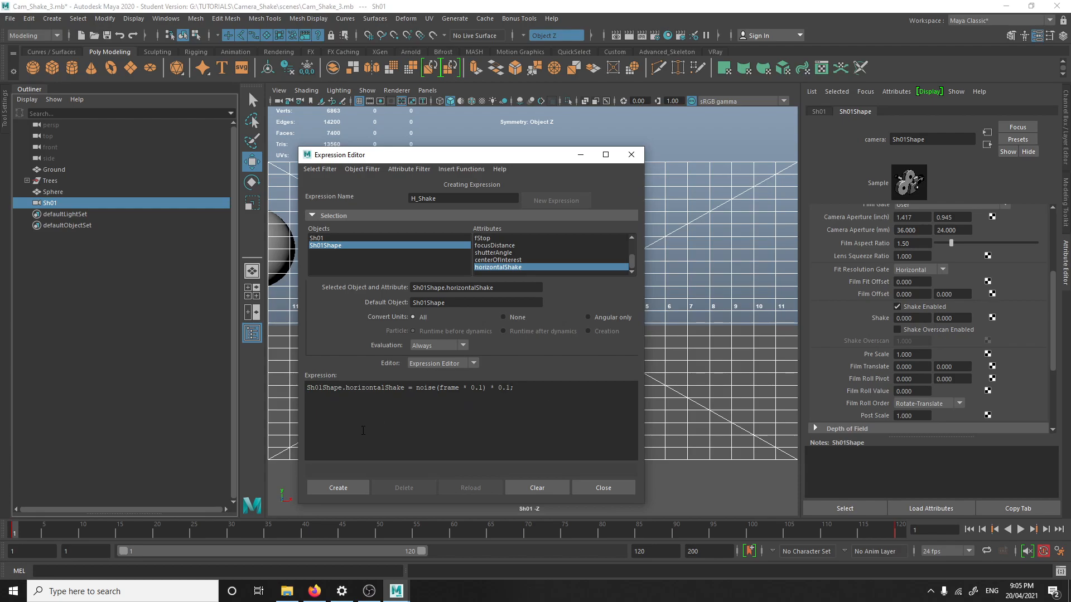
Create the H_Shake expression and play the animation to preview Sh01's horizontal shake
click(338, 487)
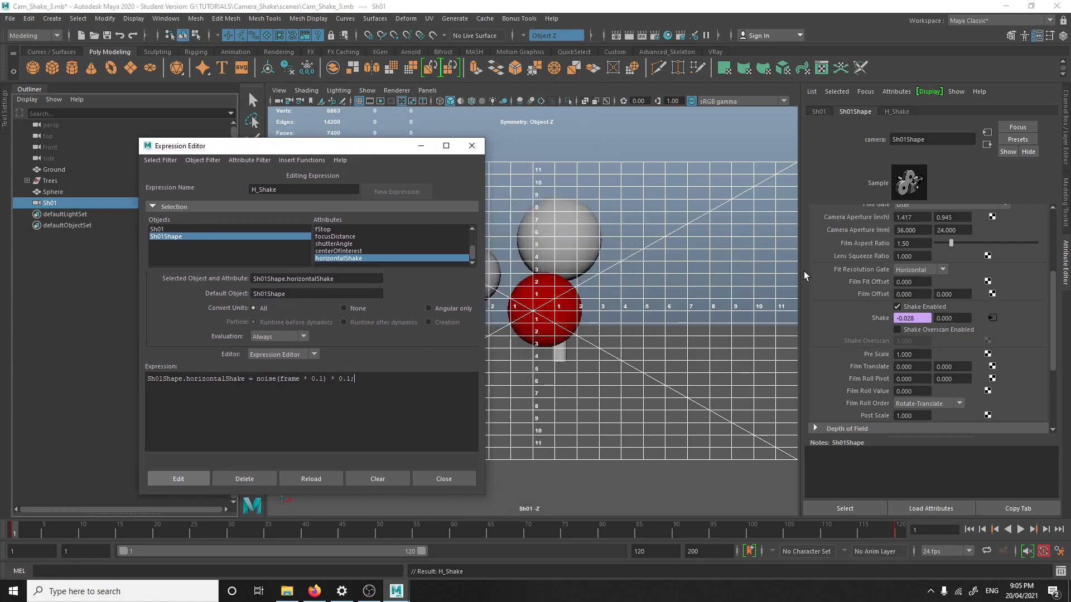
mouse_move(326, 150)
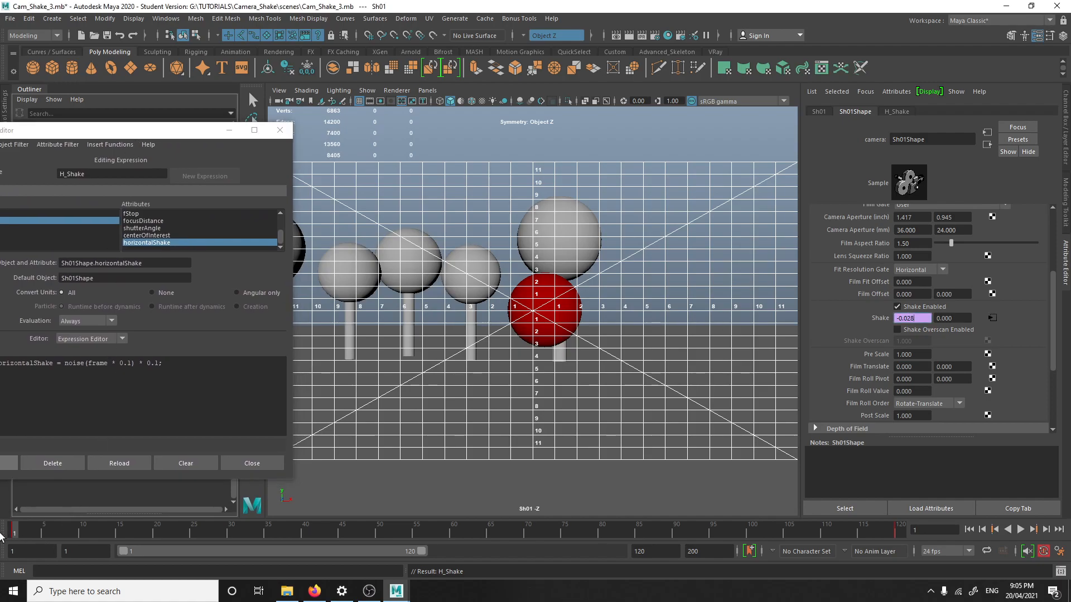
mouse_move(1019, 536)
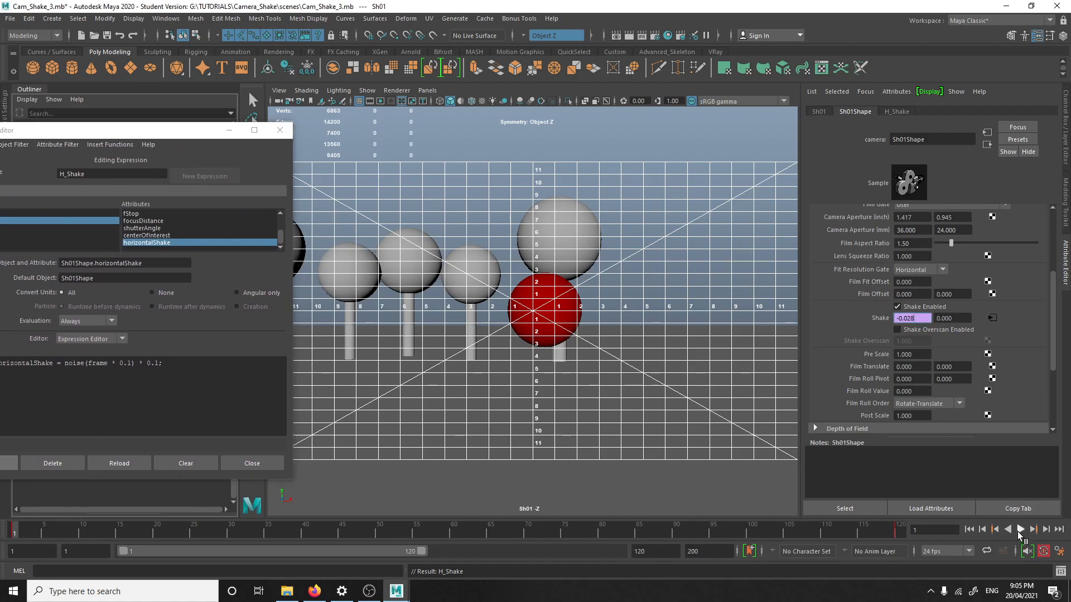
click(1020, 529)
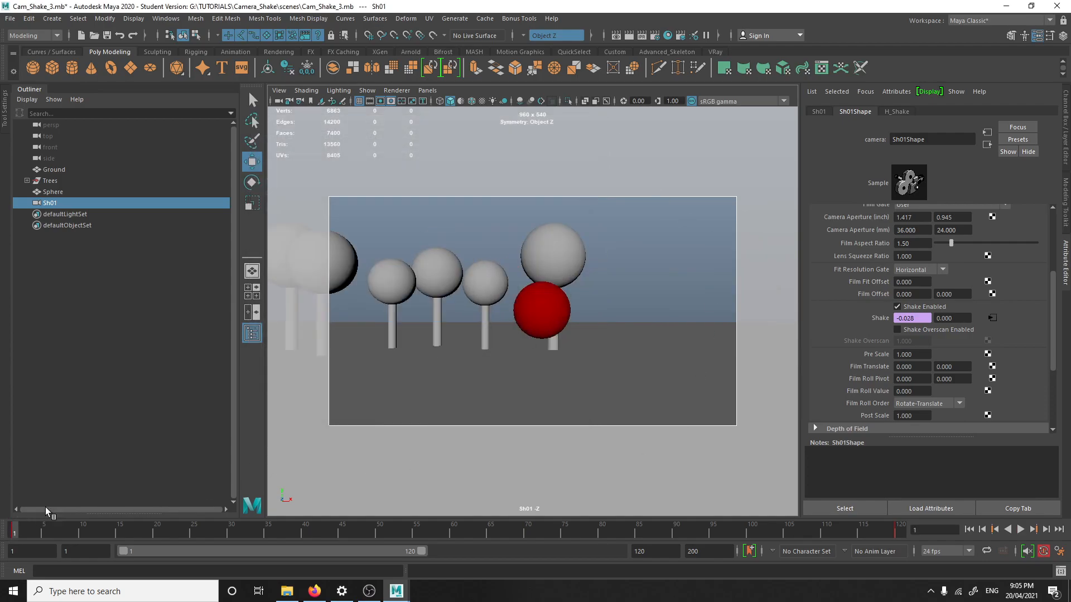
Write Sh01Shape.verticalShake = noise(frame * 0.1) * 0.1 and save it as V_Shake
right_click(992, 317)
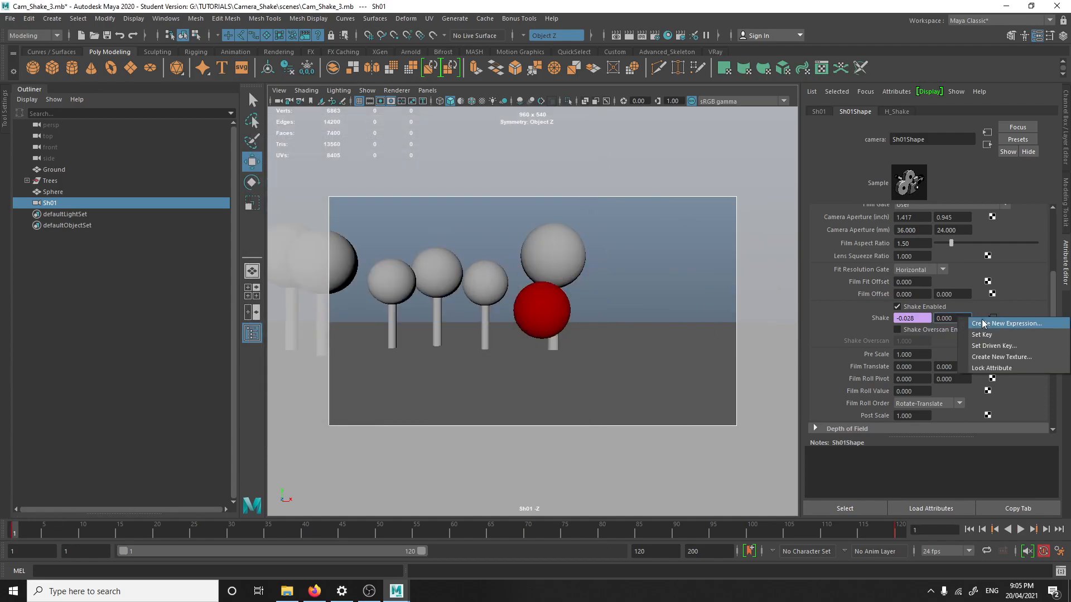
click(1013, 323)
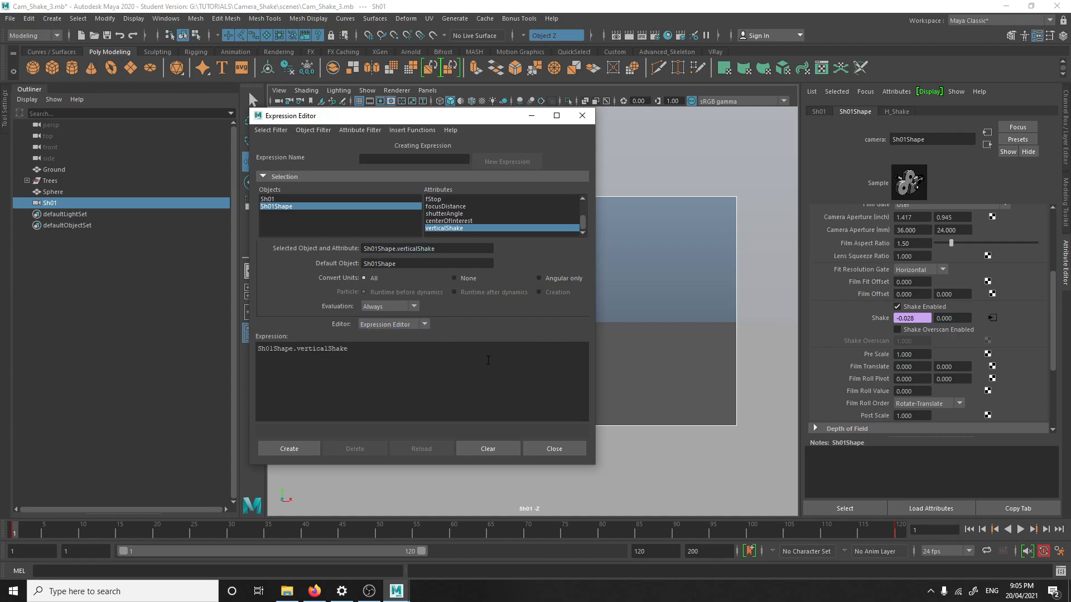
text(= noise())
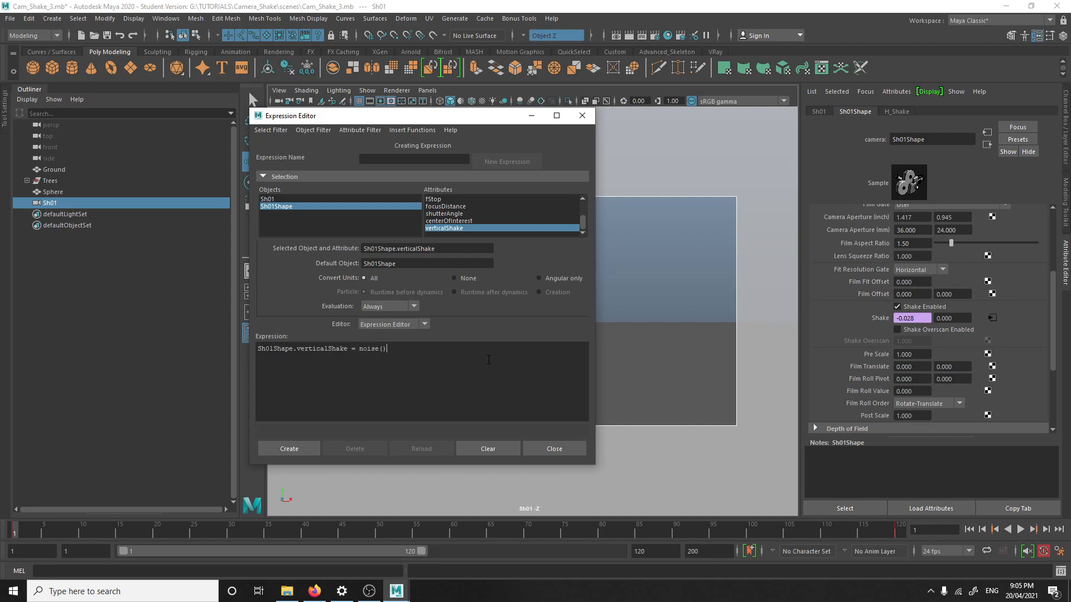
text(;)
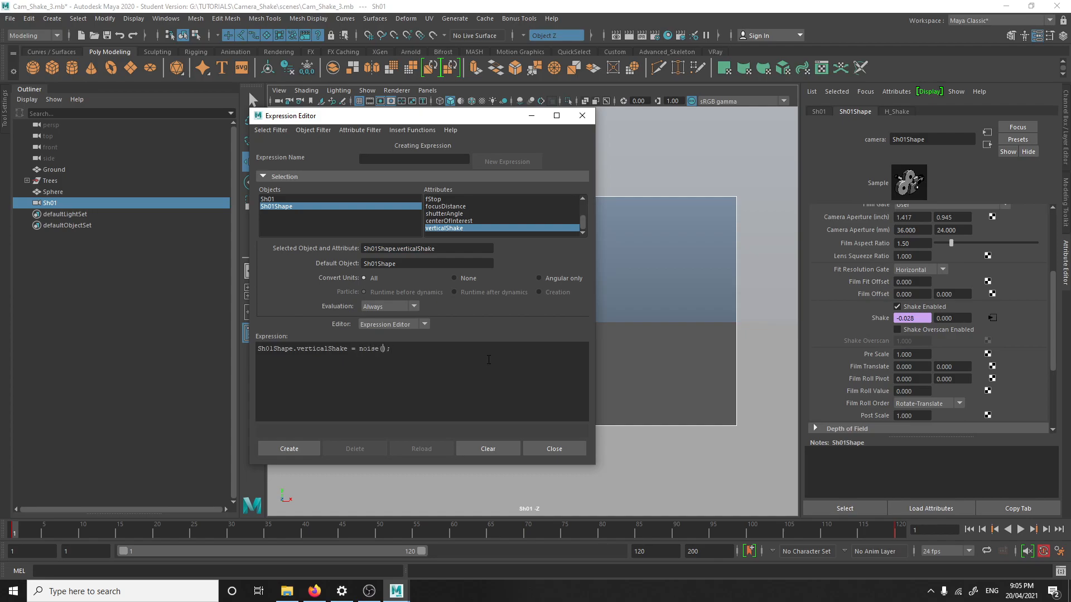
text(frame)
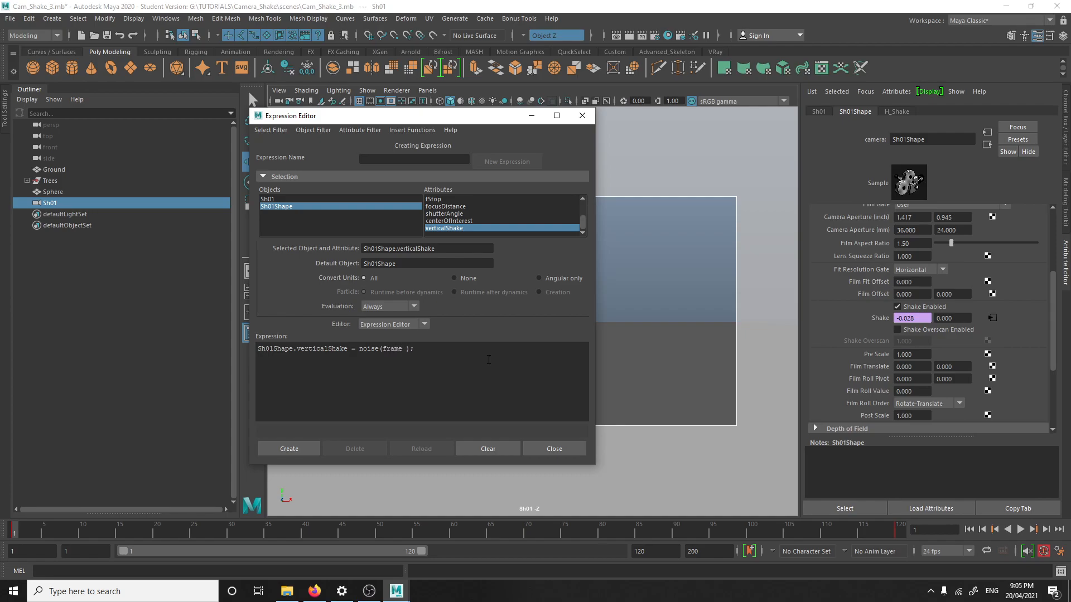
text(* 0.1)
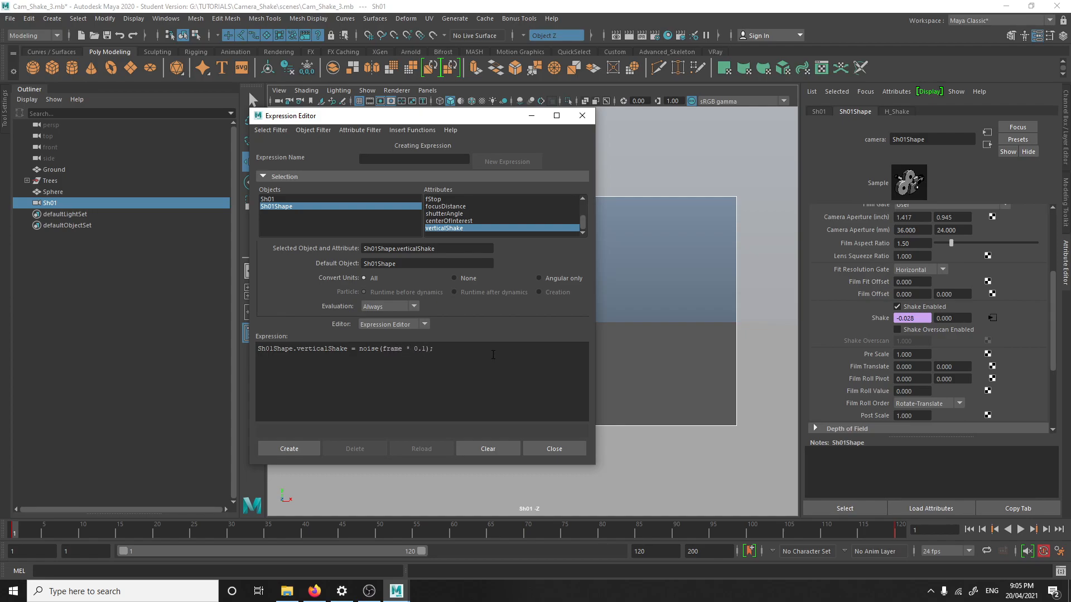
text(*)
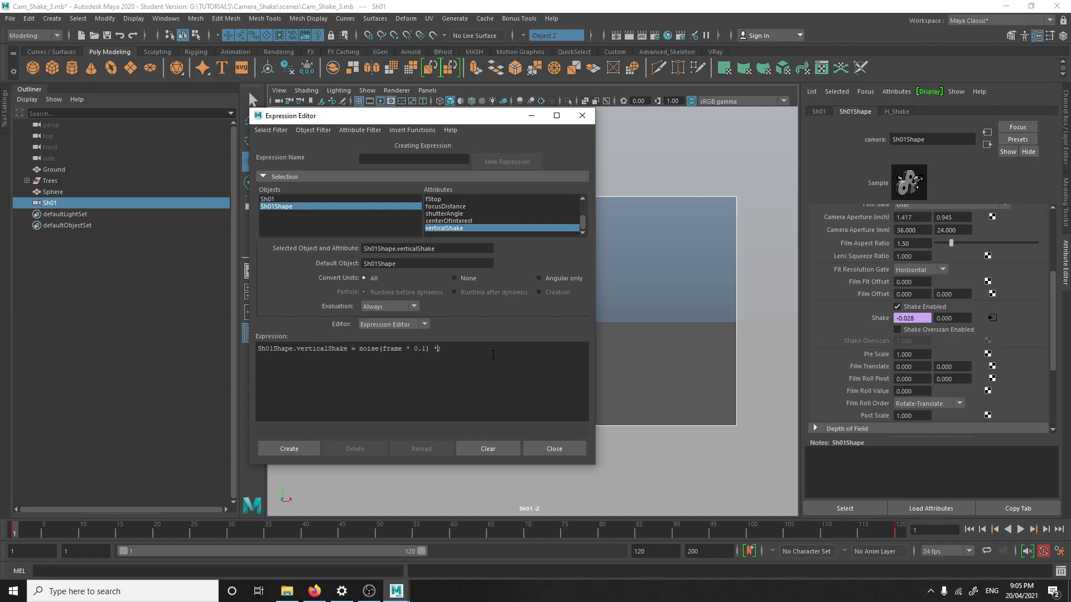
text(0.1;)
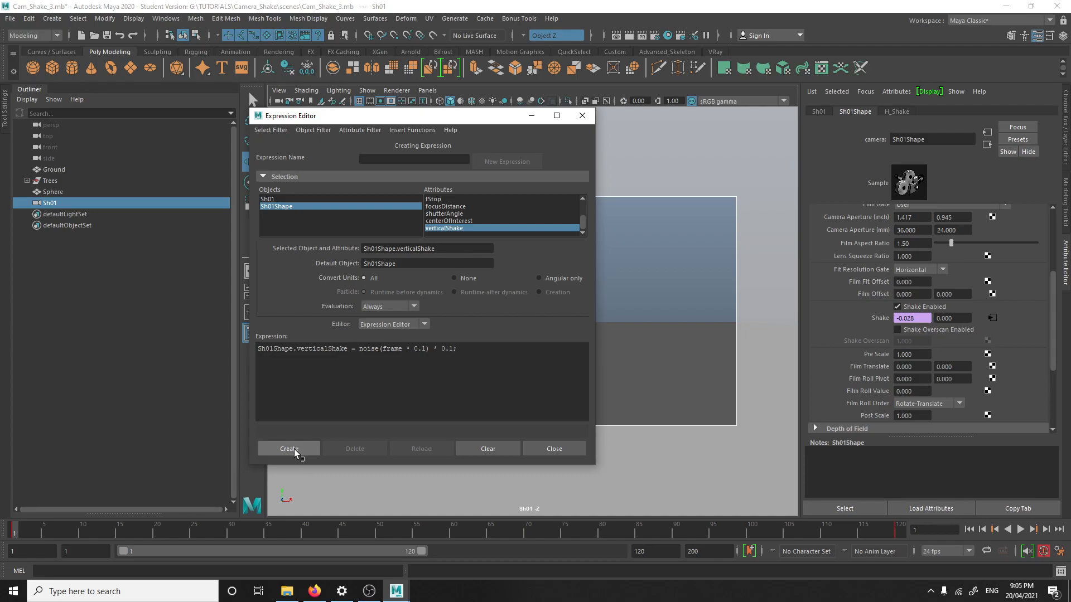
click(288, 448)
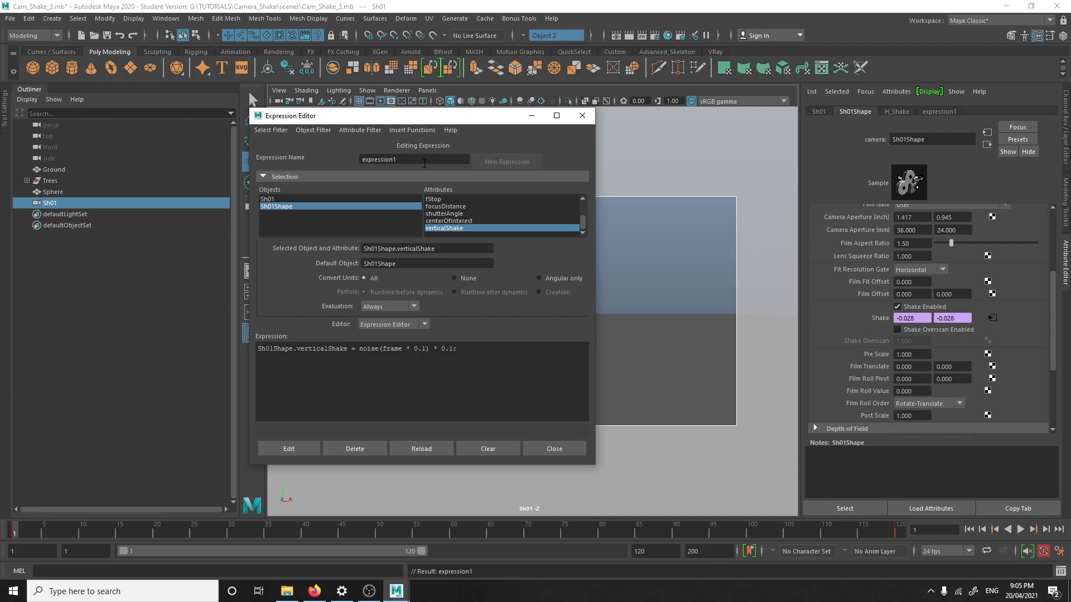
triple_click(413, 159)
text(V_Shake)
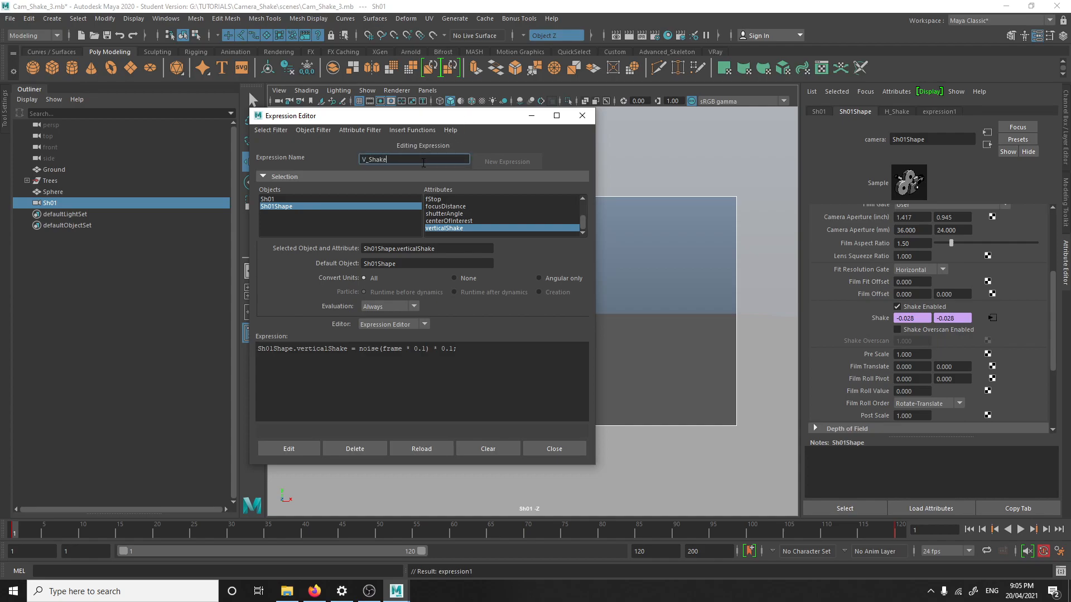
click(287, 448)
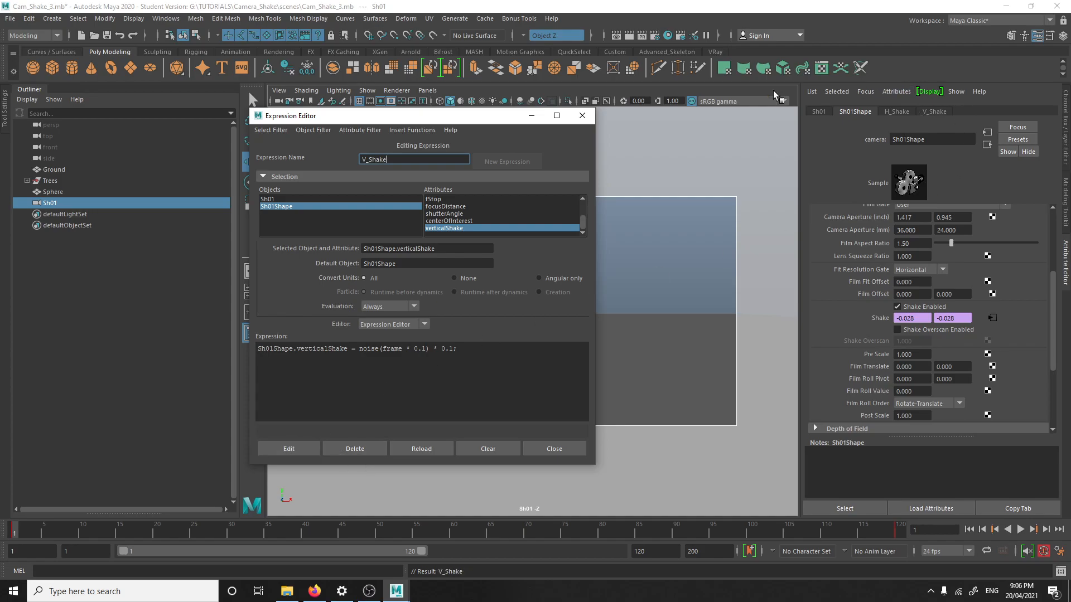
mouse_move(961, 122)
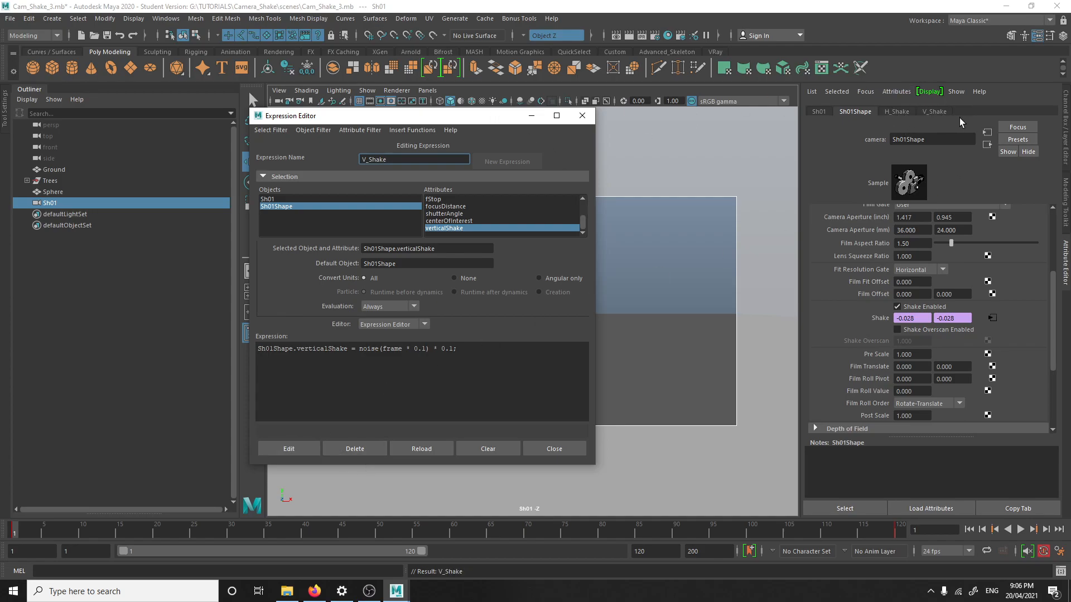
mouse_move(1040, 77)
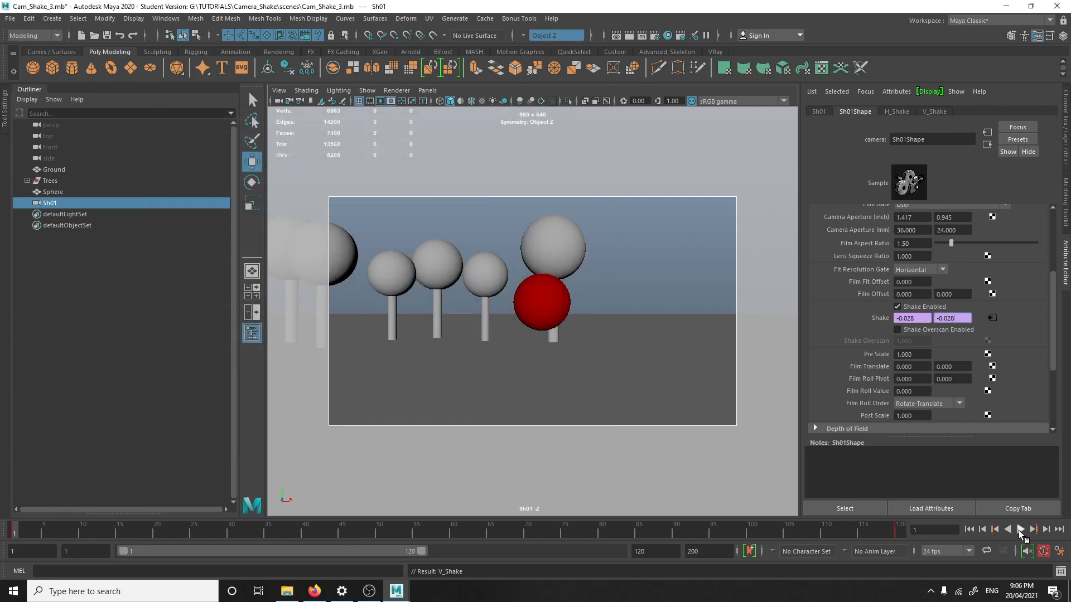
Play back Sh01 shaking with both expressions, then close the Expression Editor
click(1019, 530)
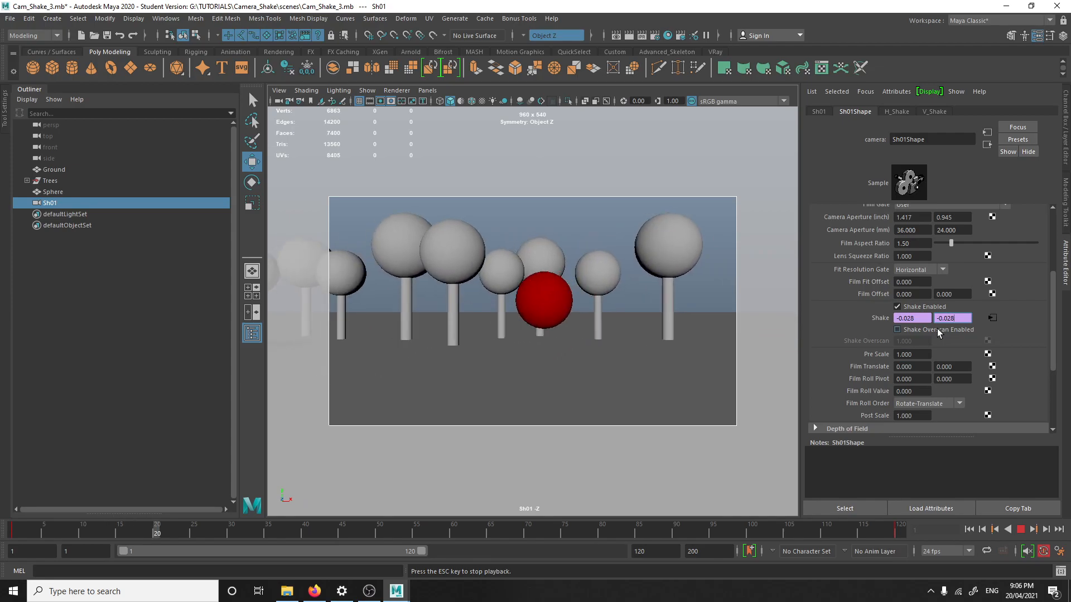
click(1019, 529)
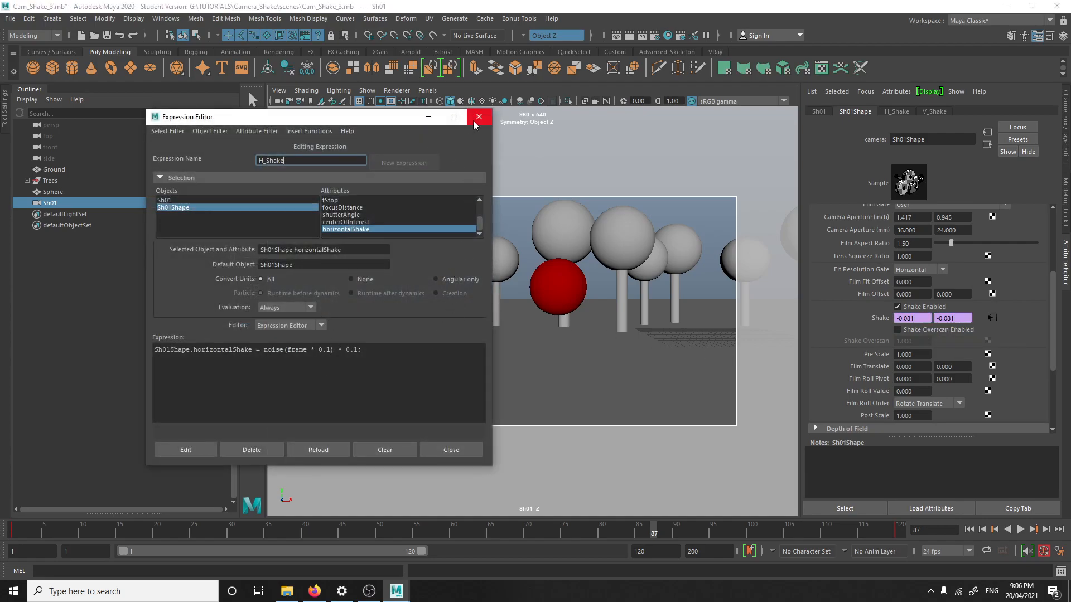
click(477, 116)
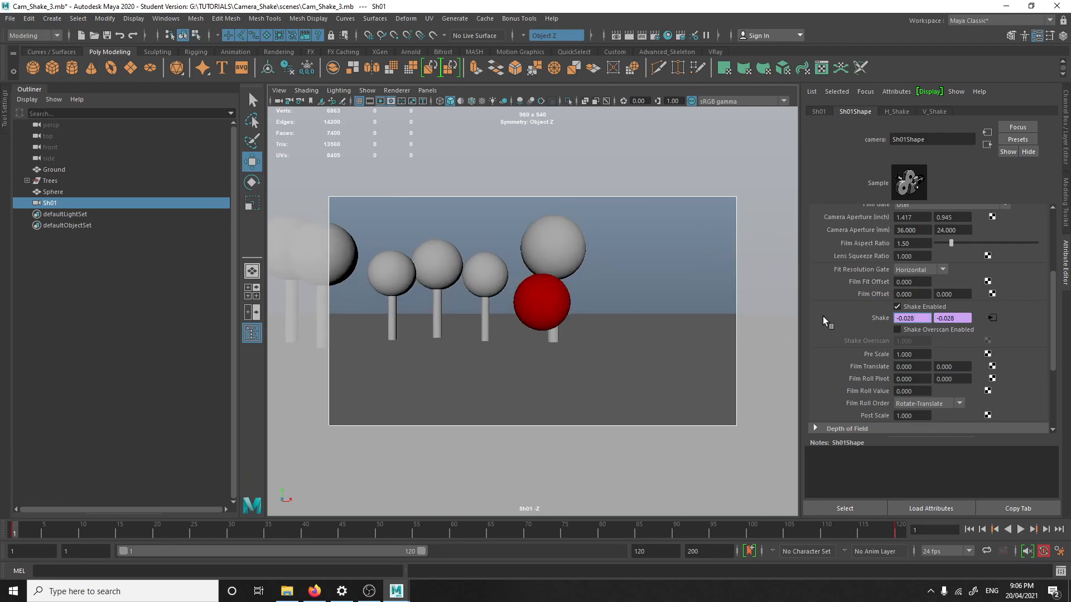
mouse_move(888, 270)
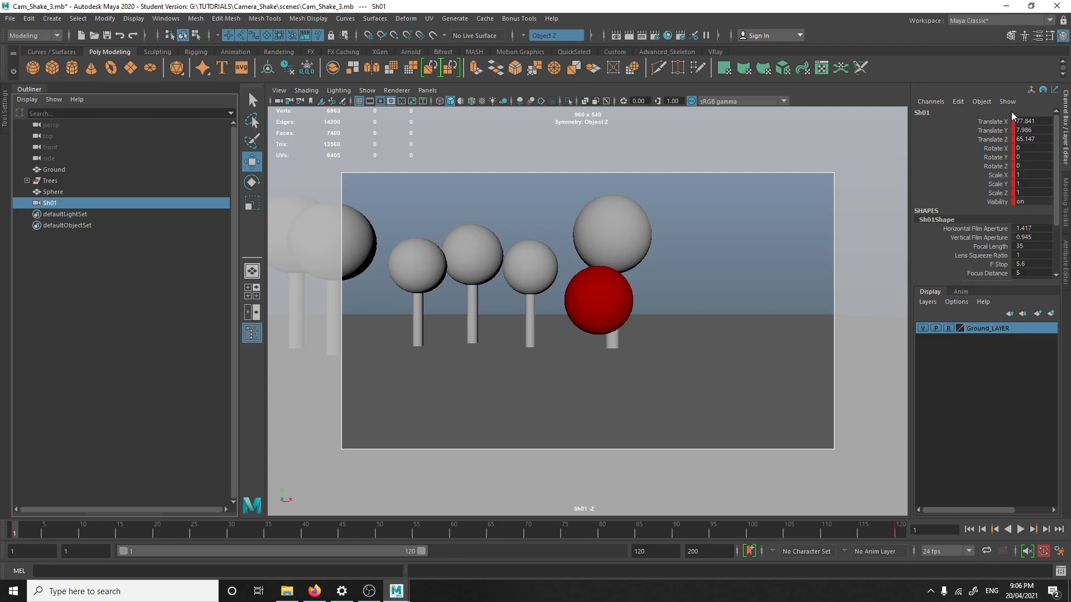
Add a keyable float attribute H_Shake_Speed to Sh01 with minimum 0 and maximum 1
click(956, 101)
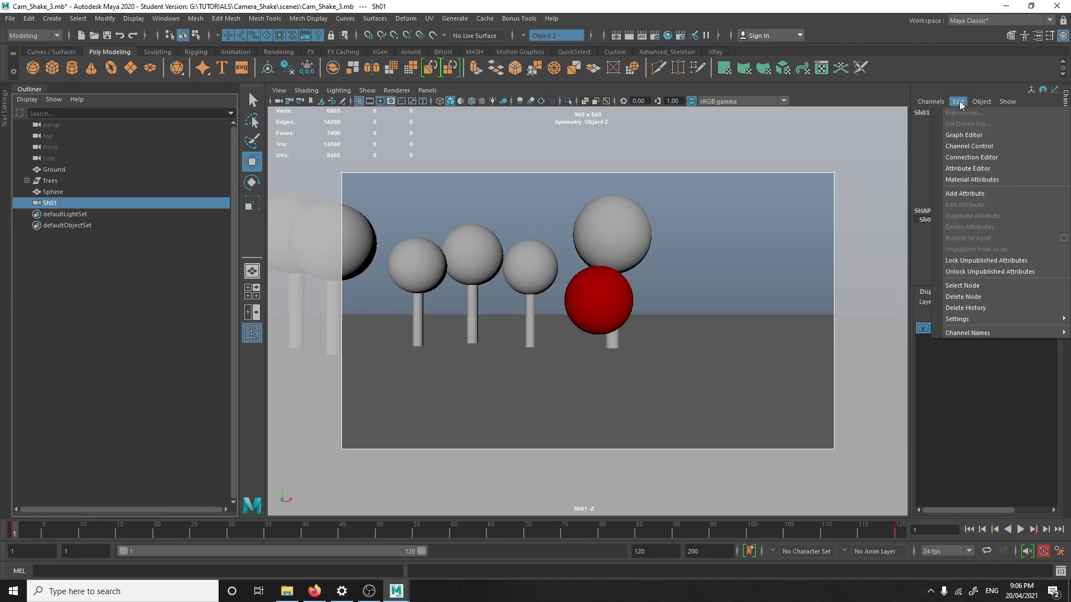
click(965, 194)
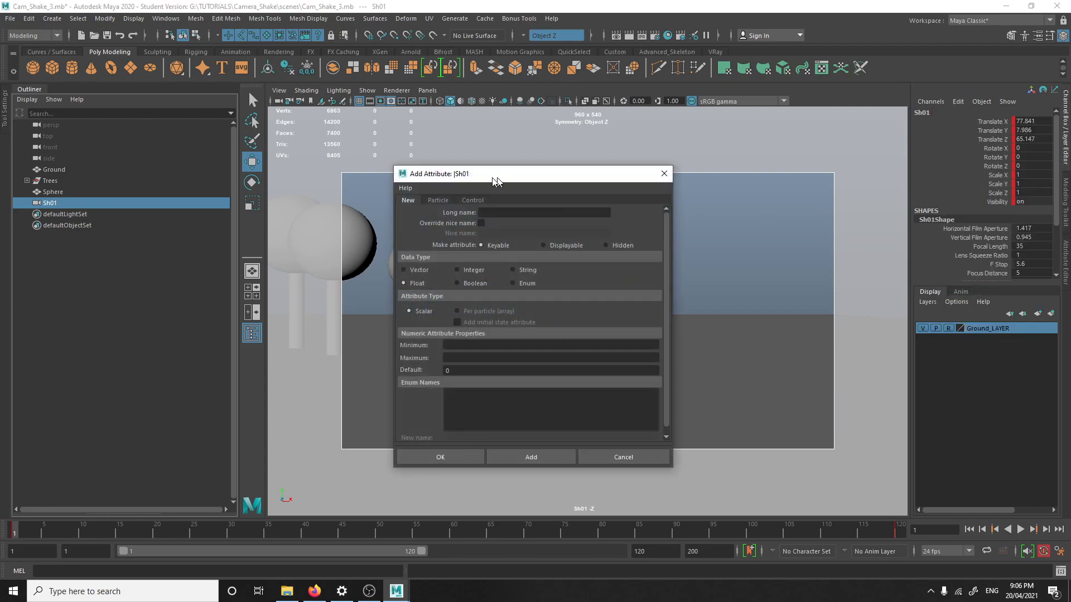
drag(497, 173, 325, 177)
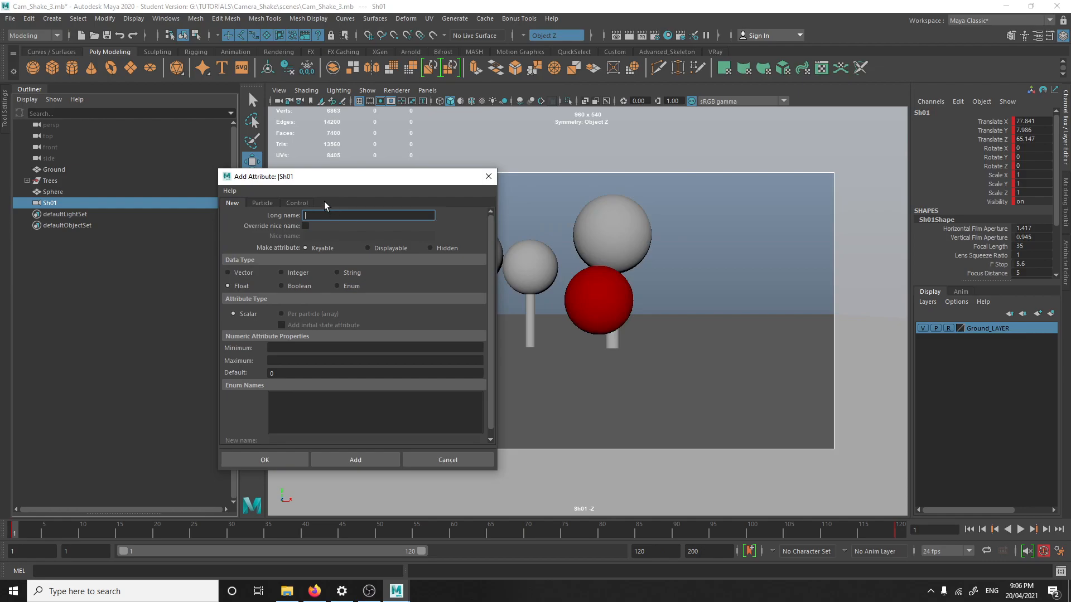
text(H)
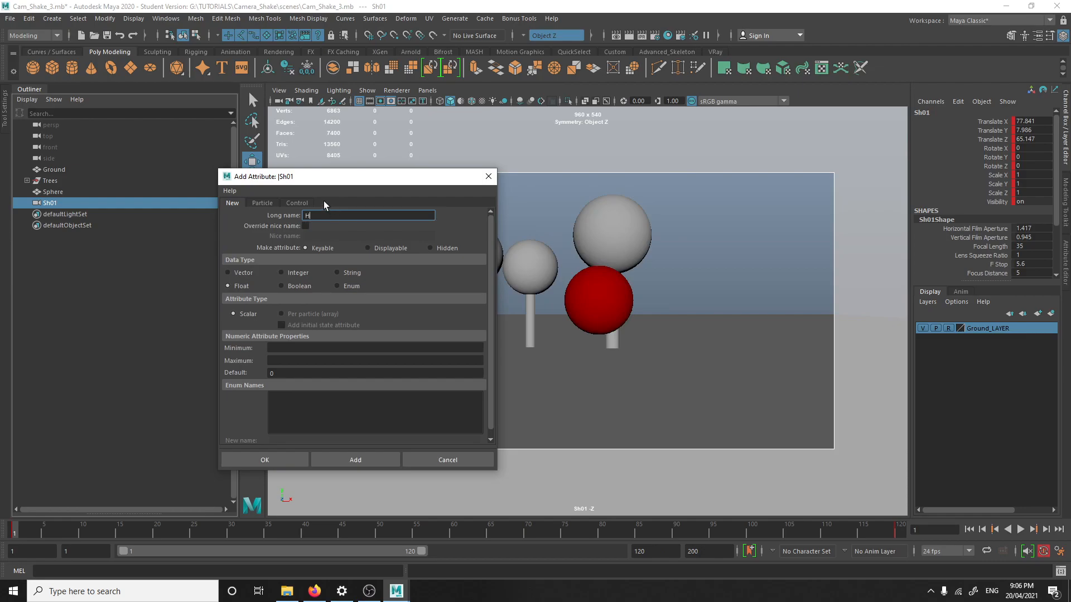
text(_Shake)
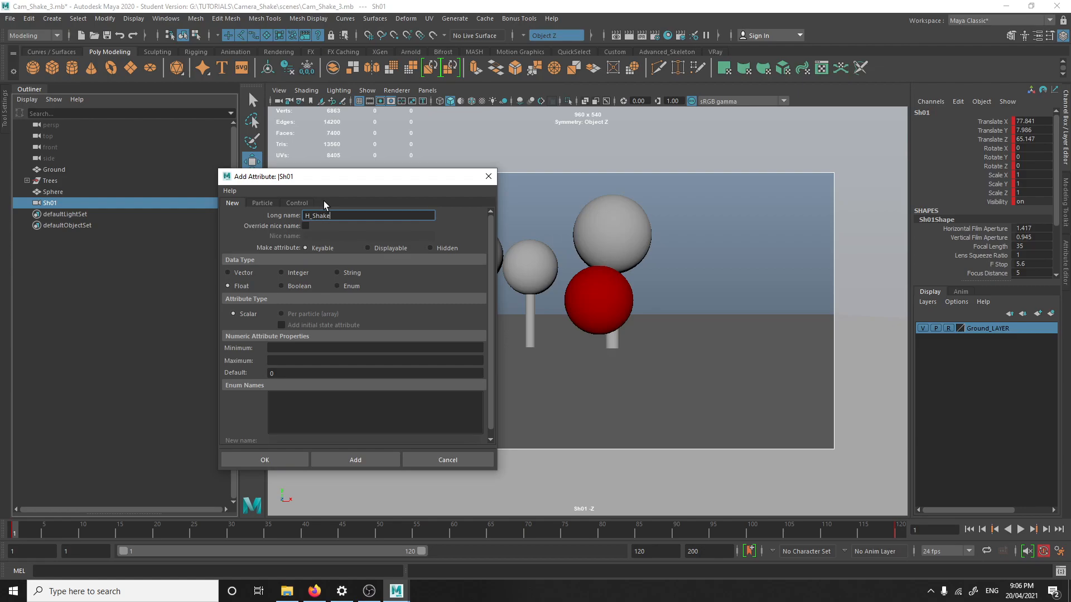
text(_Speed)
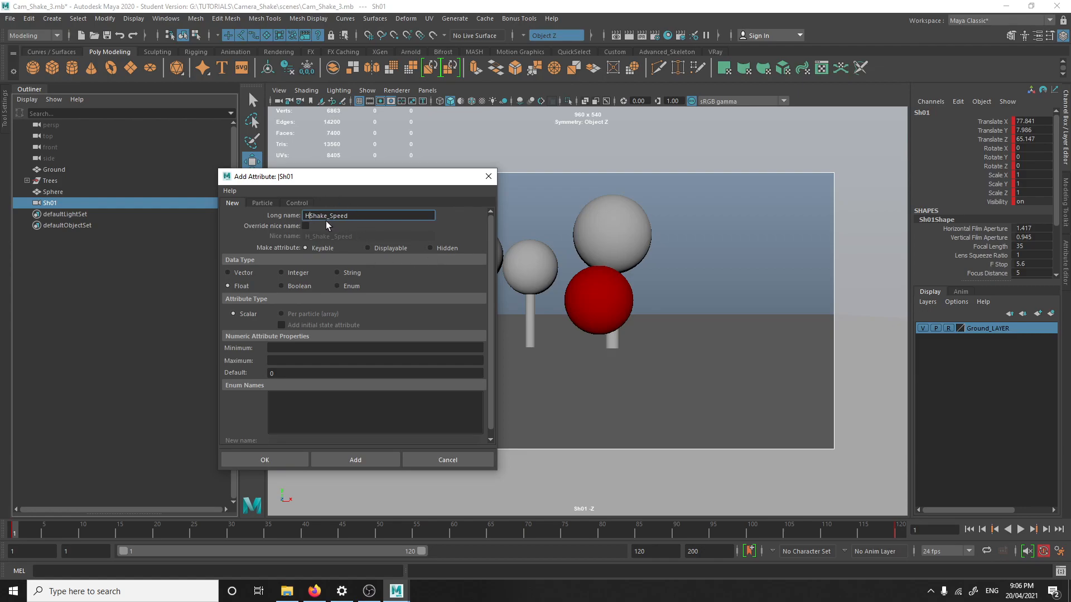
text(HShakeSpeed)
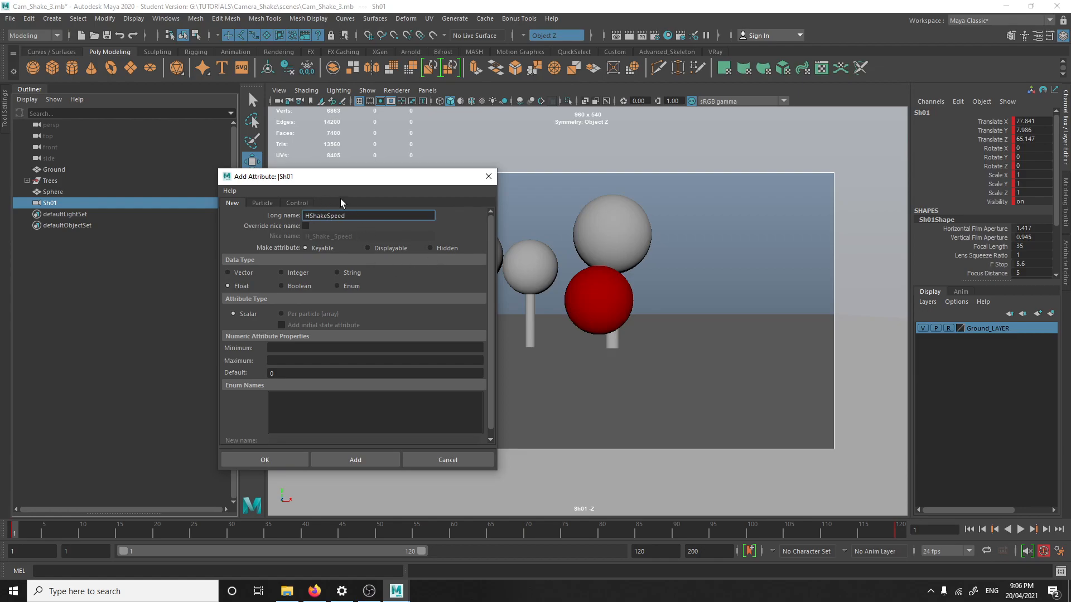
click(380, 216)
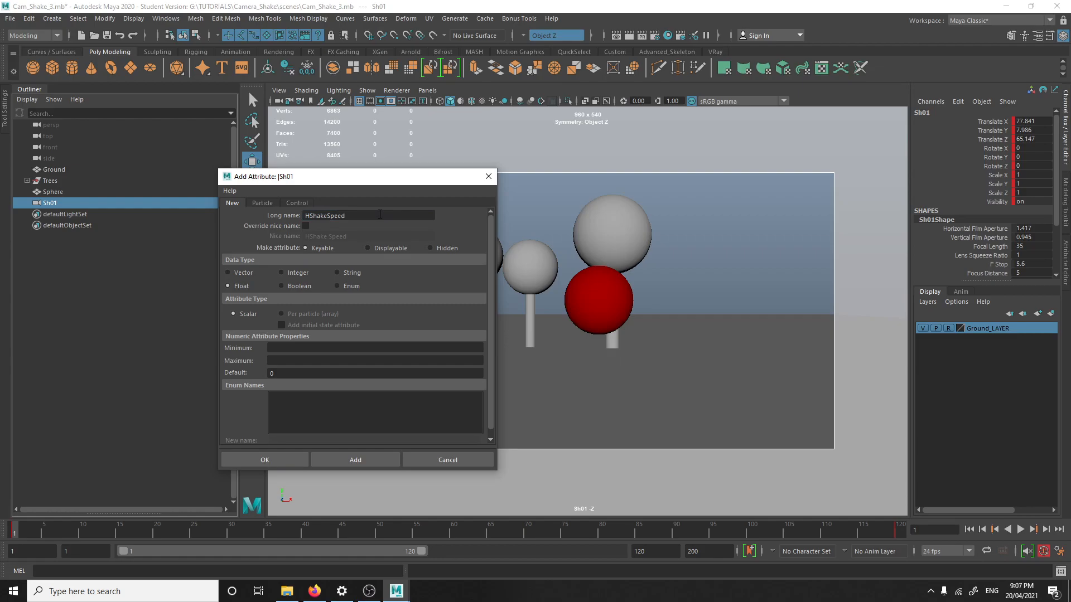
click(369, 215)
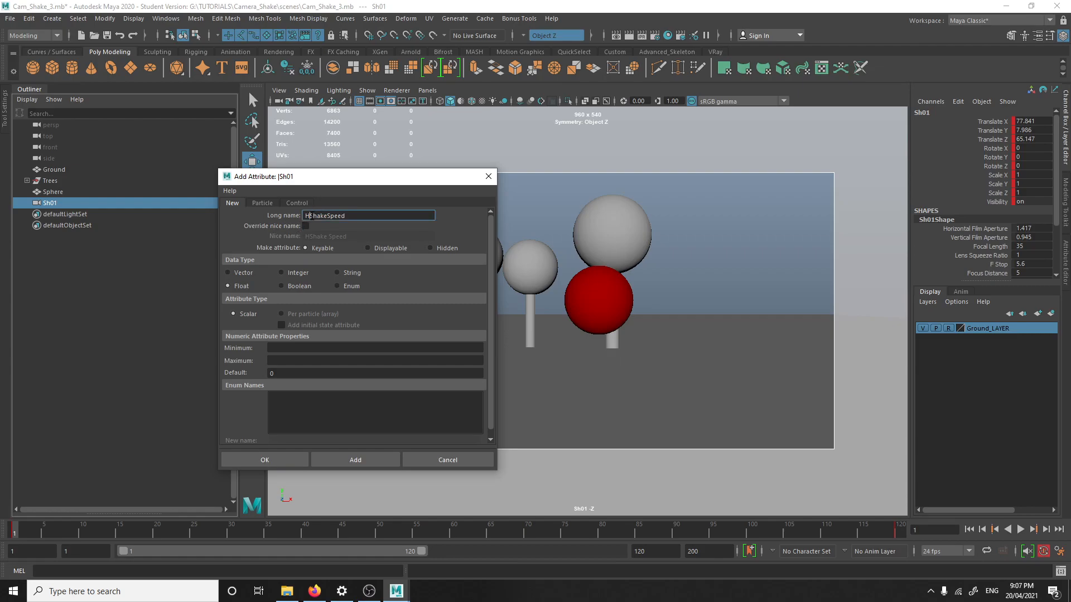
text(H)
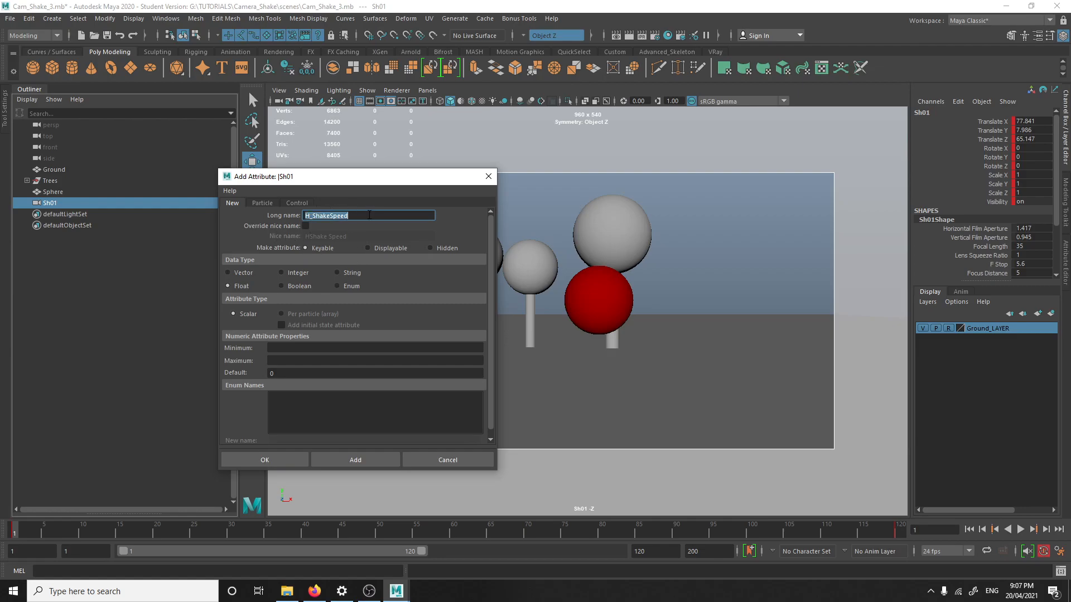
click(369, 215)
text(_)
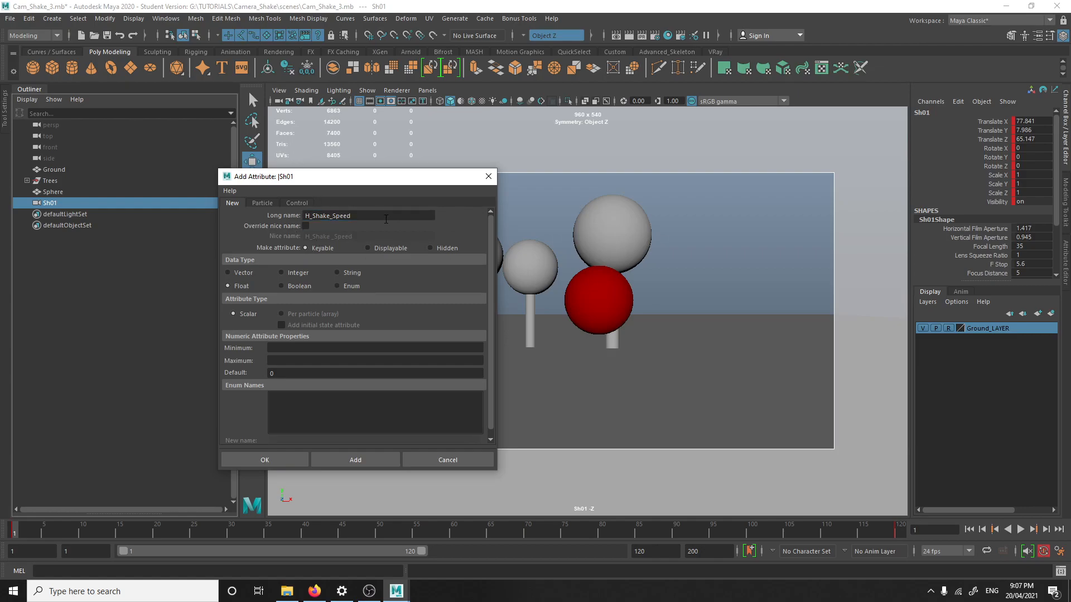
click(374, 347)
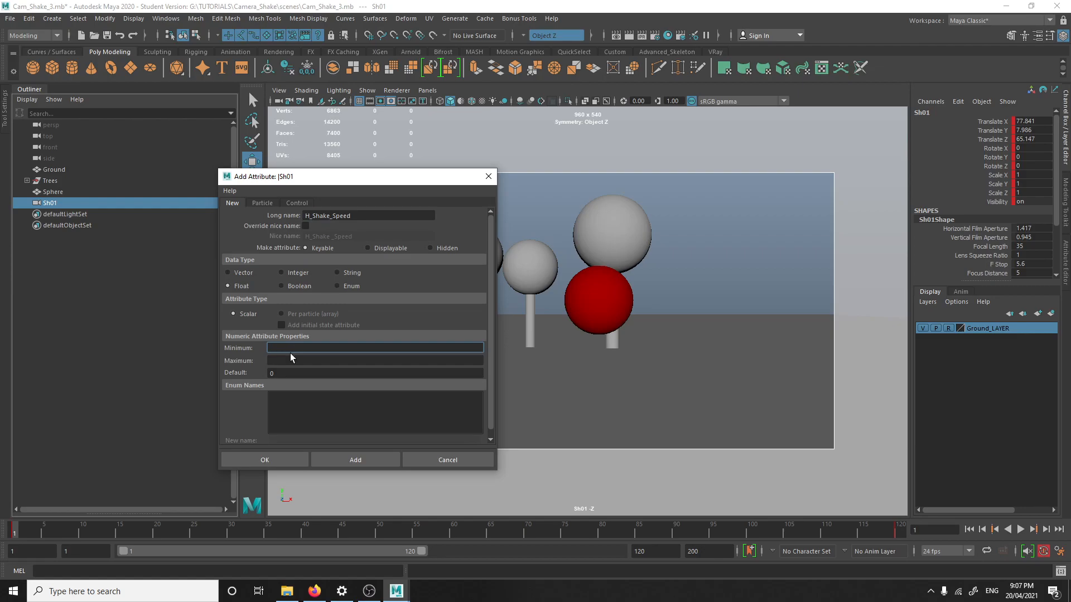
mouse_move(225, 388)
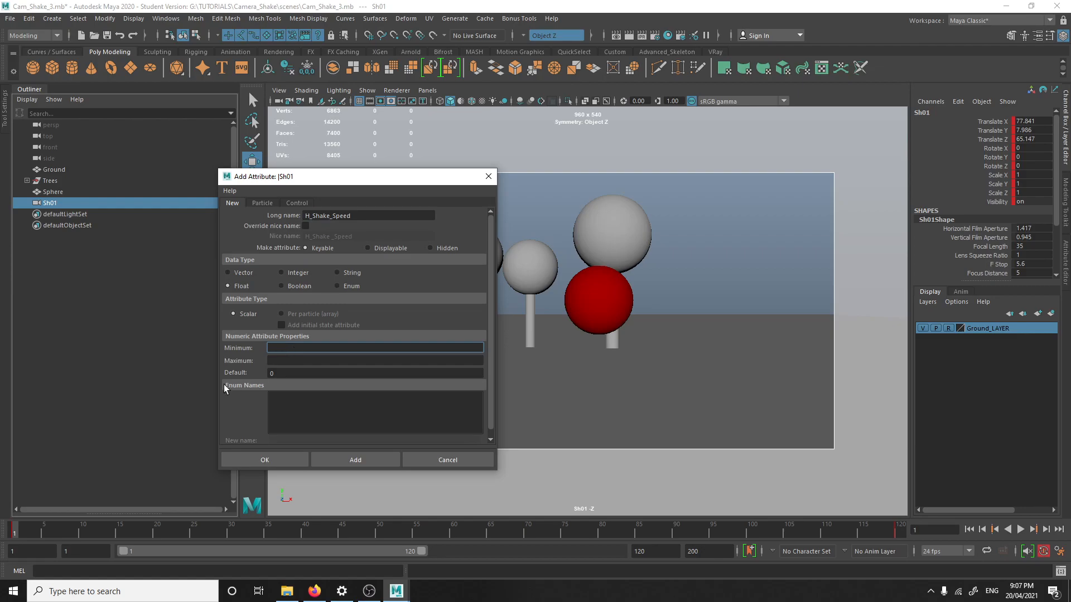
mouse_move(263, 307)
text(0)
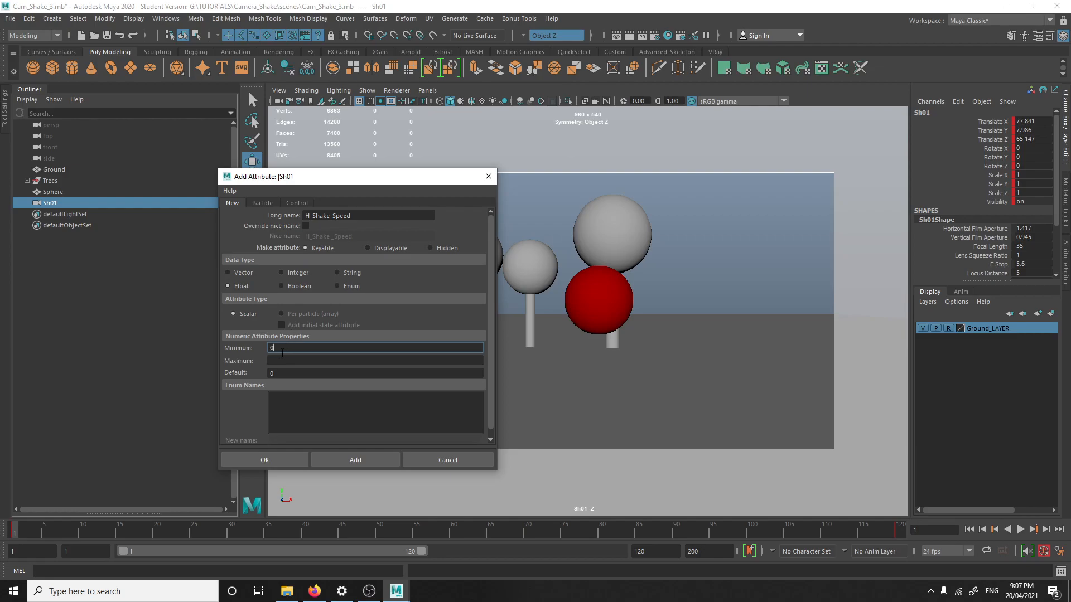
click(374, 359)
text(1)
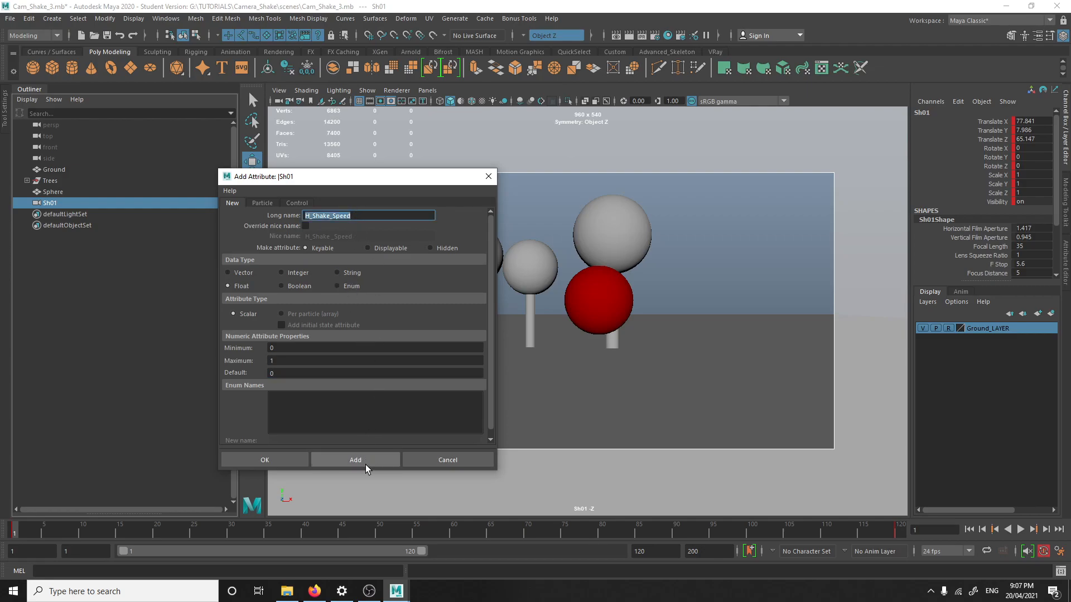
click(355, 459)
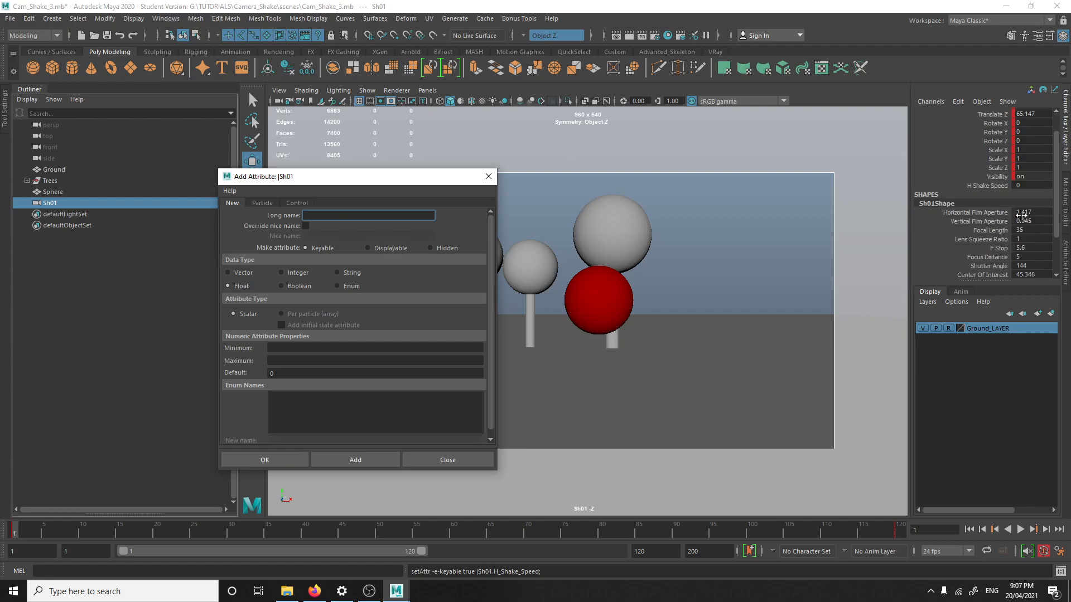
mouse_move(949, 194)
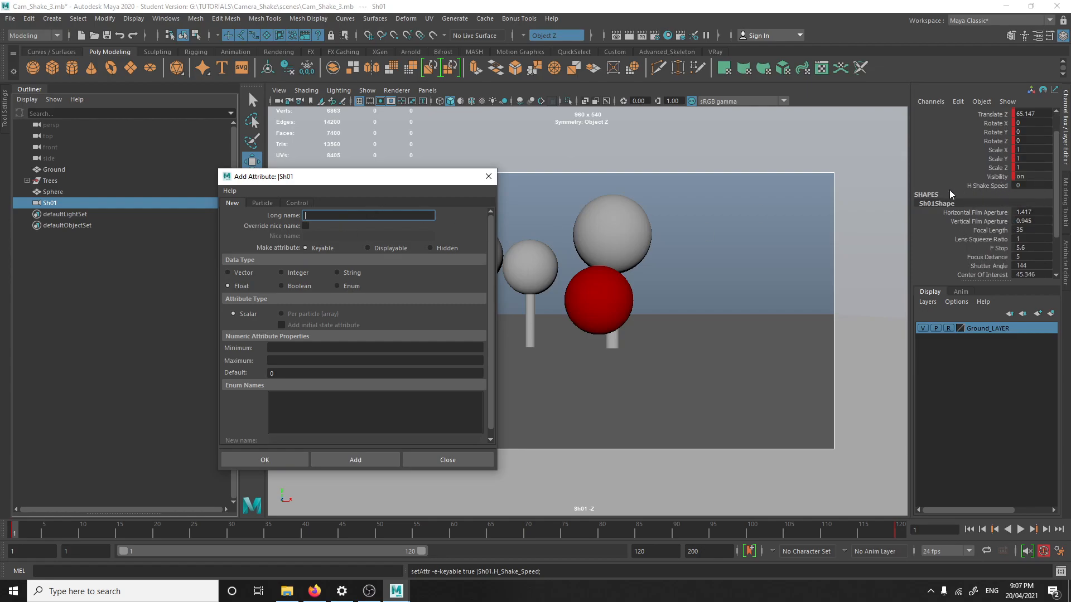
Add a keyable H_Shake_Amp attribute to Sh01 with minimum 0 and maximum 0.1
text(H_Shake_Speed)
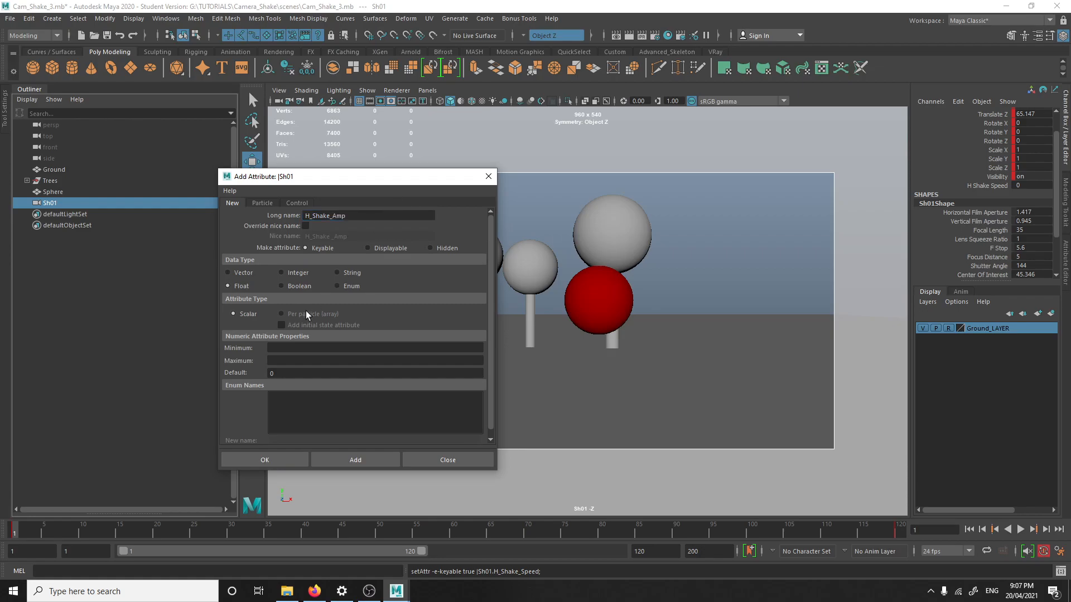
click(374, 347)
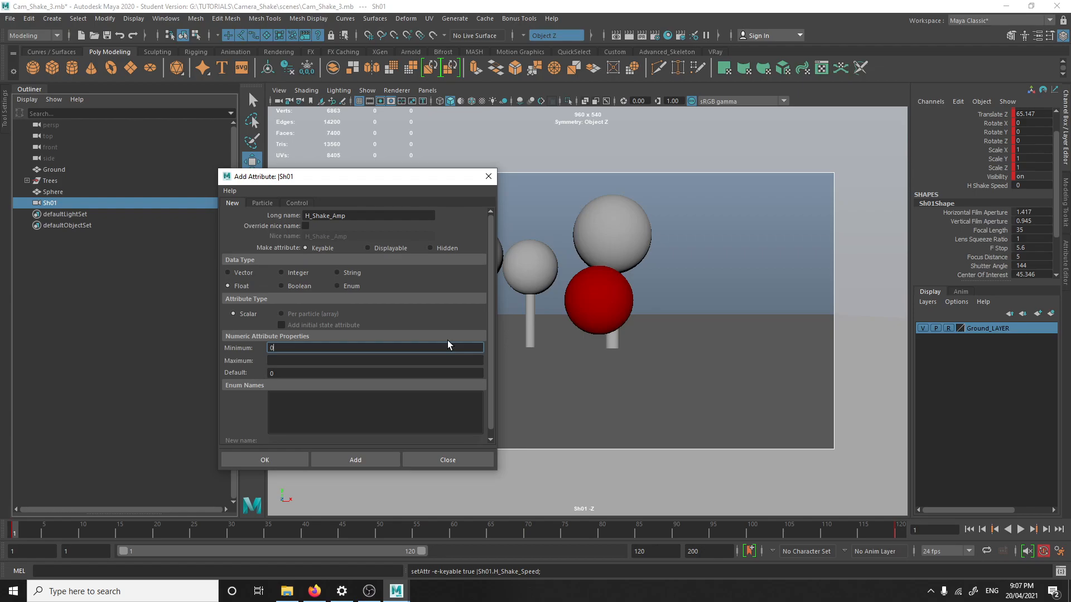
mouse_move(392, 375)
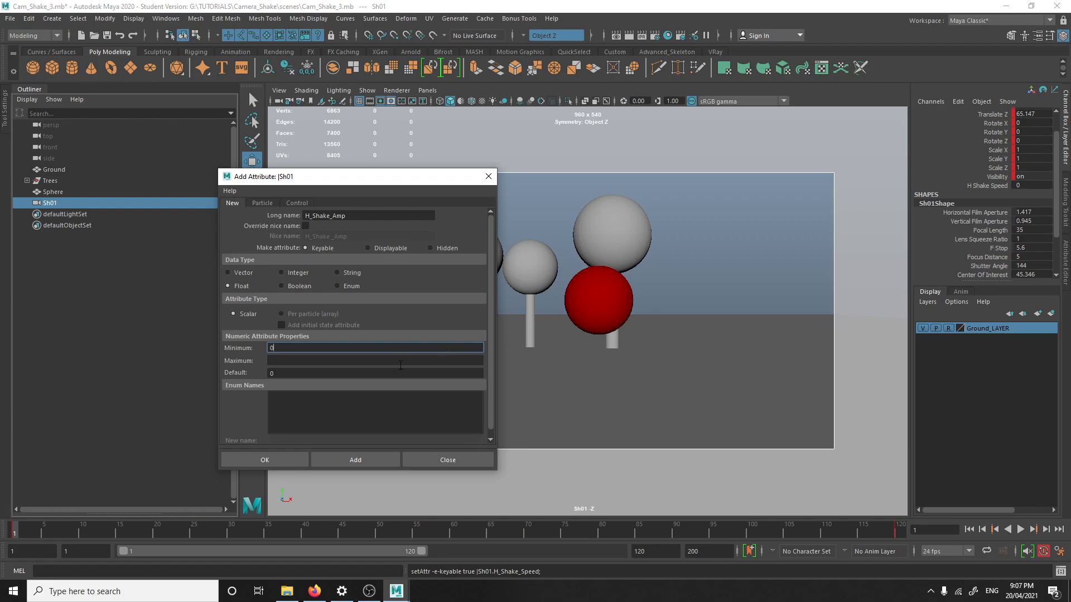
click(374, 361)
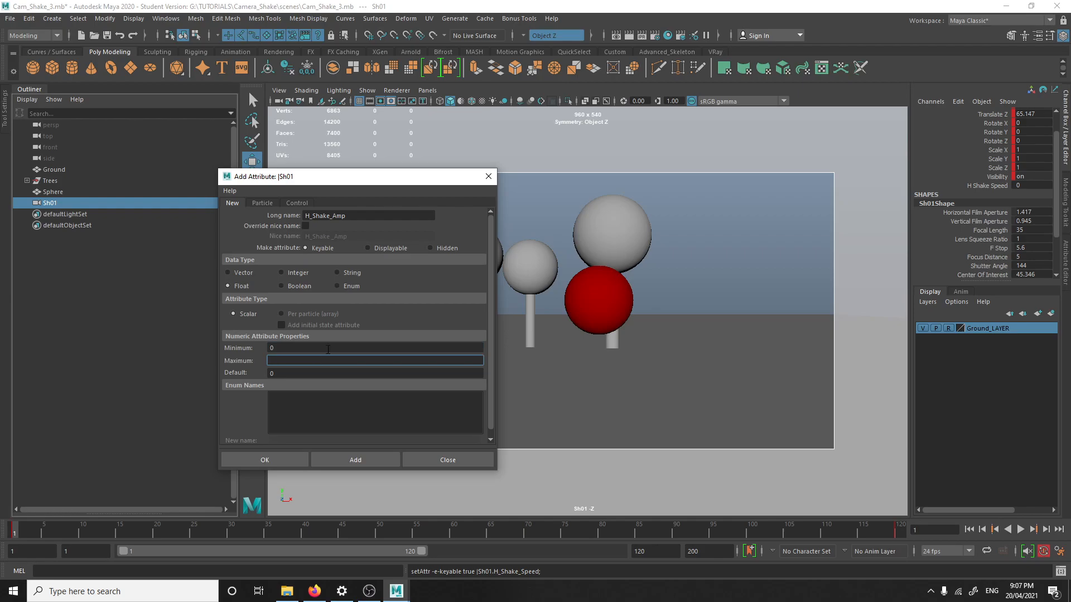
text(0.1)
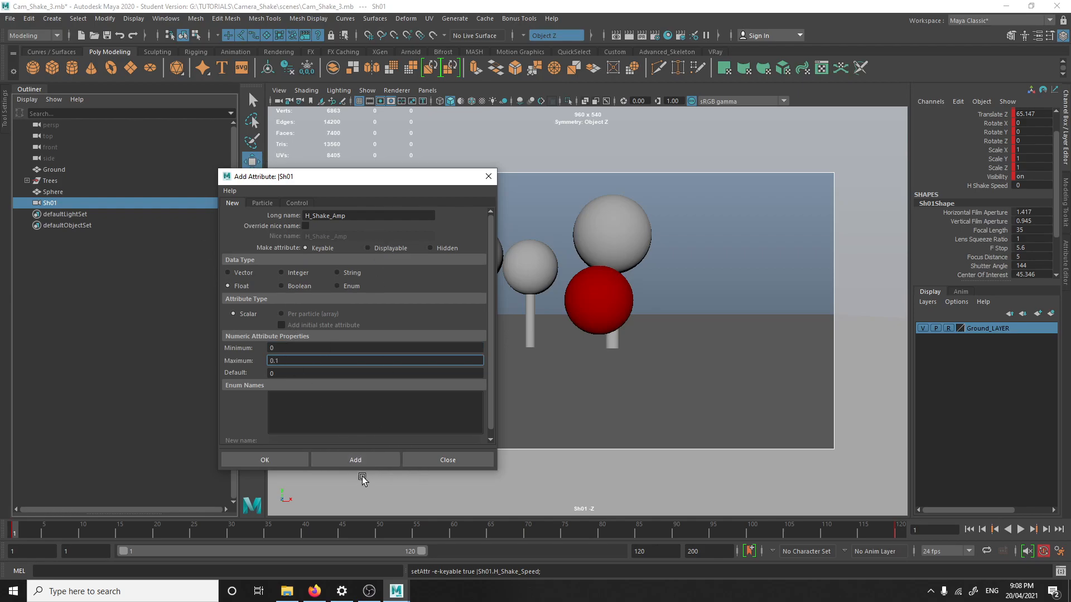
click(354, 460)
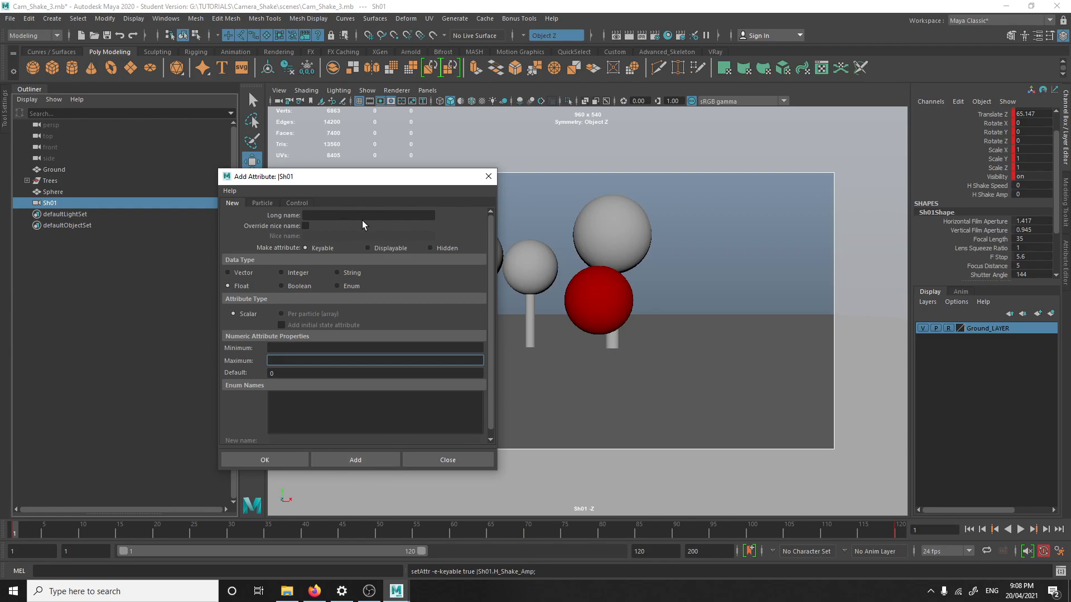
click(369, 214)
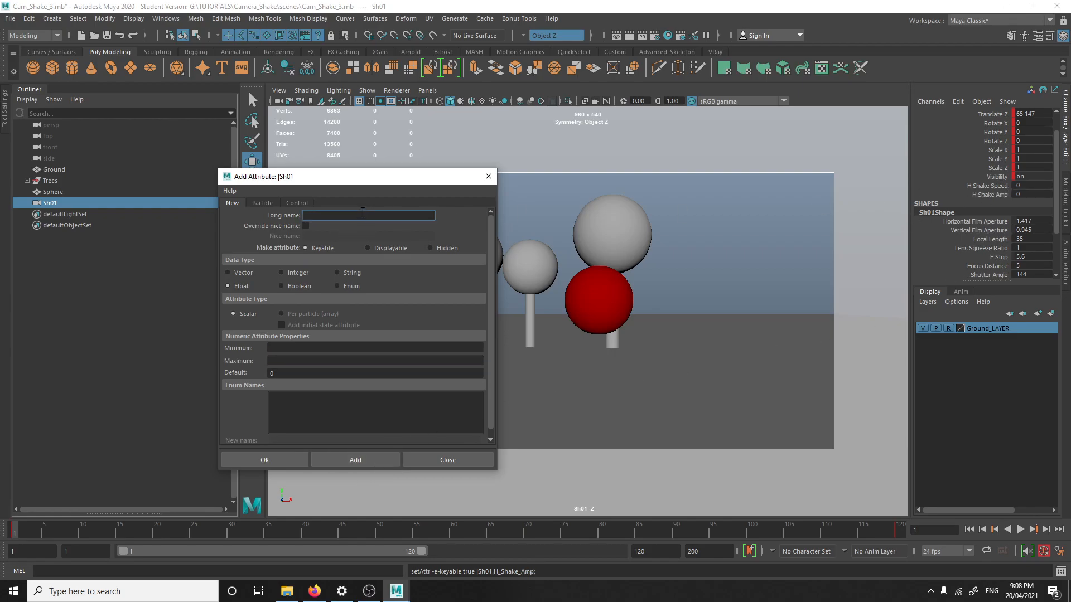
Add the V_Shake_Speed attribute with minimum 0 and maximum 1
text(H_Shake_Speed)
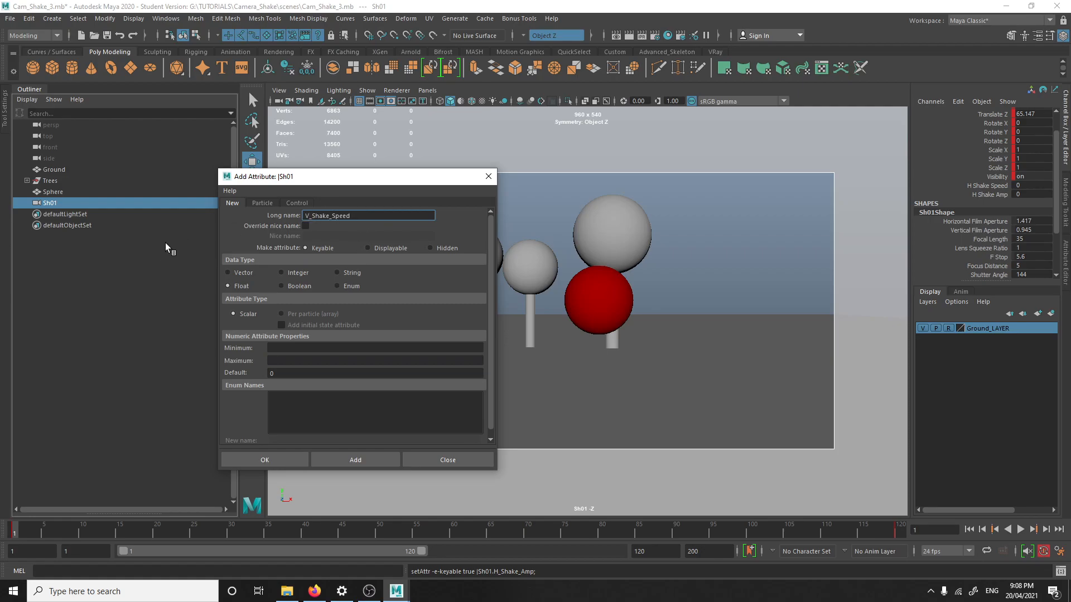
click(374, 347)
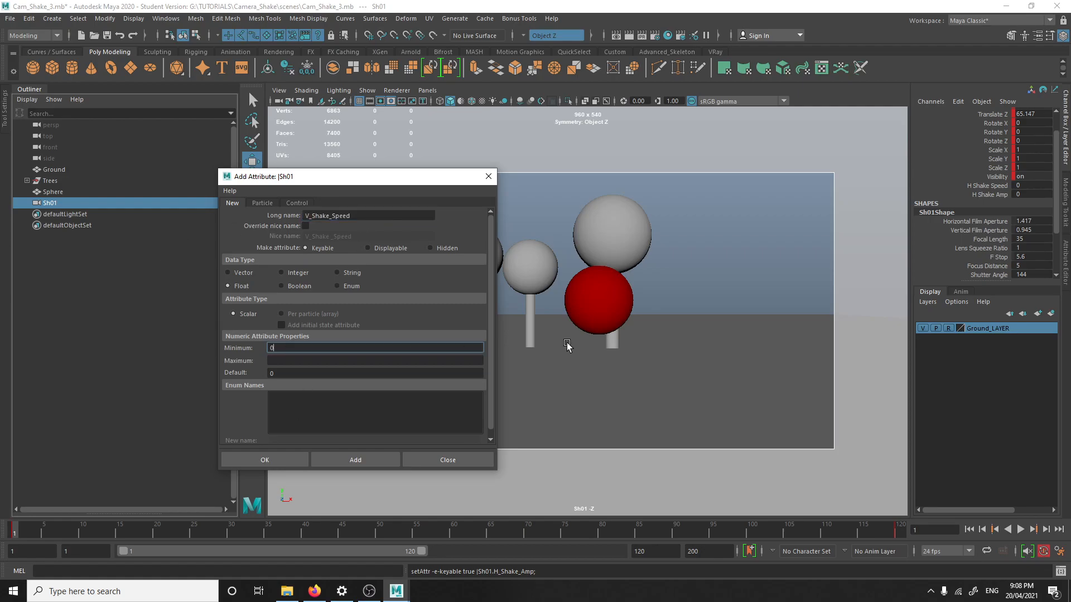
click(374, 361)
text(1)
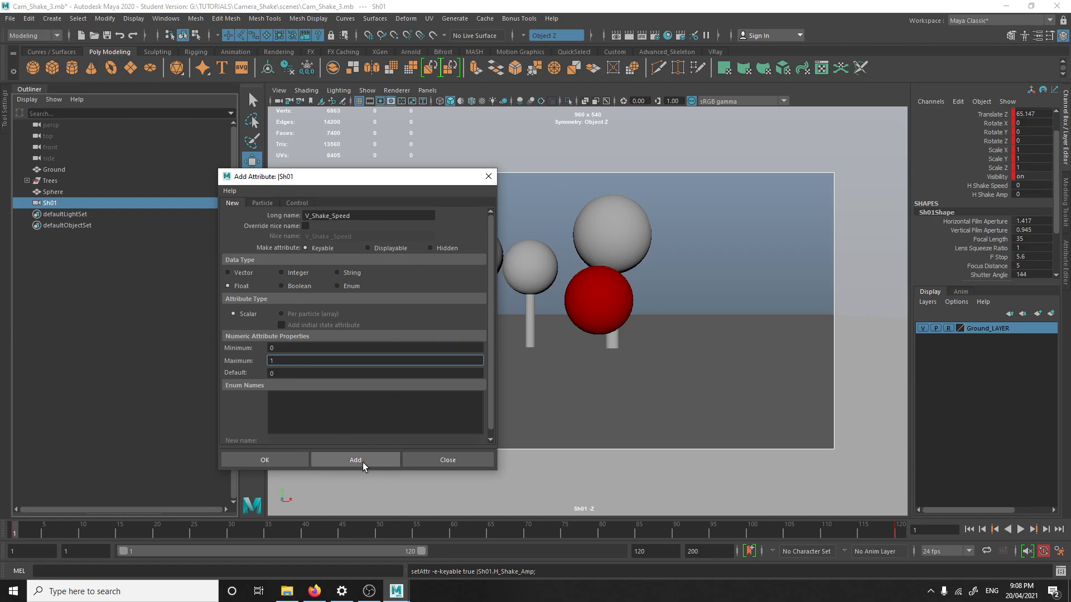
click(355, 460)
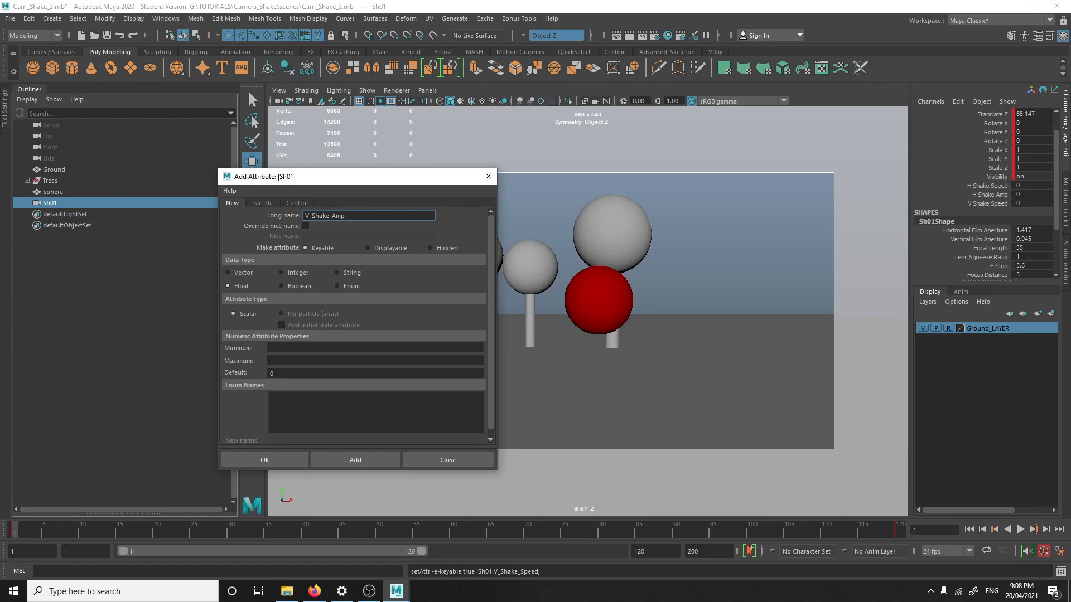
Add the V_Shake_Amp attribute with minimum 0 and maximum 0.1
click(374, 359)
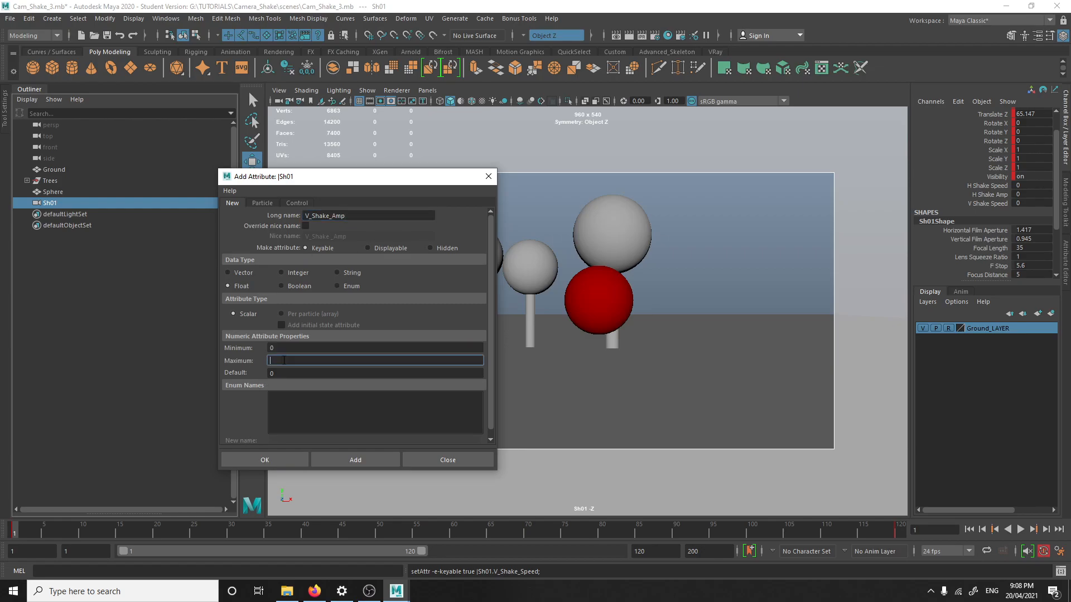
text(0.1)
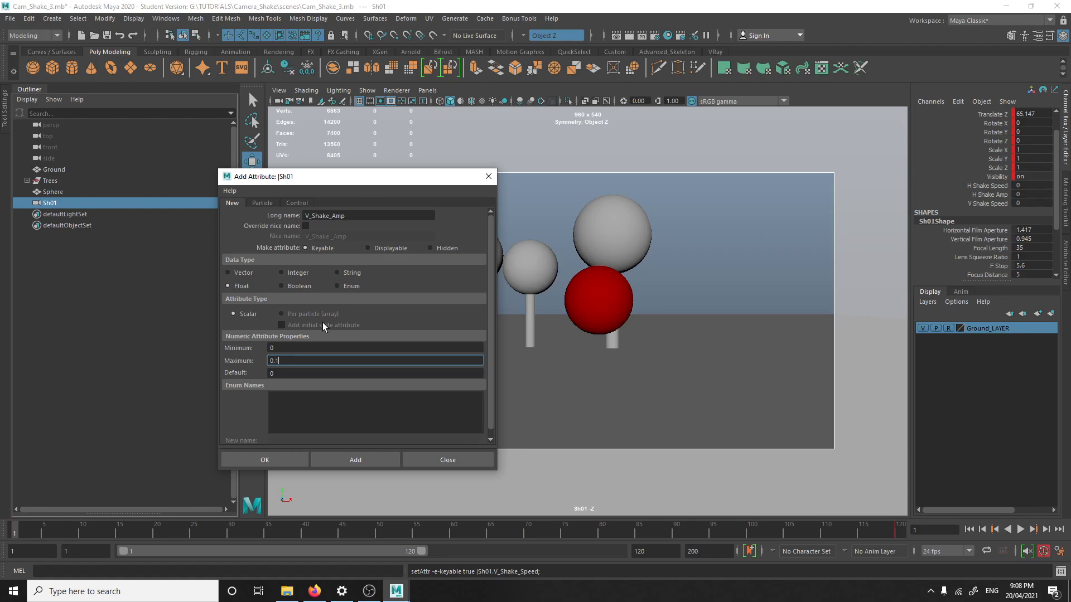
click(355, 460)
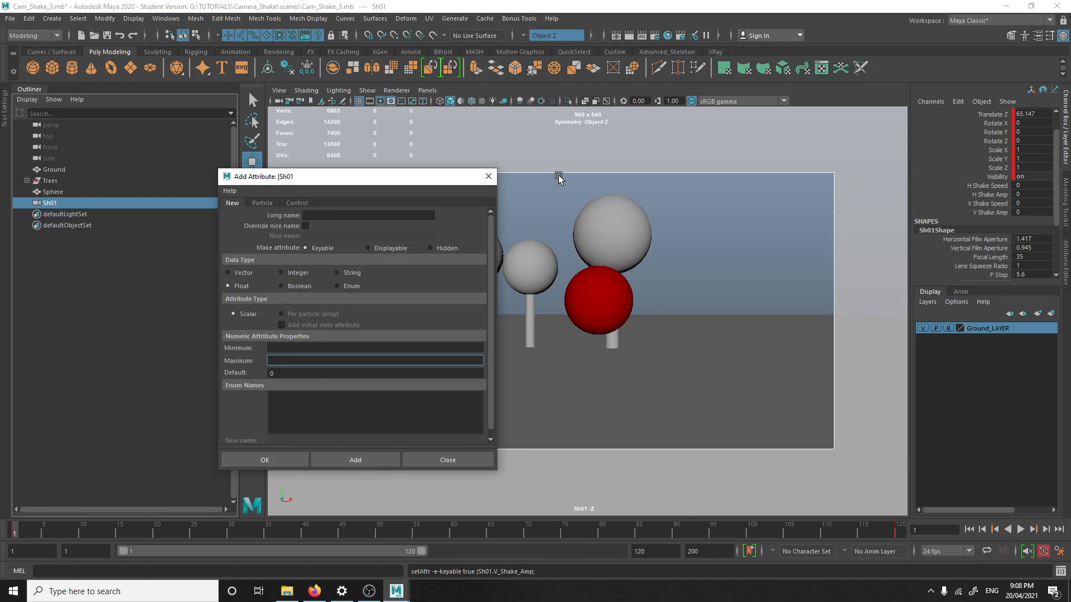
Close Add Attribute and check the H Shake Speed and Amp channels in the Channel Box
click(447, 460)
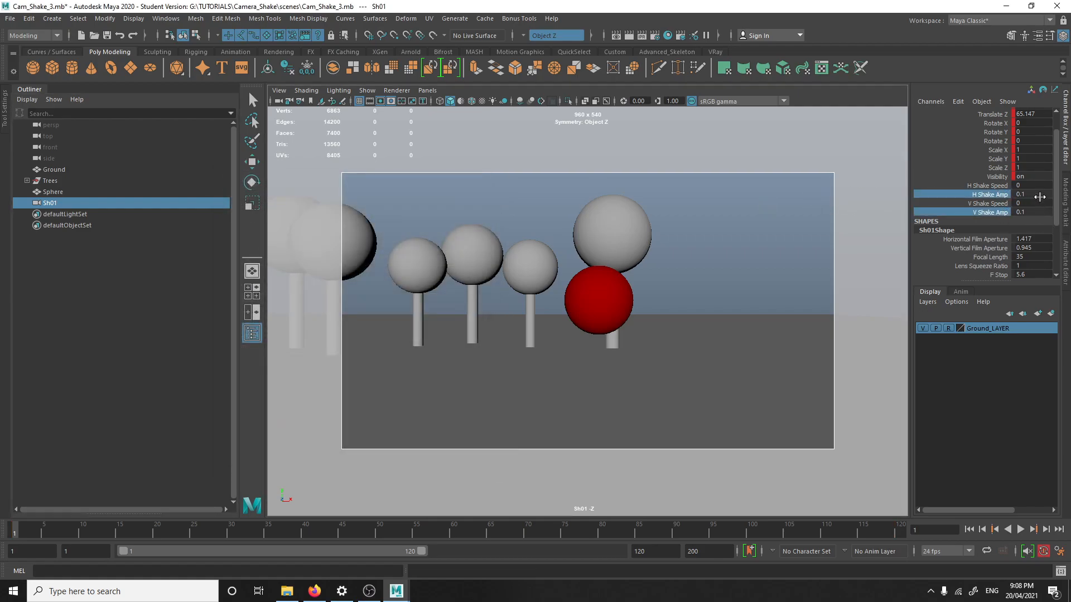
click(987, 185)
text(0)
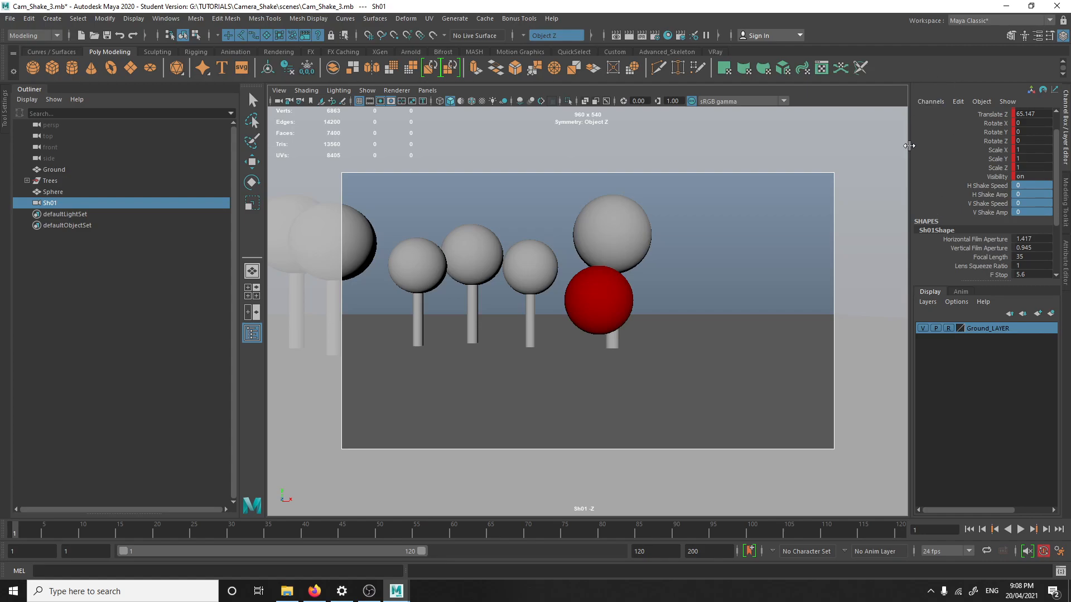
mouse_move(891, 179)
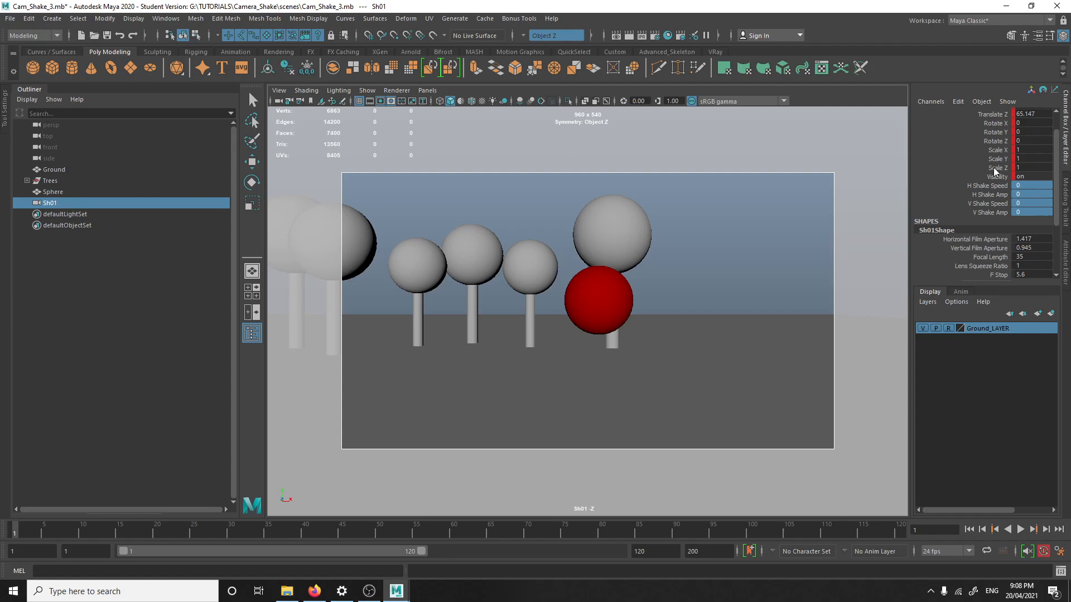
mouse_move(855, 137)
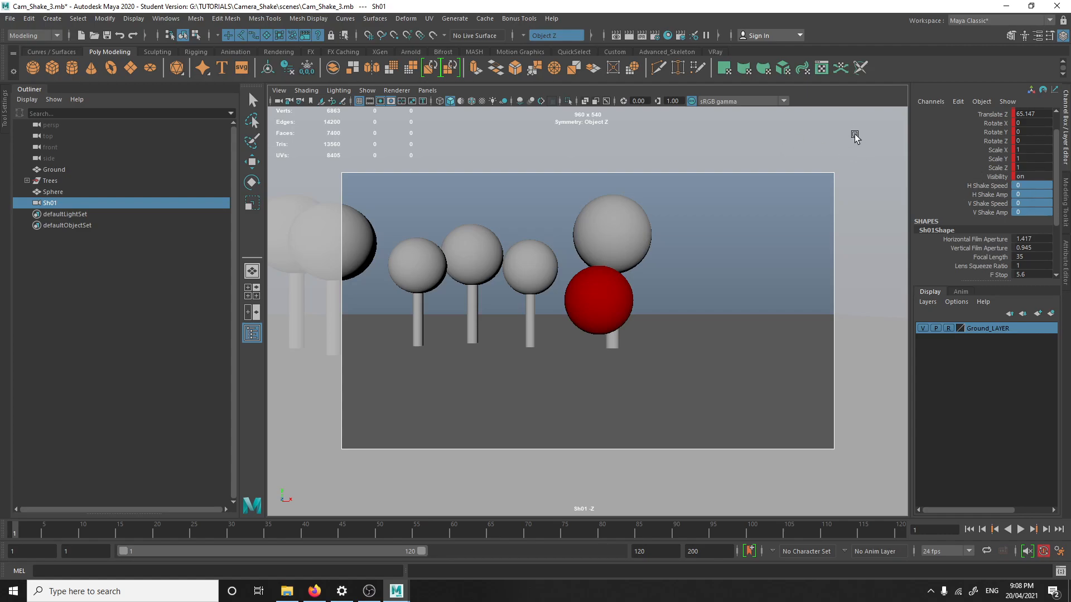
mouse_move(933, 84)
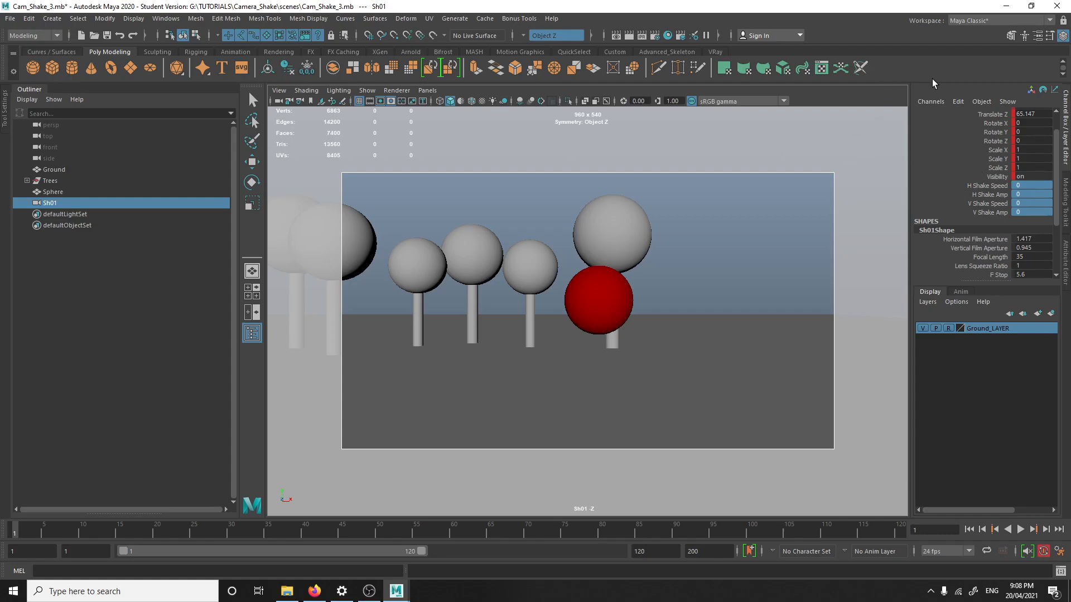
click(986, 185)
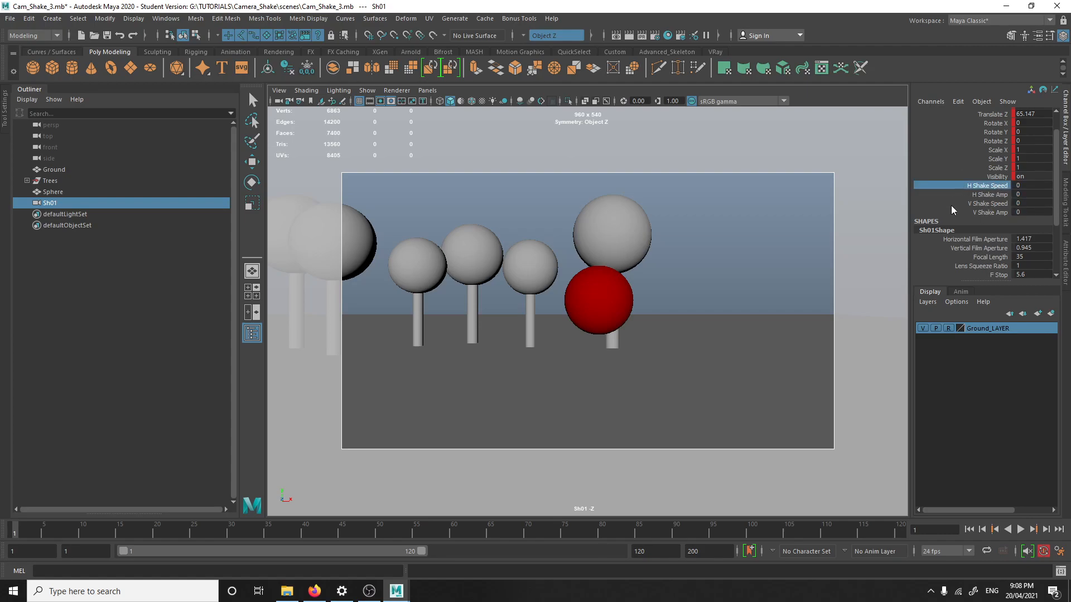
mouse_move(977, 190)
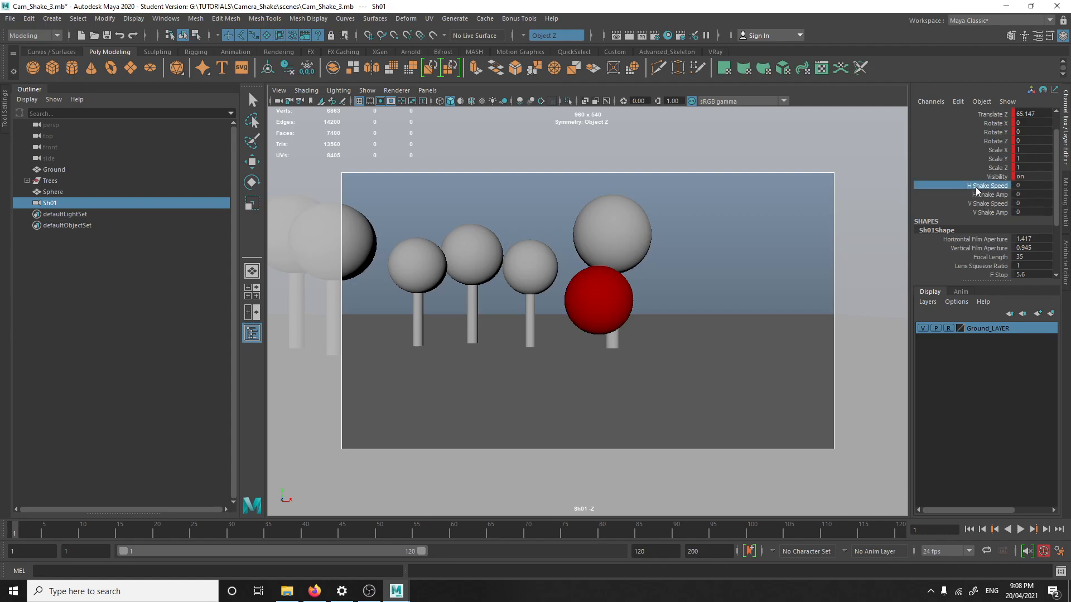
mouse_move(1007, 199)
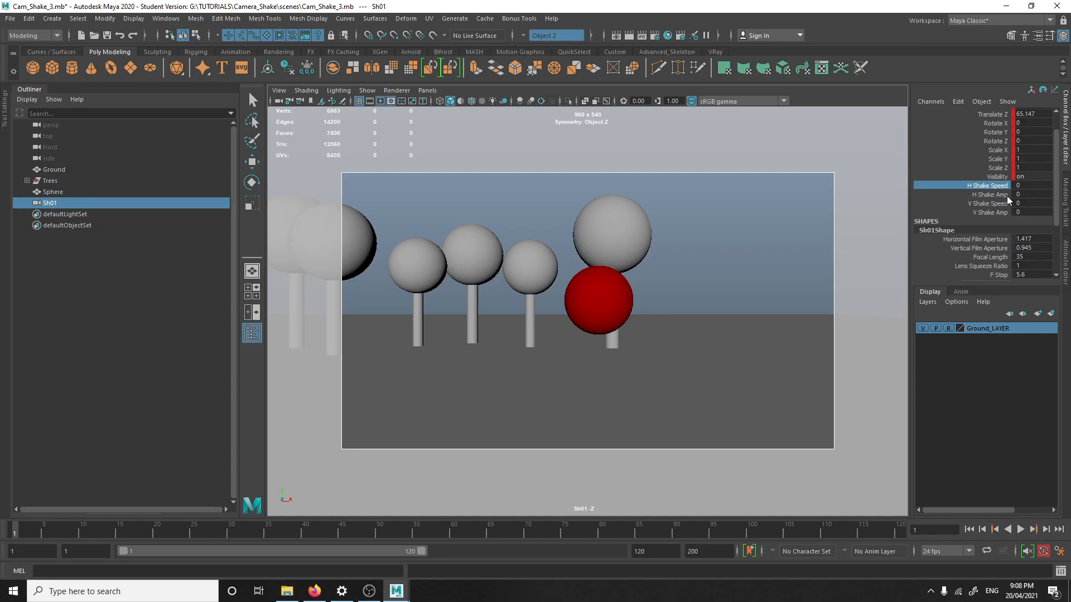
mouse_move(989, 239)
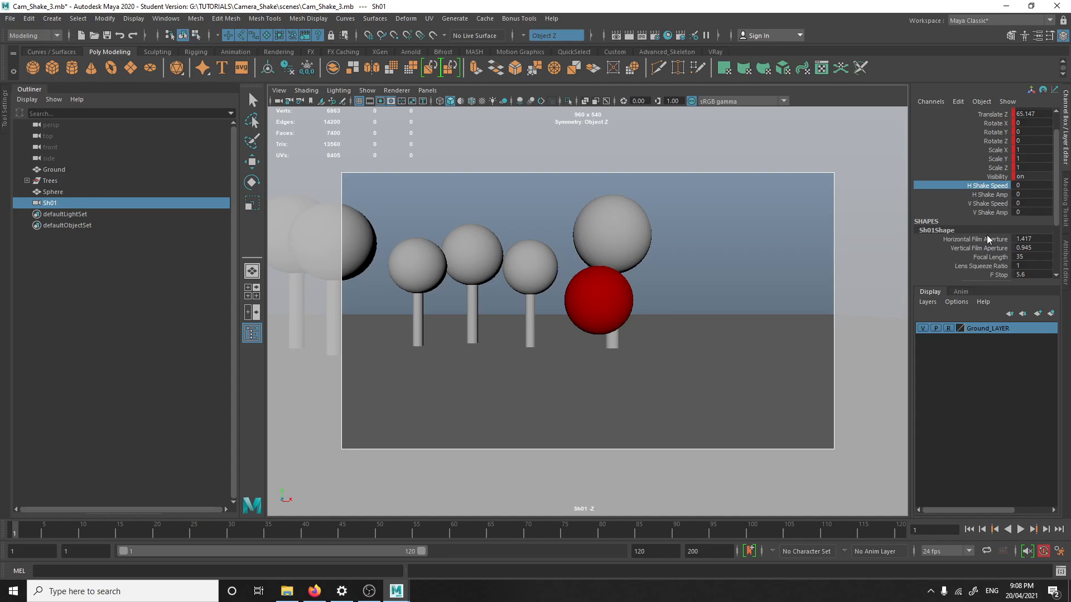
mouse_move(821, 397)
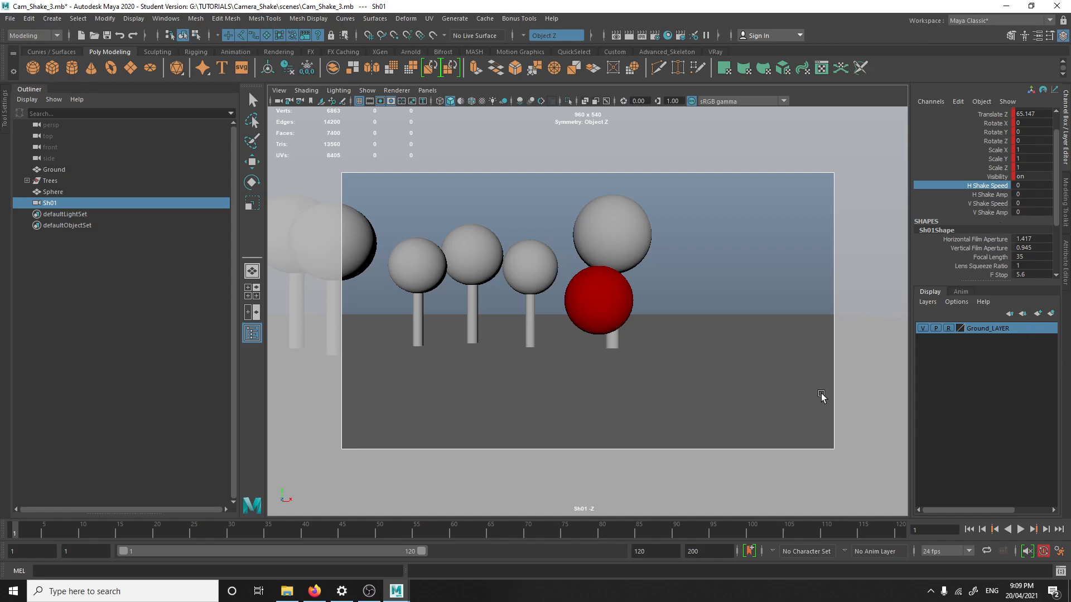
mouse_move(1038, 271)
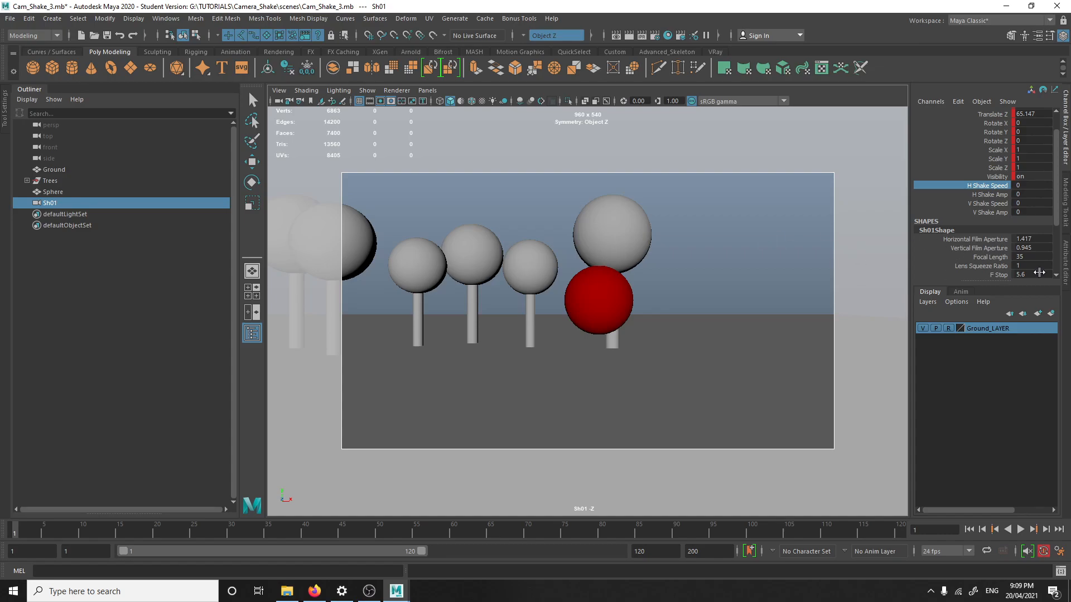
mouse_move(1063, 263)
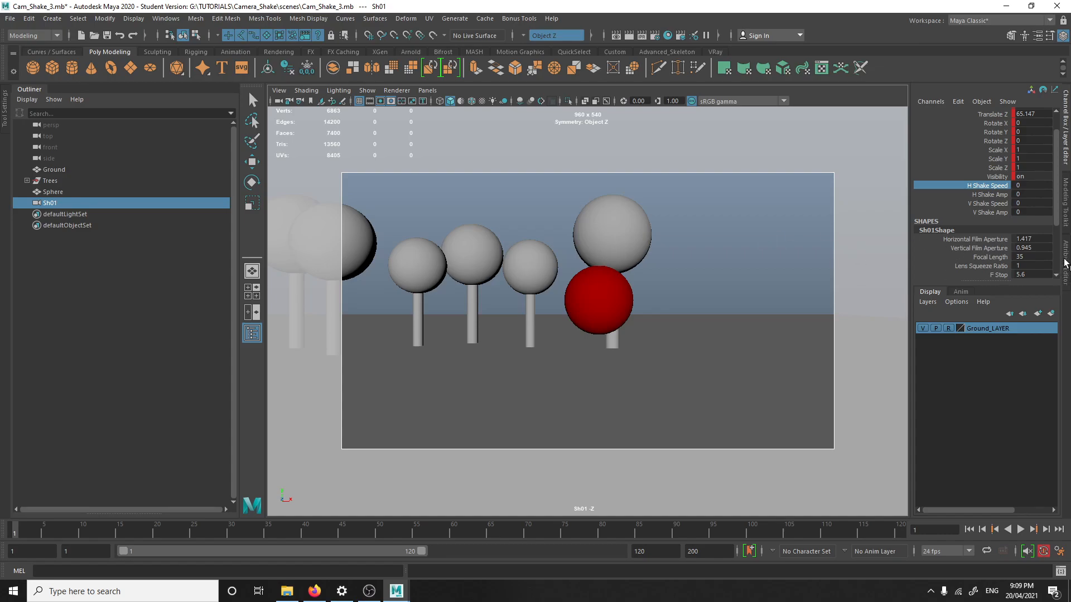
click(990, 194)
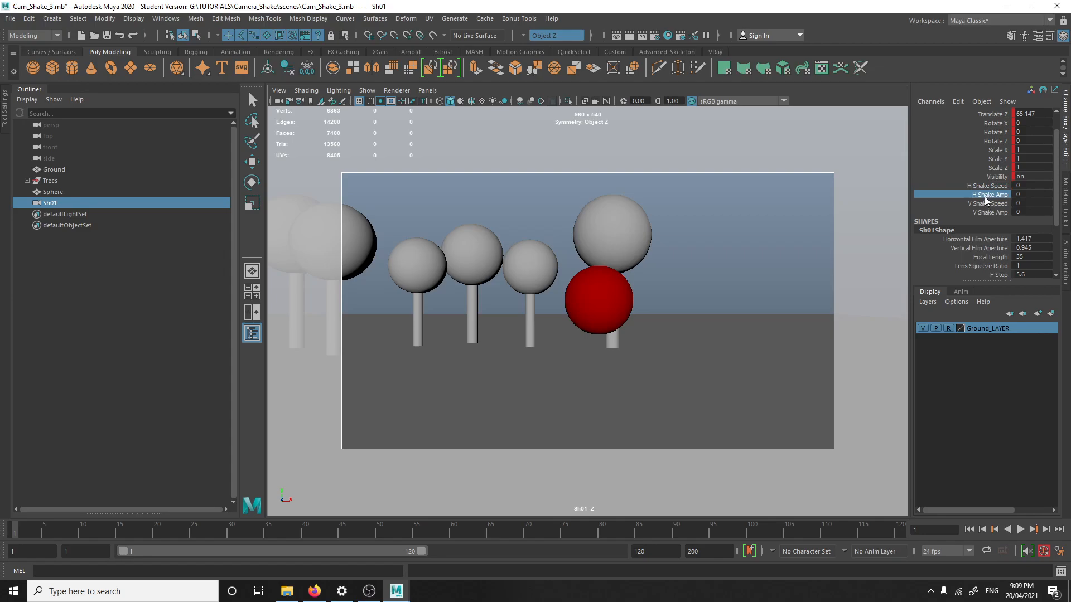
click(986, 185)
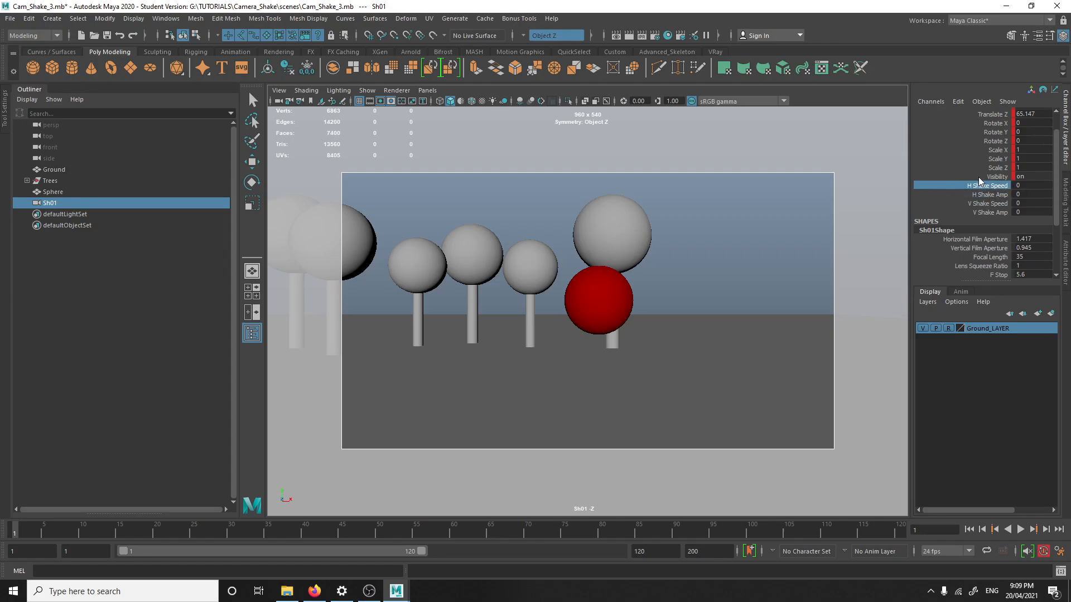
mouse_move(991, 179)
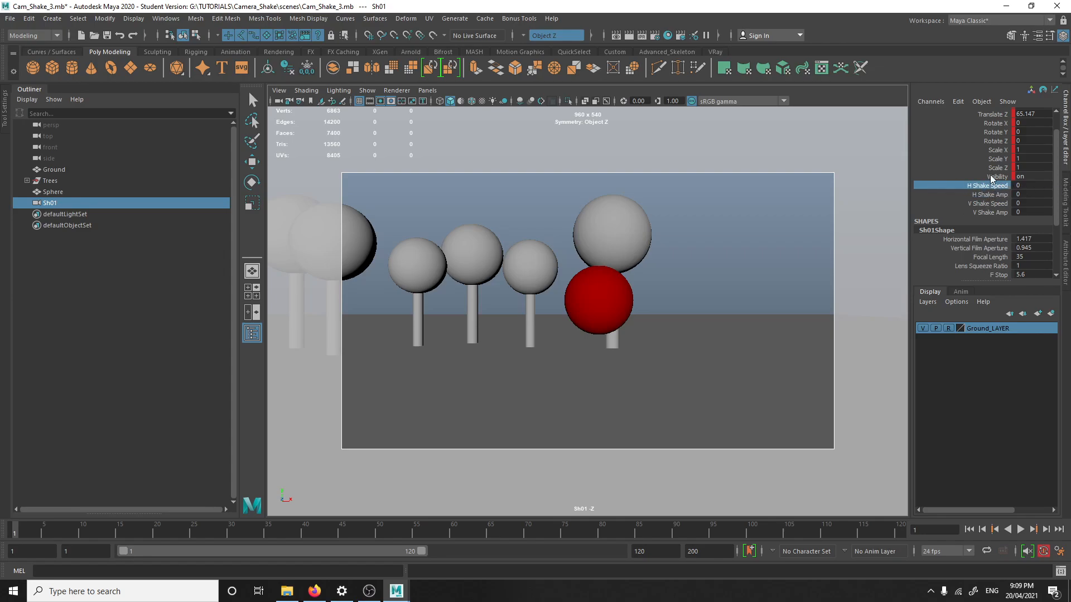
Open and close an attribute editing window from the Channel Box Edit menu
click(958, 100)
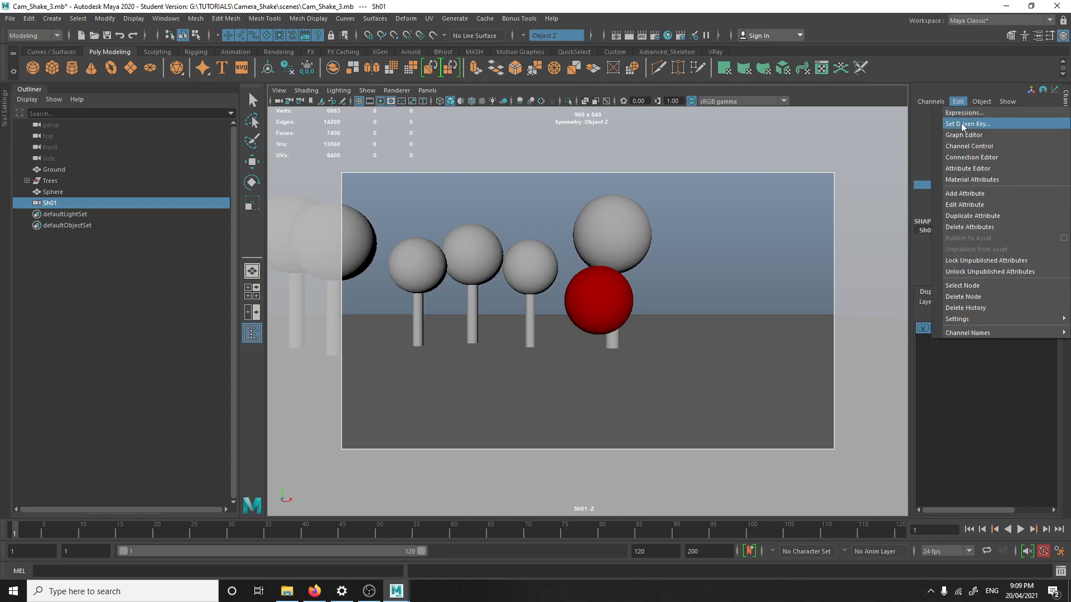
click(964, 204)
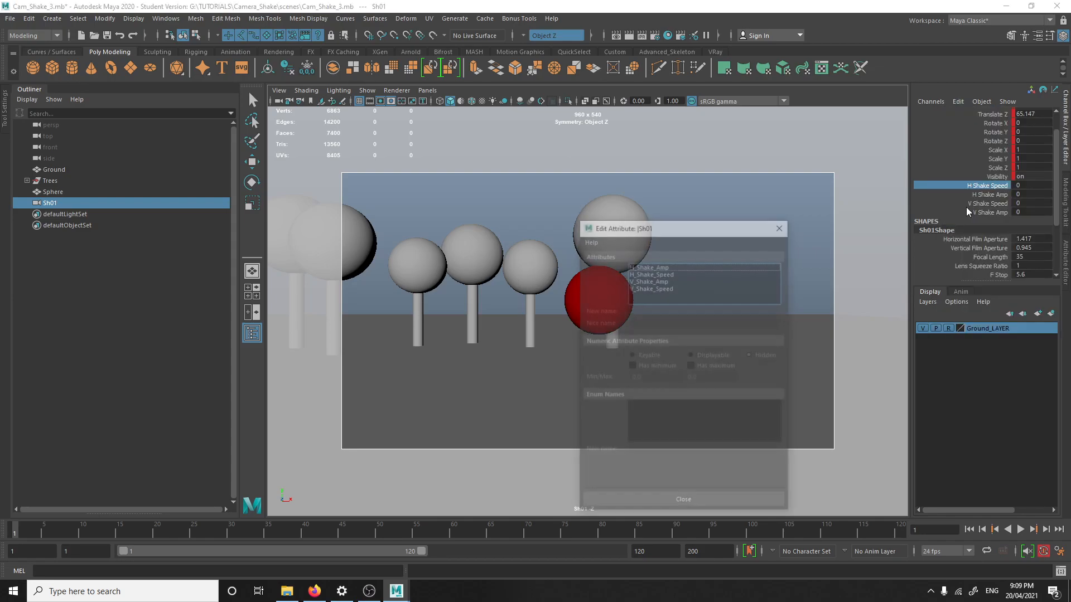
click(682, 499)
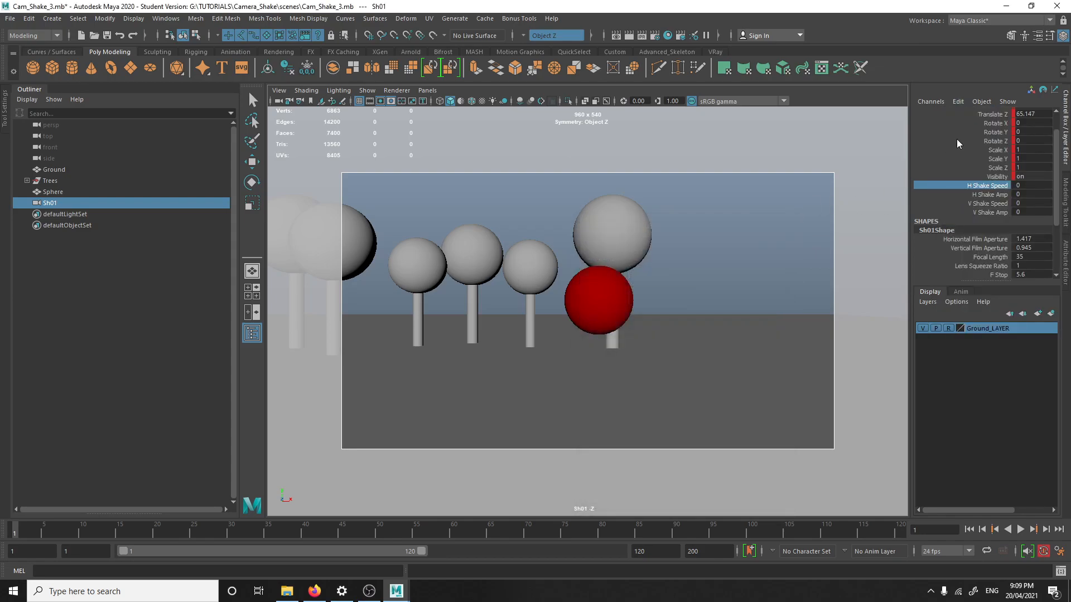
click(957, 101)
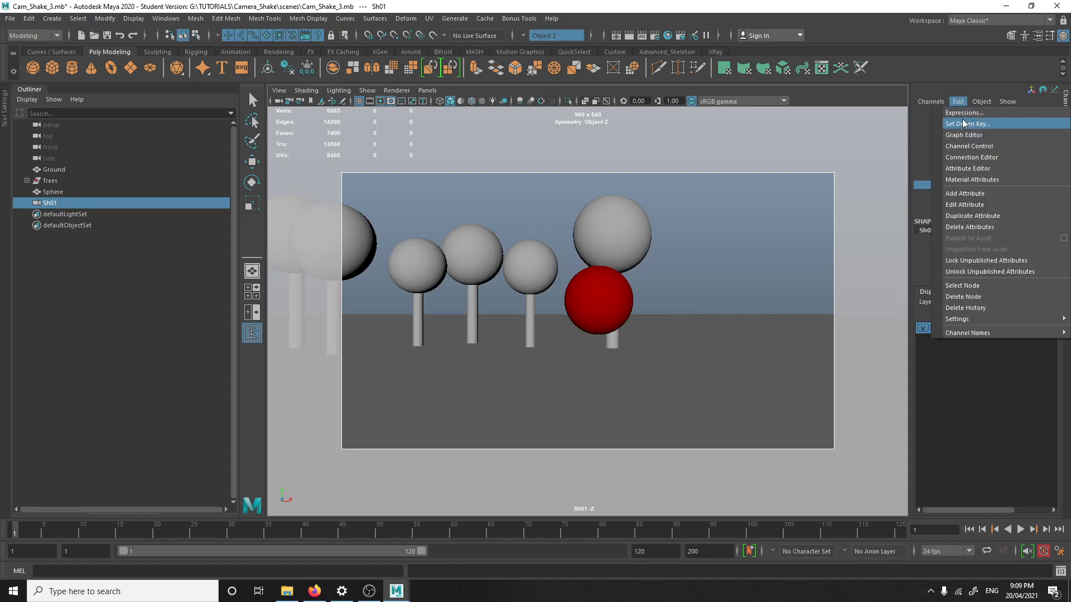
Replace H_Shake's 0.1 noise speed with Sh01.H_Shake_Speed and apply the edit
click(964, 112)
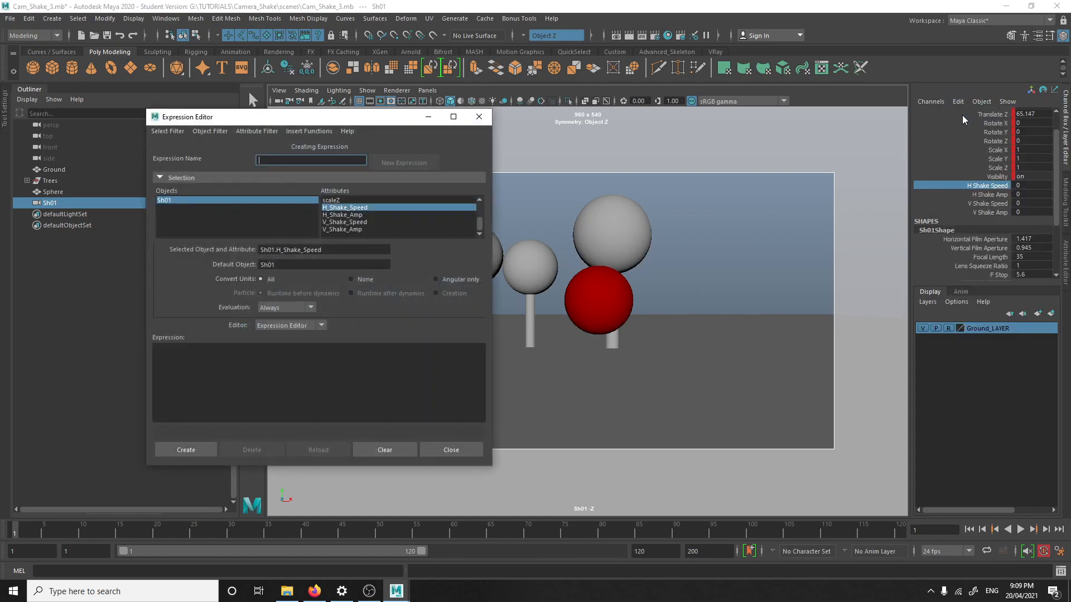
mouse_move(565, 176)
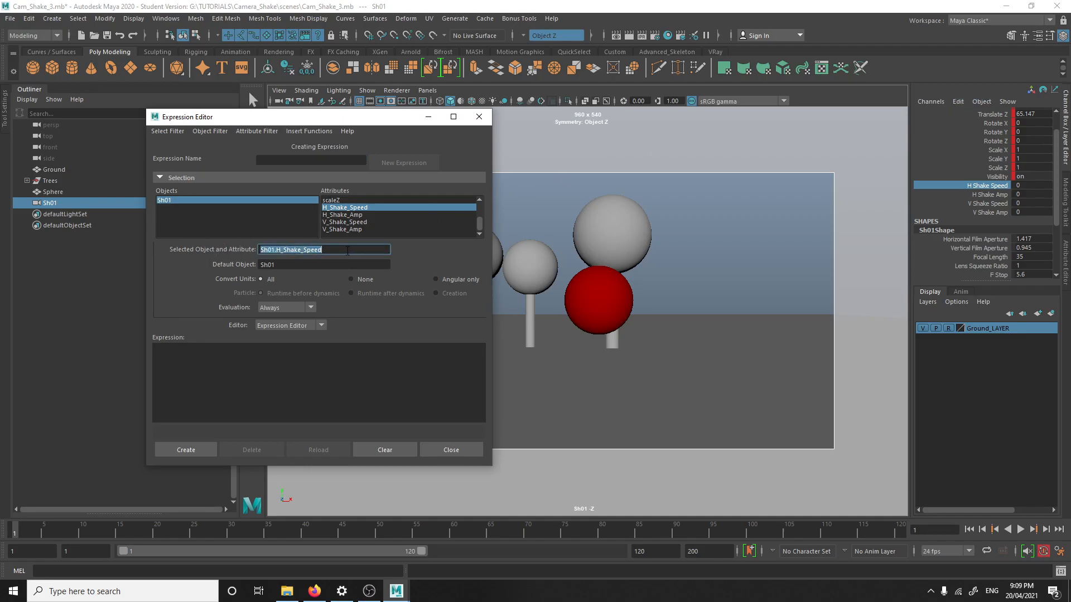
click(450, 450)
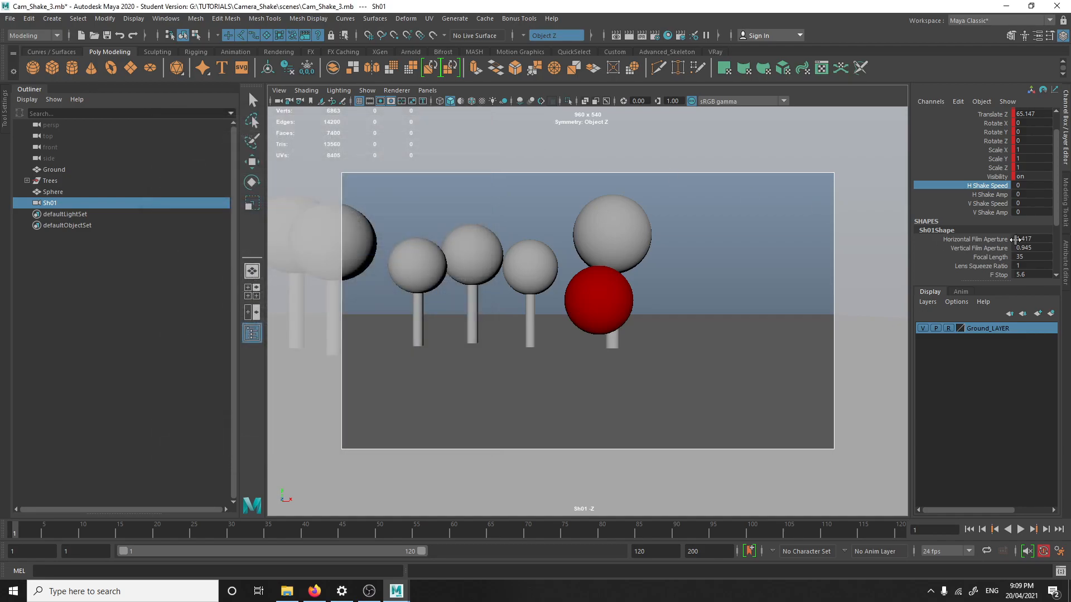
right_click(905, 318)
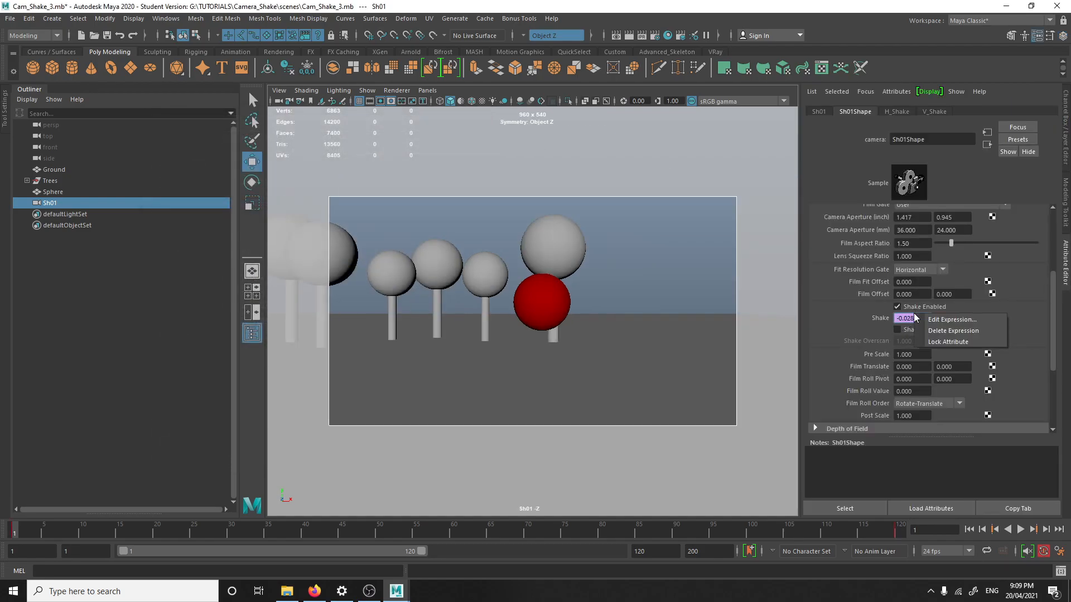
click(952, 320)
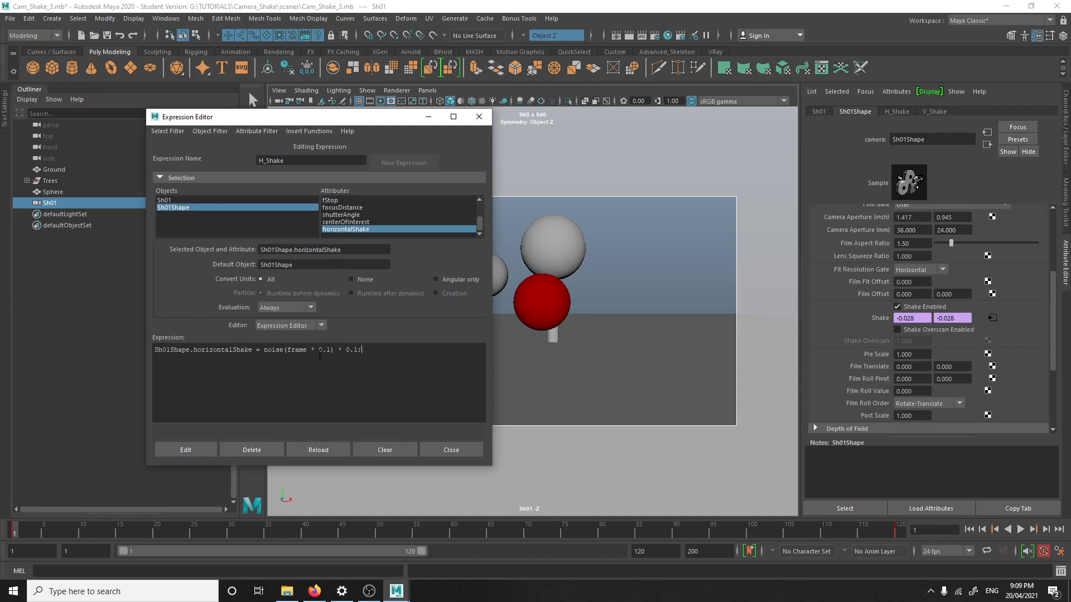
double_click(321, 349)
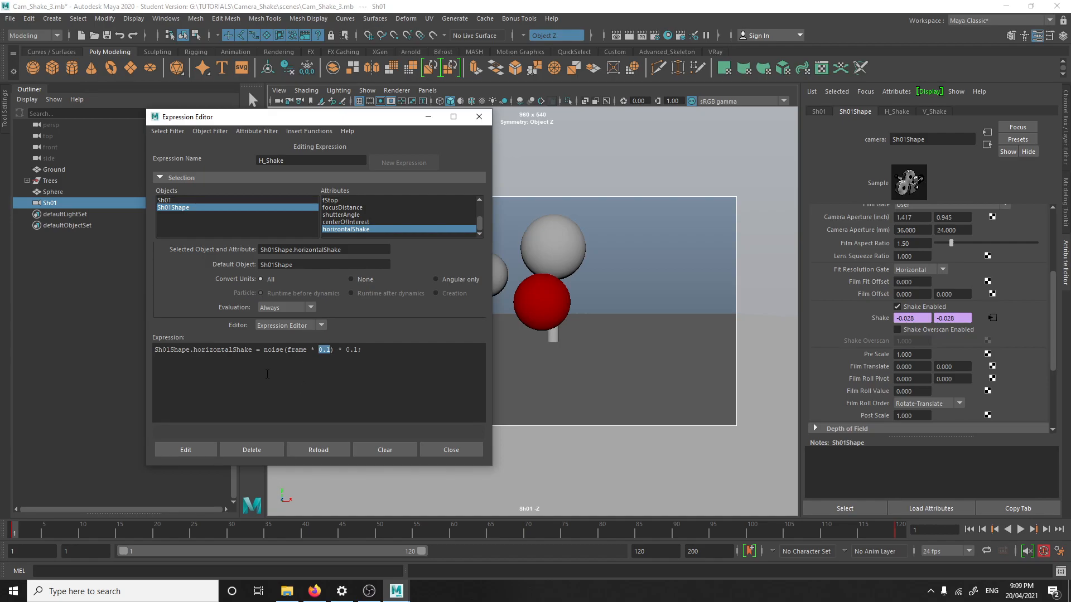
text(Sh01.H_Shake_Speed)
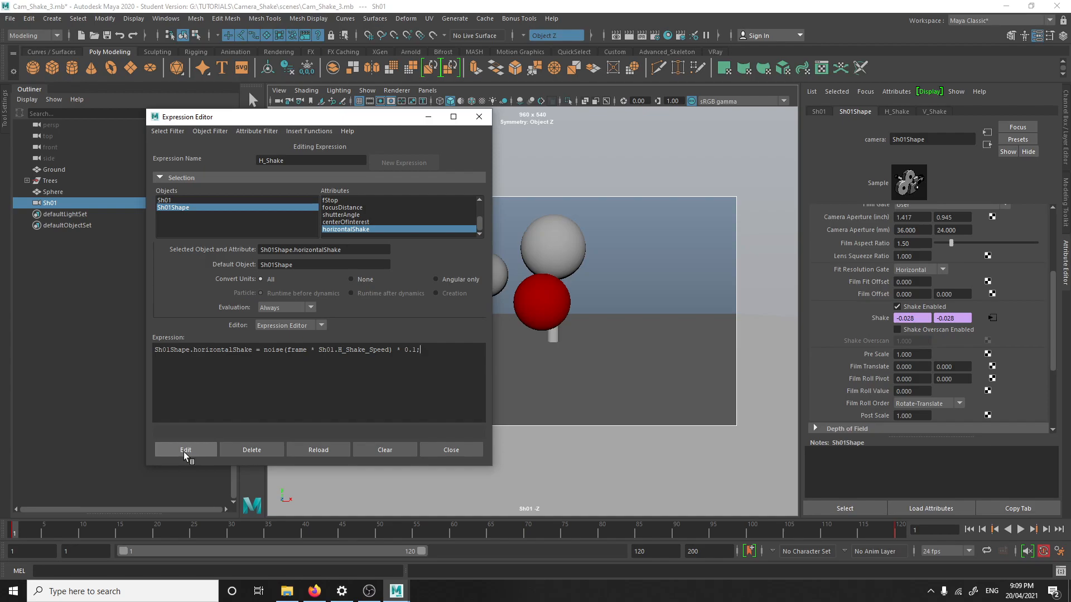
mouse_move(737, 208)
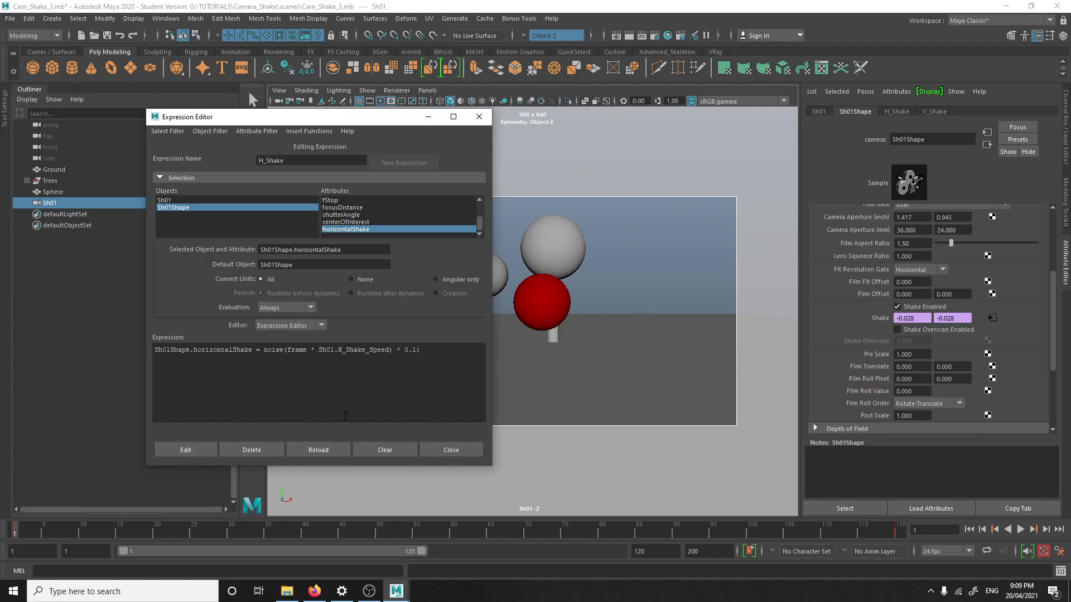
click(184, 450)
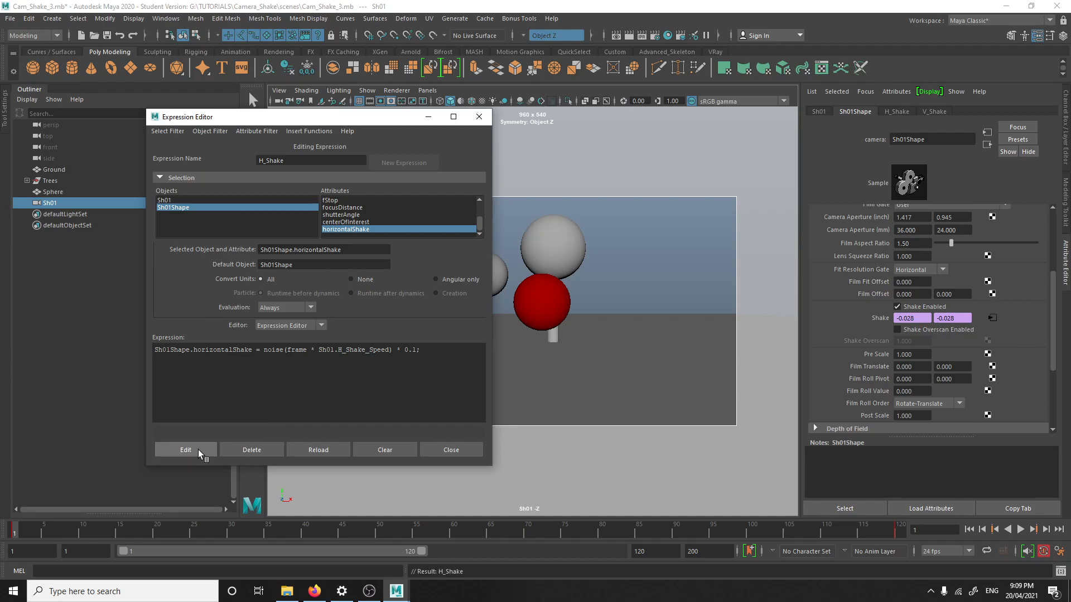
click(450, 449)
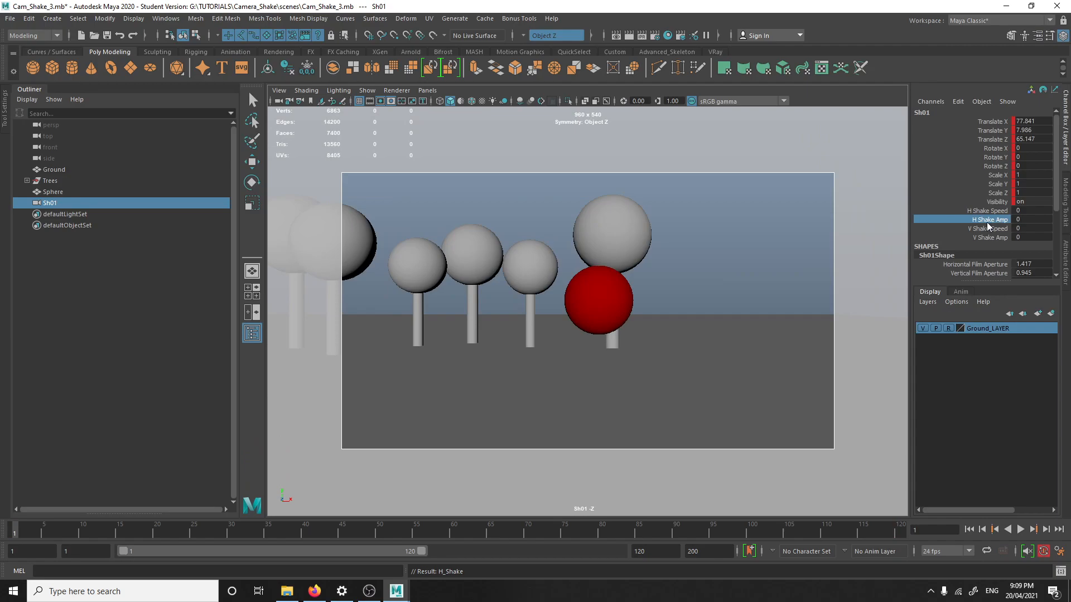
Replace H_Shake's trailing 0.1 amplitude with Sh01.H_Shake_Amp and apply the edit
click(958, 101)
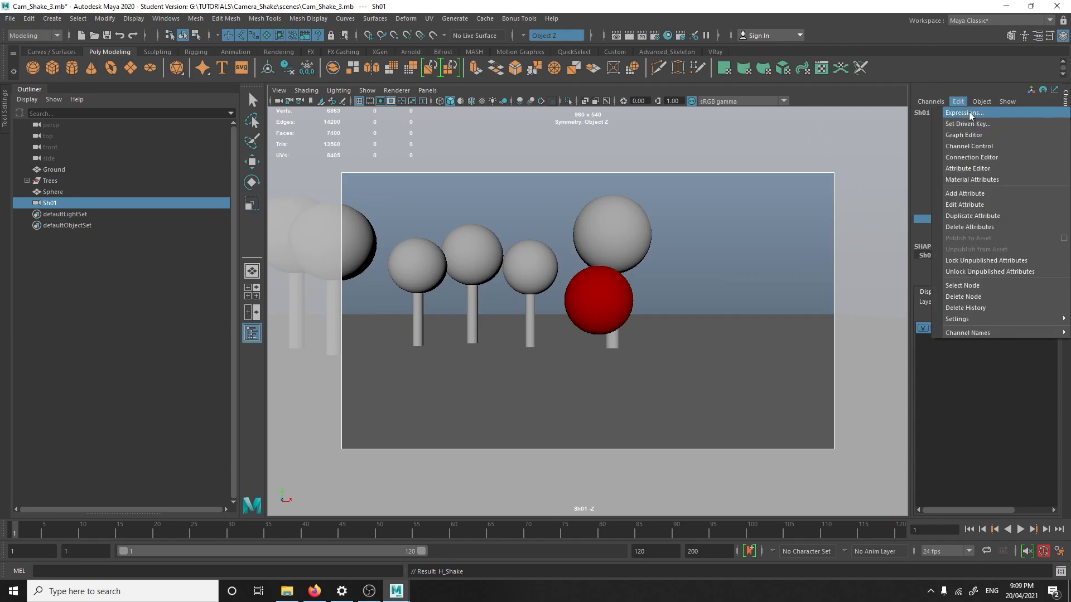
click(963, 112)
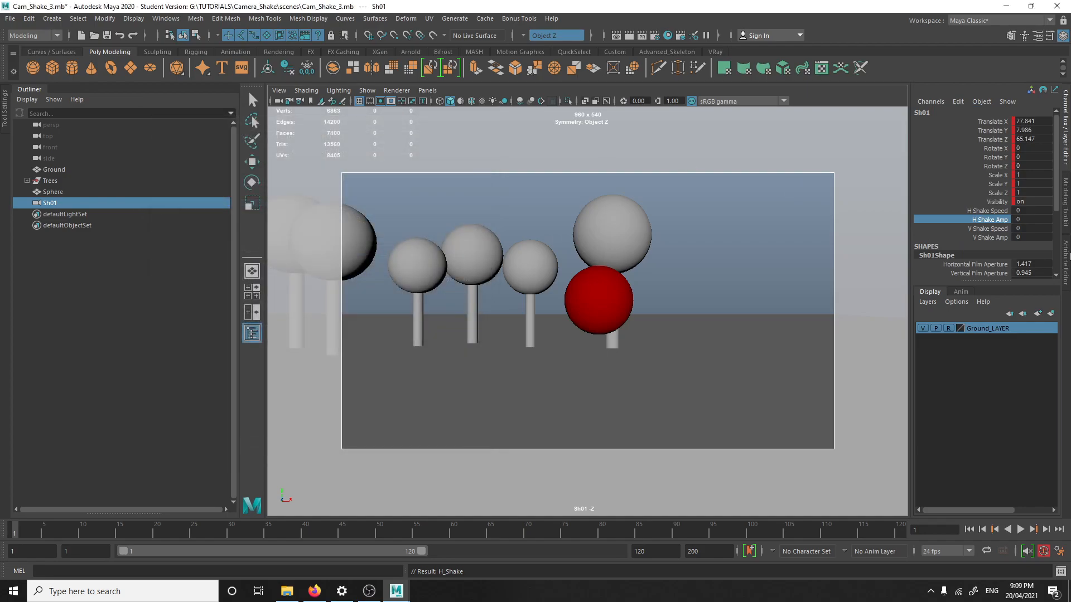
right_click(904, 319)
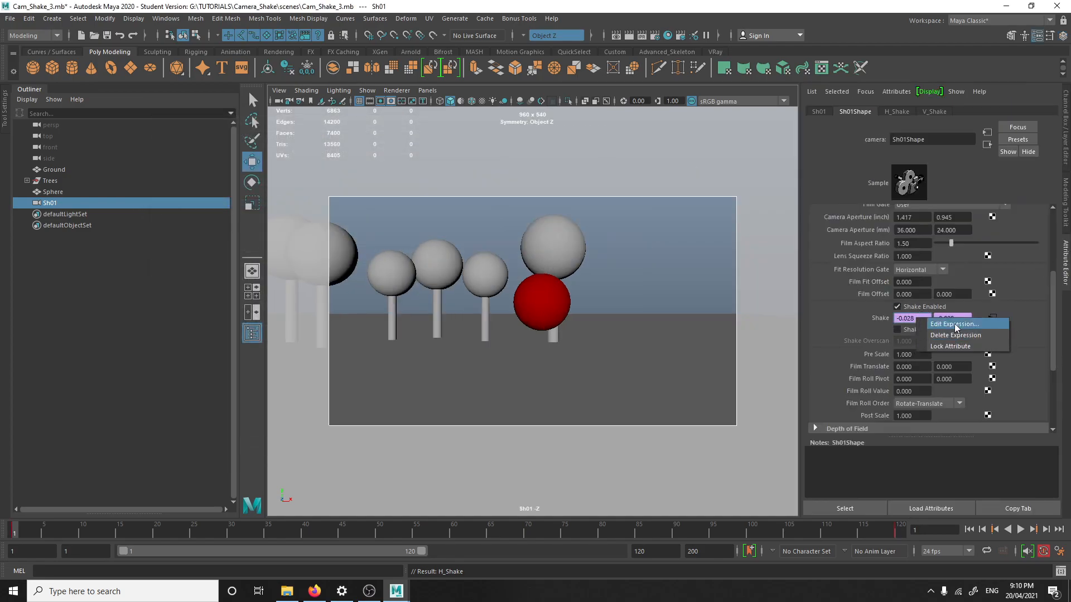
click(953, 324)
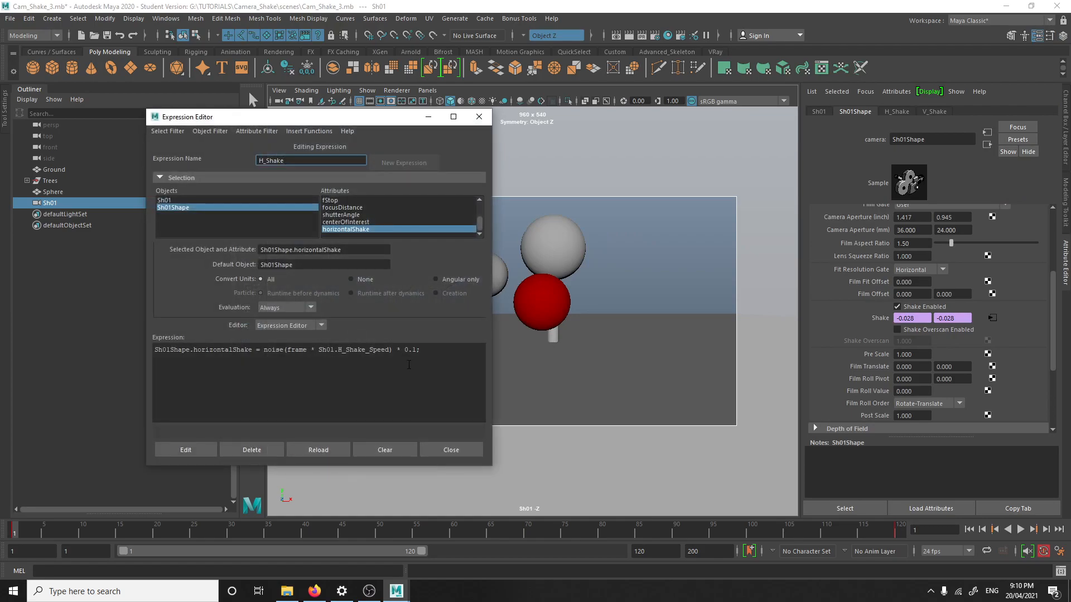
double_click(408, 349)
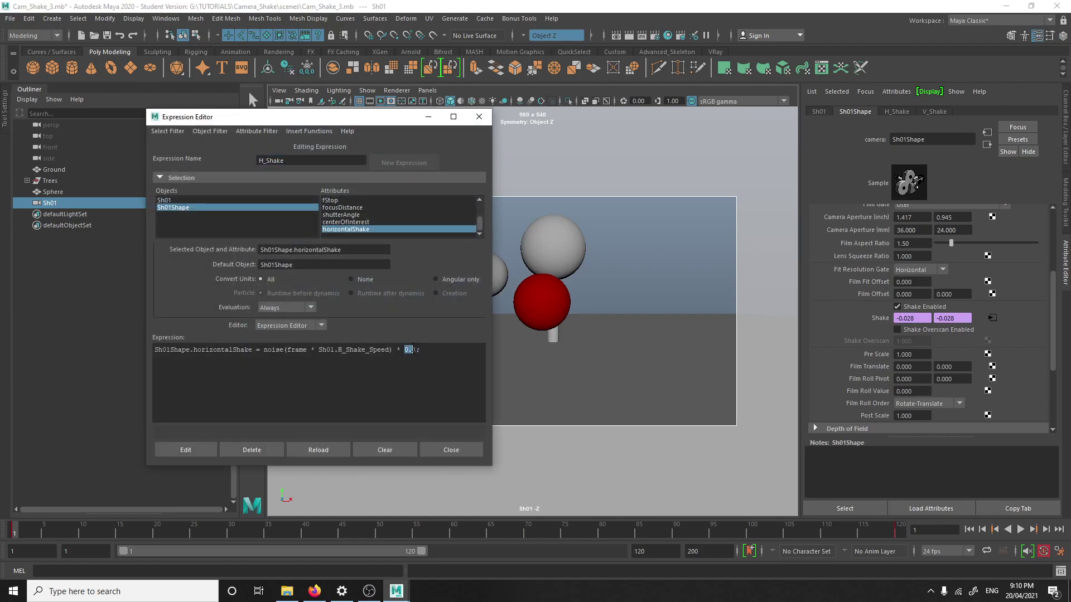
text(Sh01.H_Shake_Amp;)
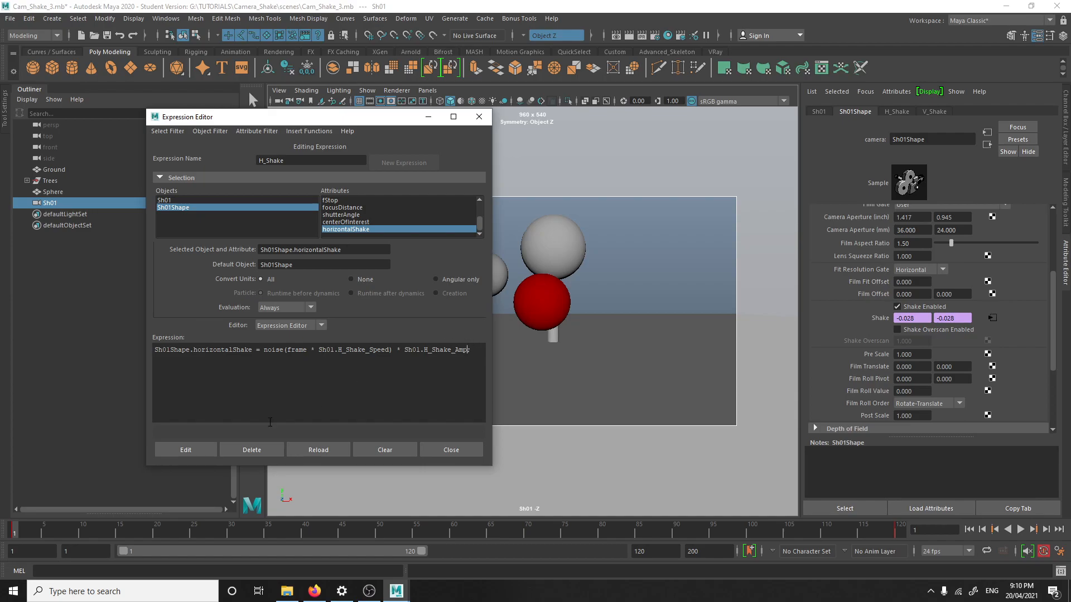
click(185, 449)
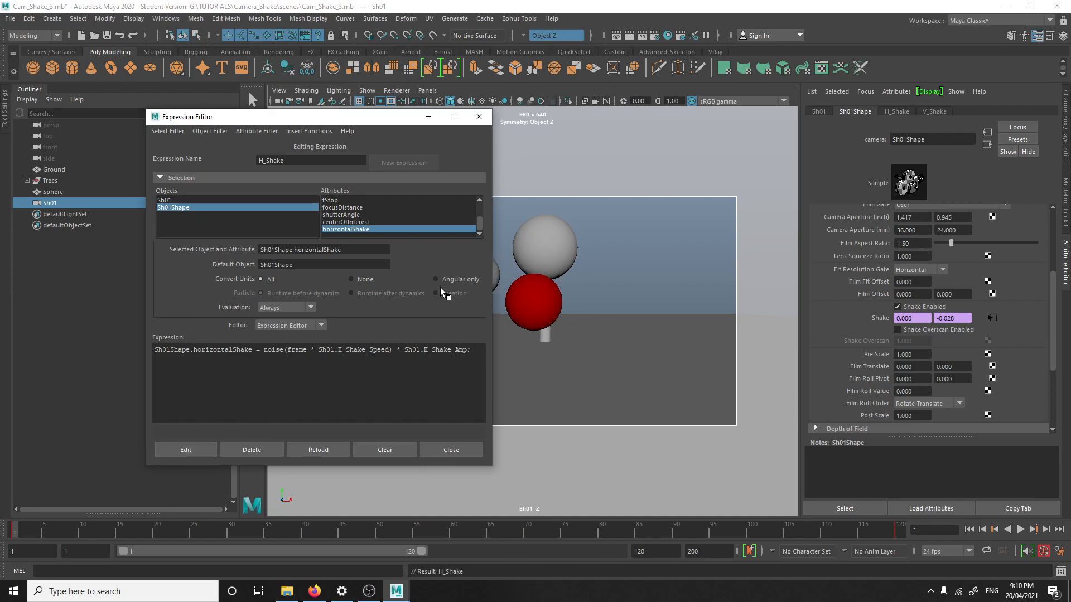
click(451, 450)
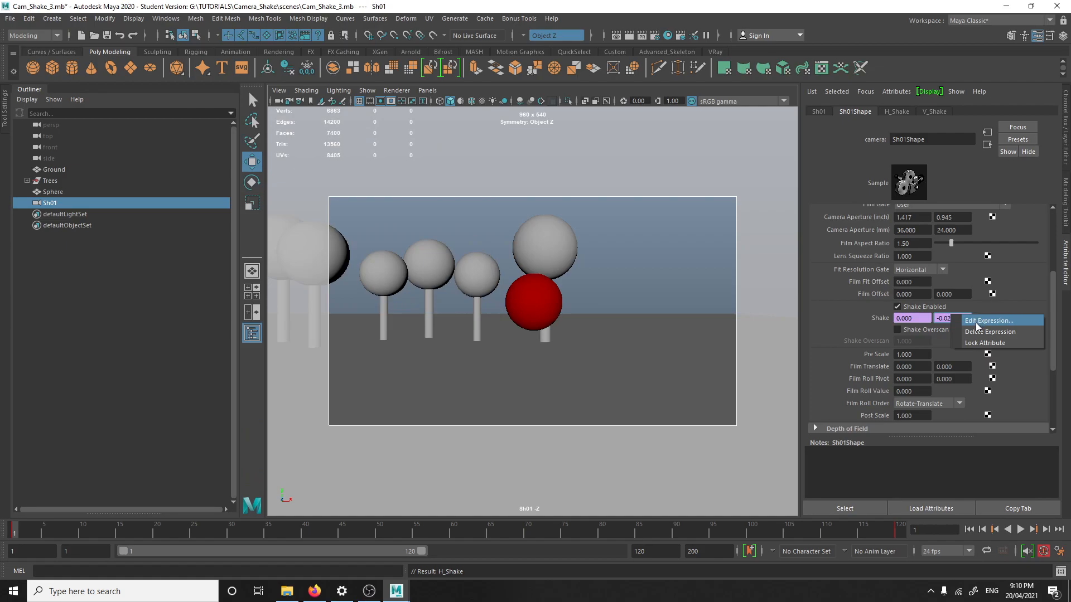
In V_Shake, replace the 0.1 noise speed with a Sh01 attribute, then reselect the misnamed reference
click(989, 320)
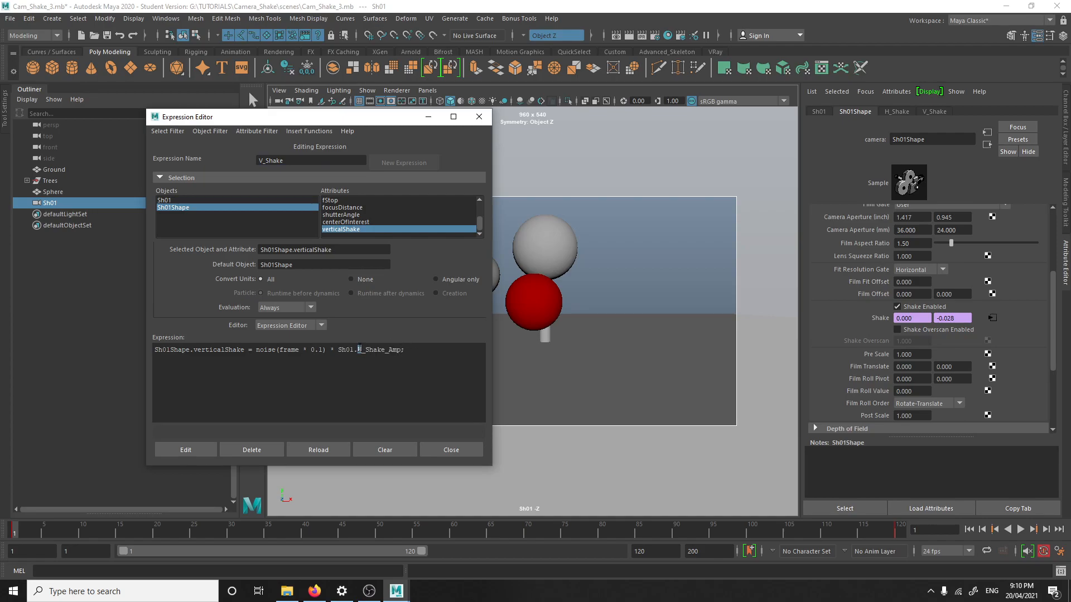
mouse_move(656, 340)
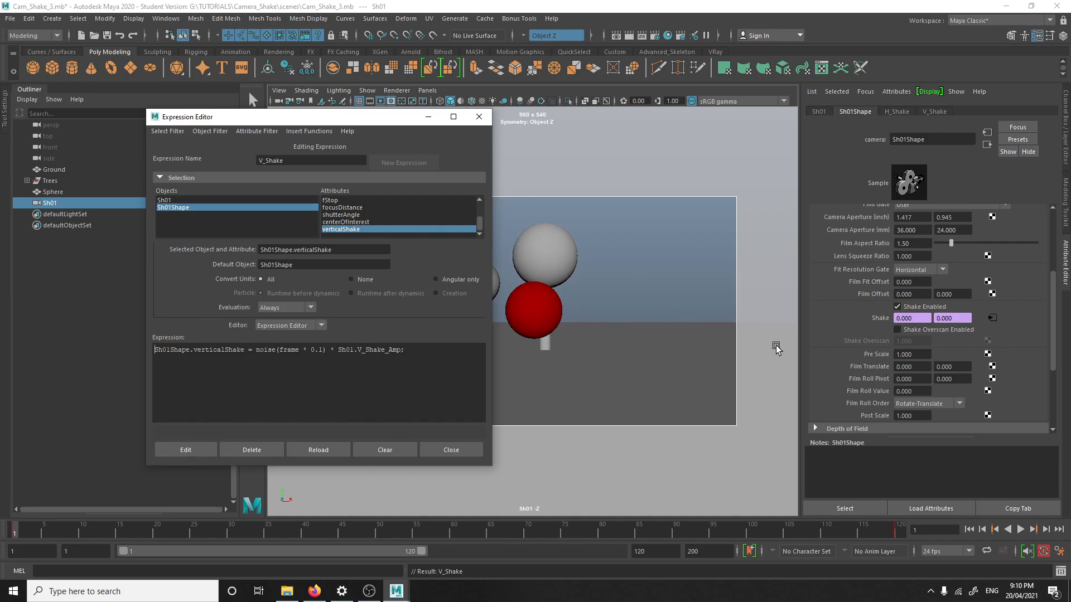
double_click(317, 349)
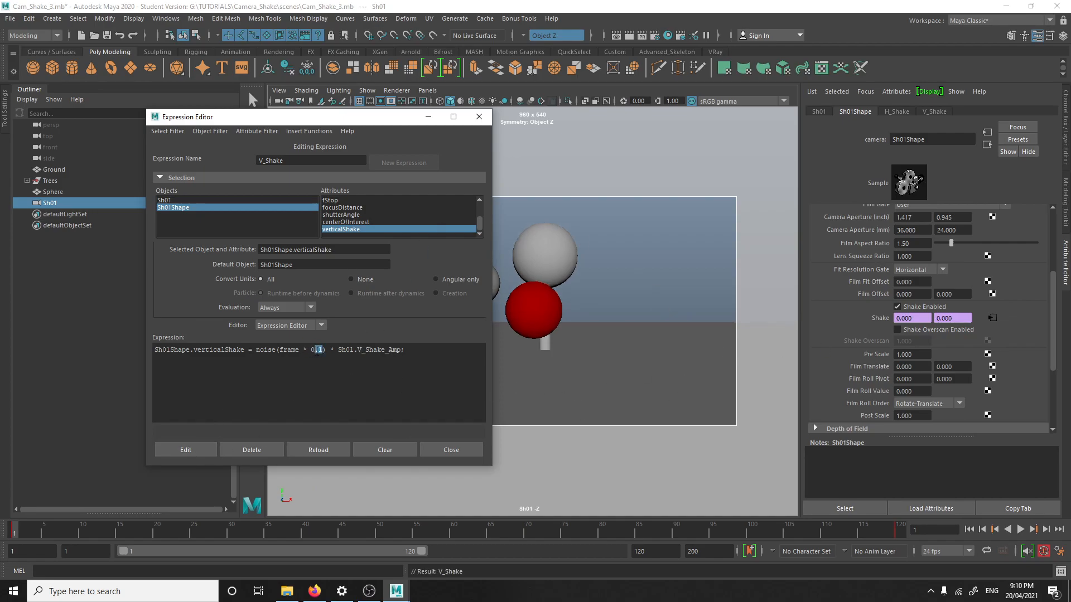
text(Sh01.H_Shake_Amp)
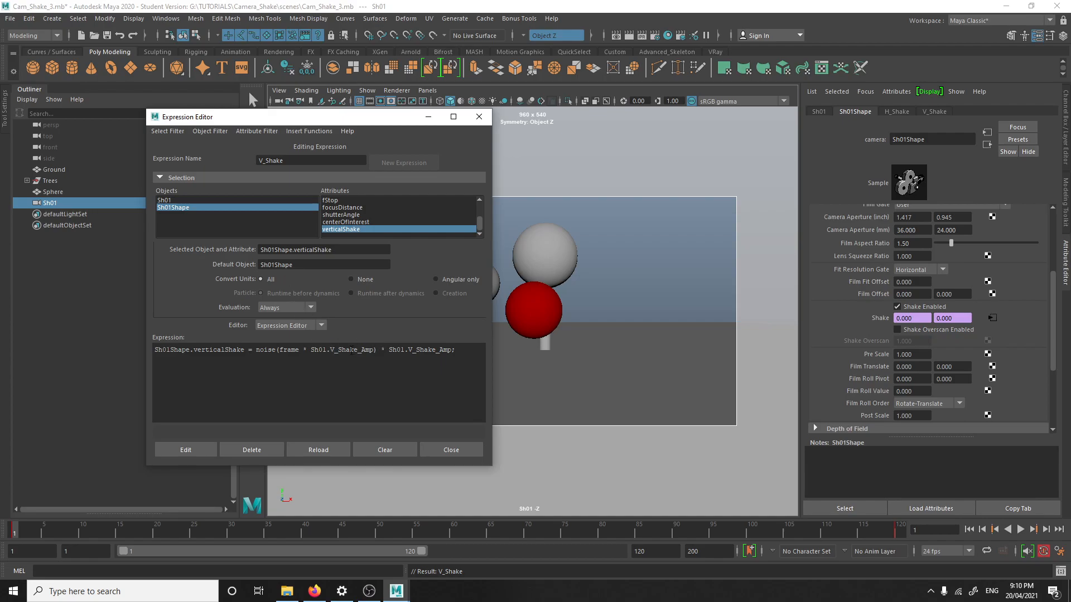
double_click(363, 349)
text(Speed)
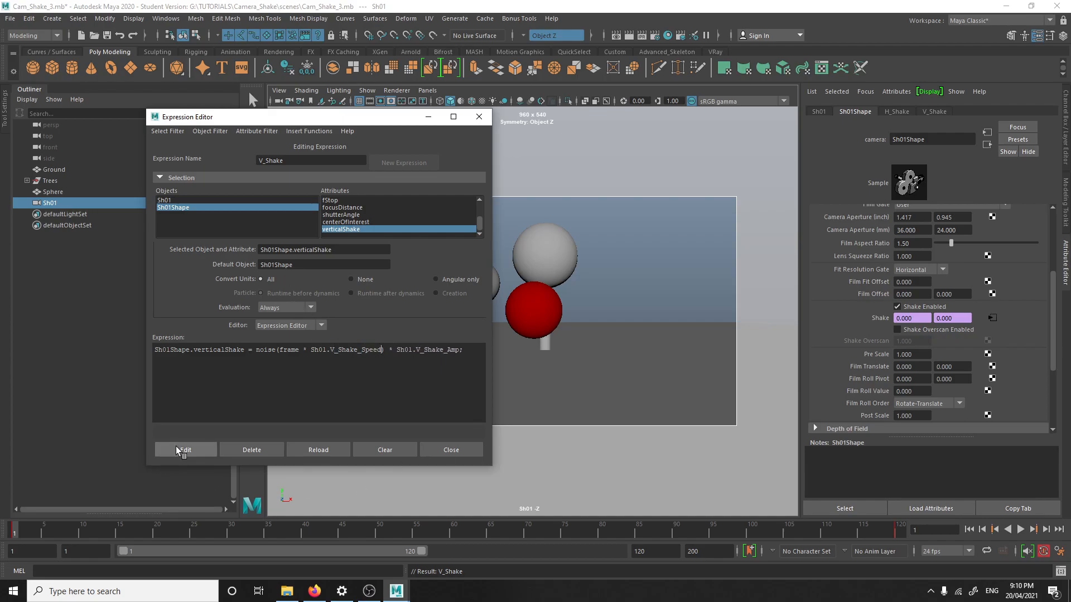
mouse_move(477, 116)
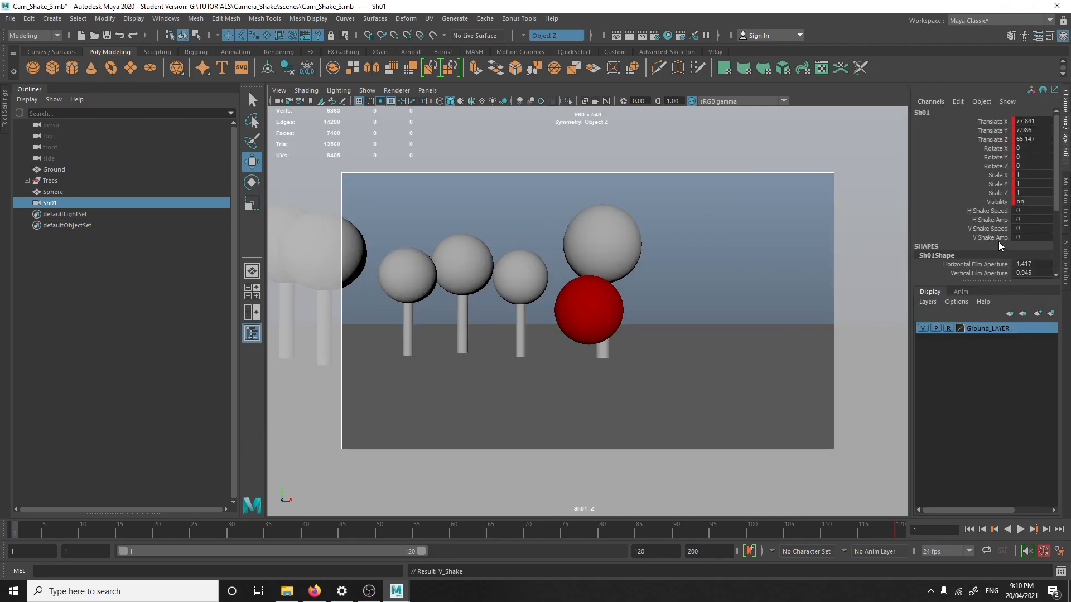
Play back the shot to check Sh01's current camera shake
click(1033, 529)
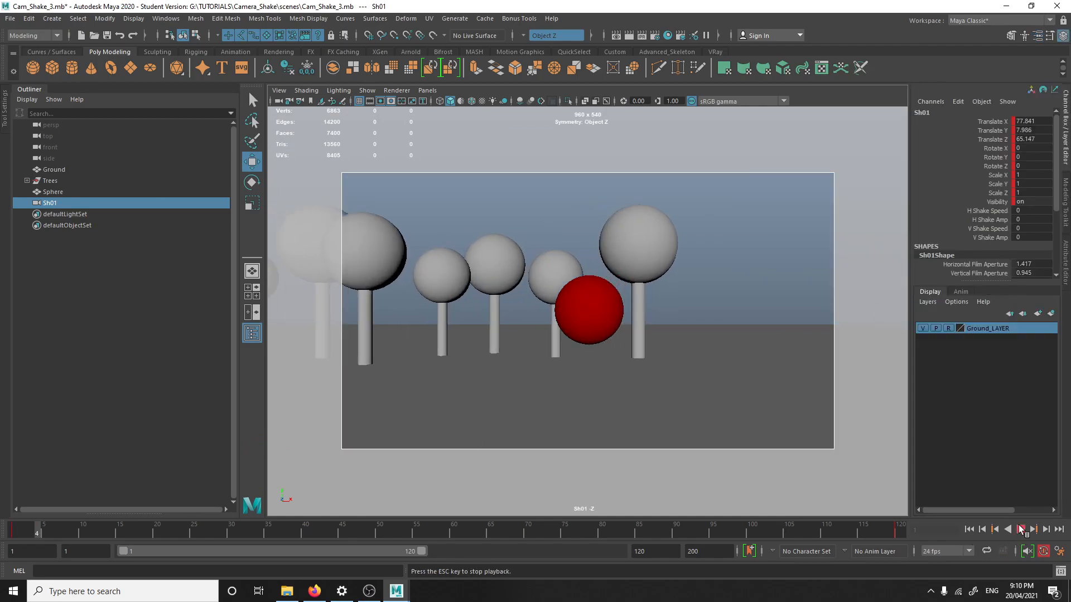
click(1019, 528)
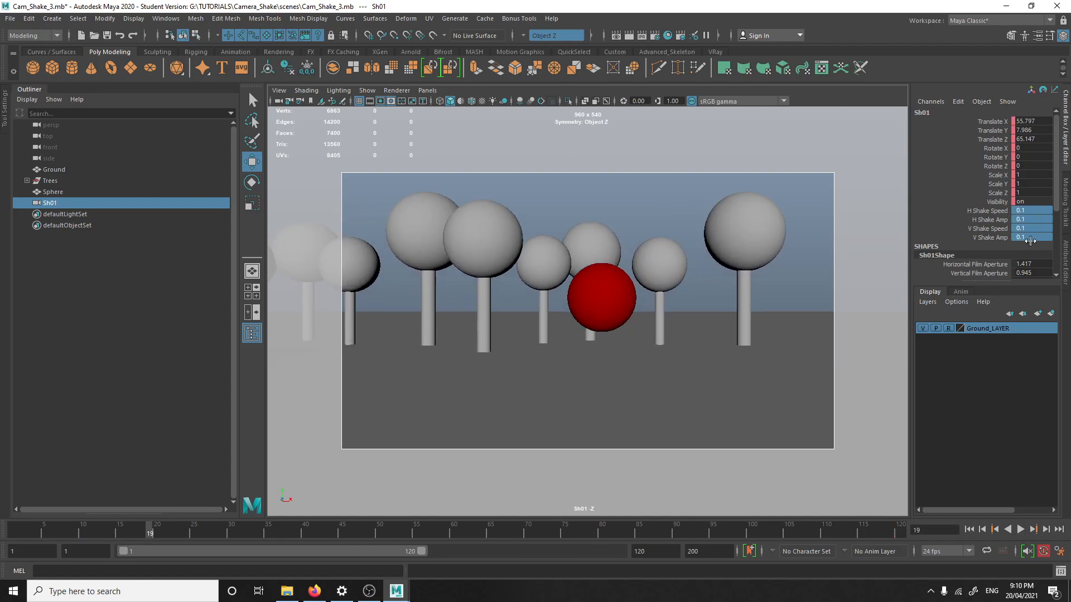
click(1020, 529)
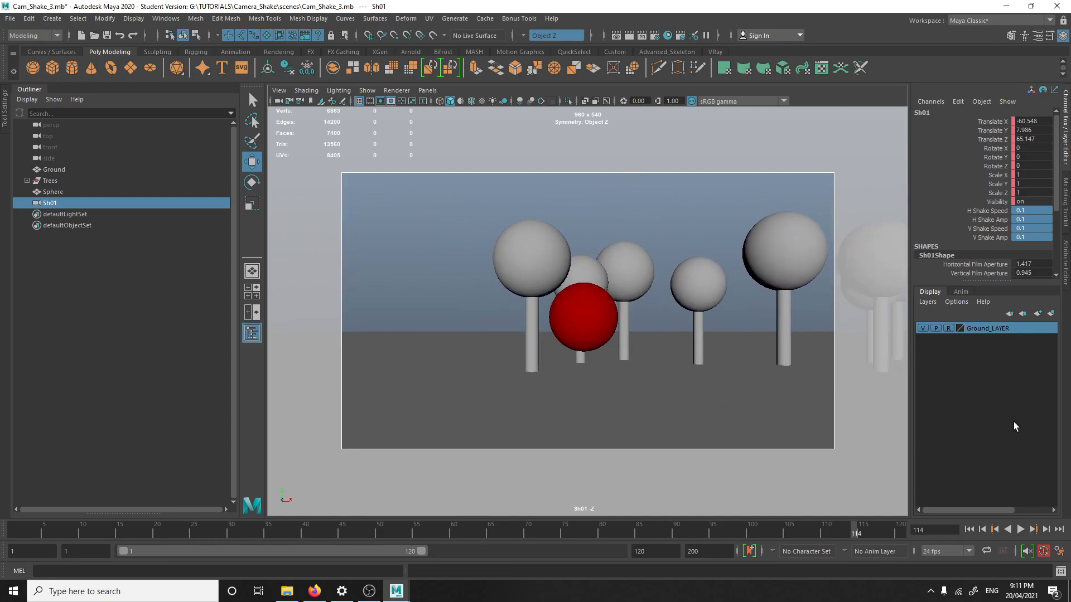
Select the H Shake Amp and Speed attributes, then preview the shake at amp 0.1, speed 1
click(988, 219)
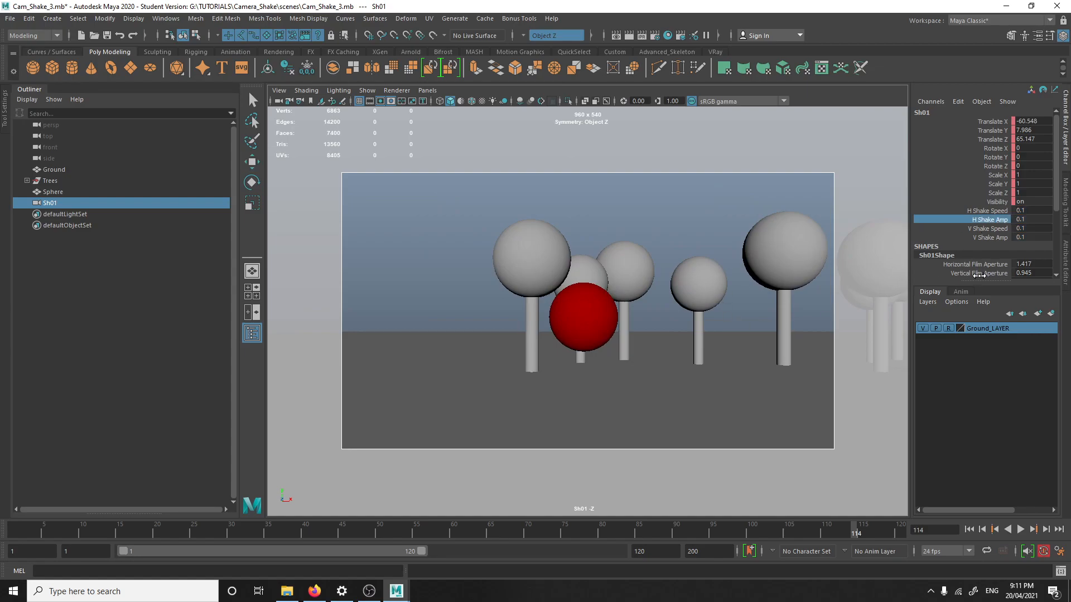
click(988, 210)
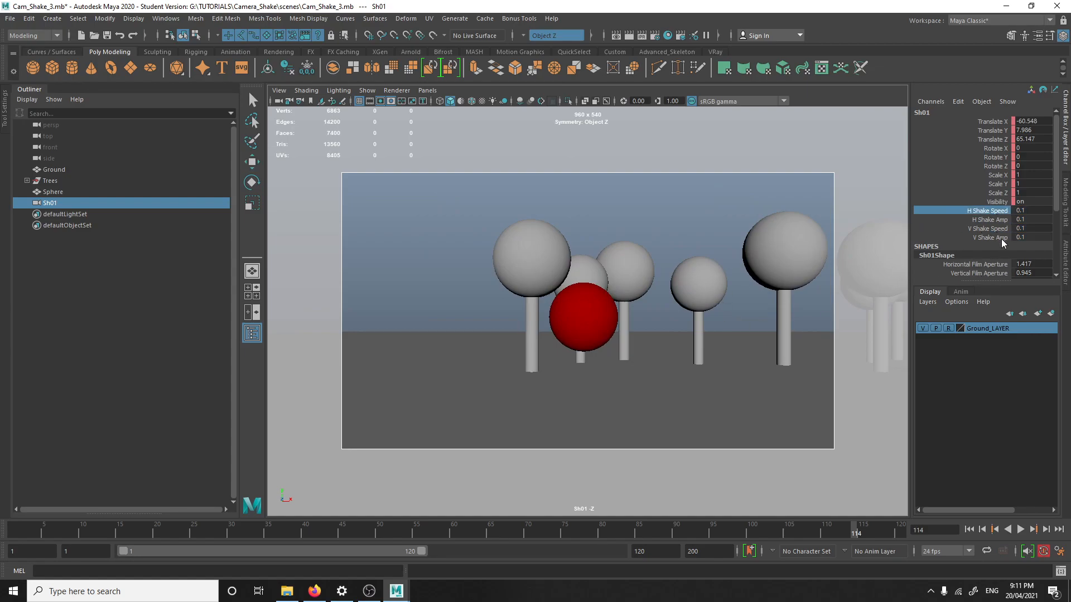
click(1019, 530)
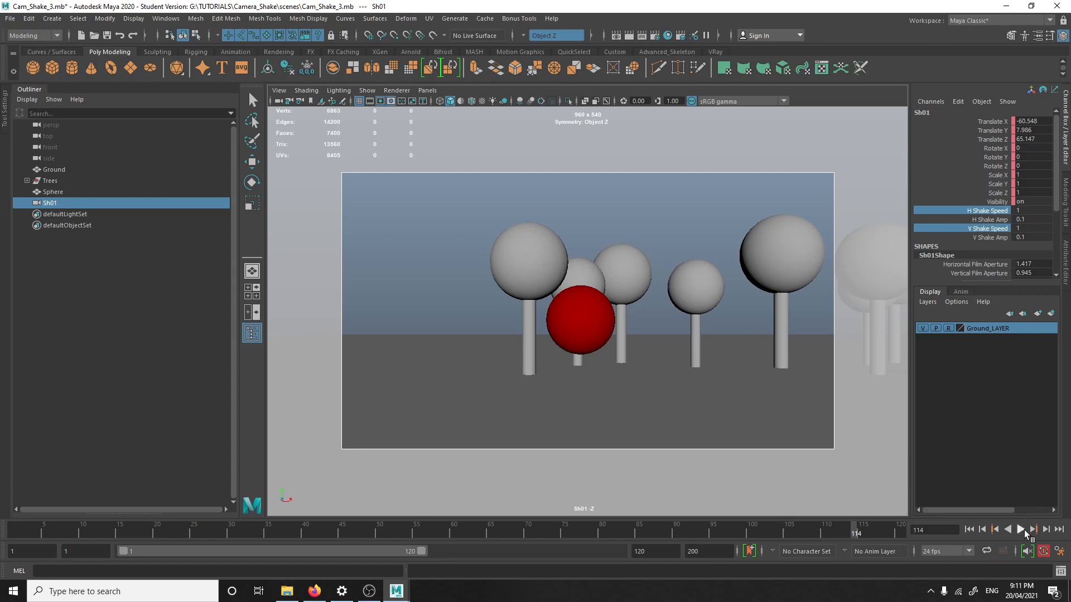
click(1022, 529)
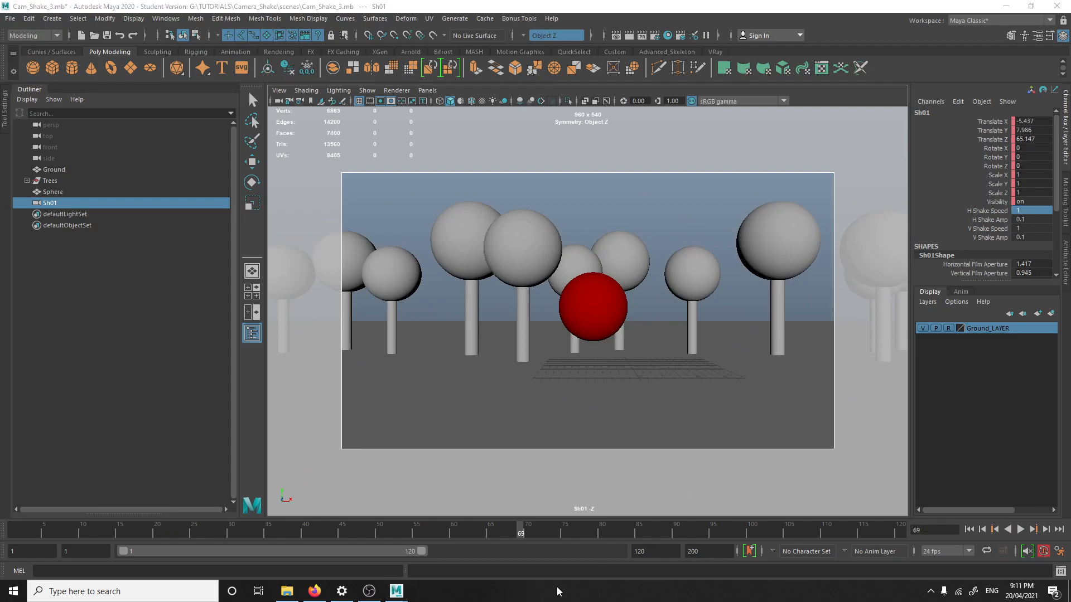
mouse_move(431, 315)
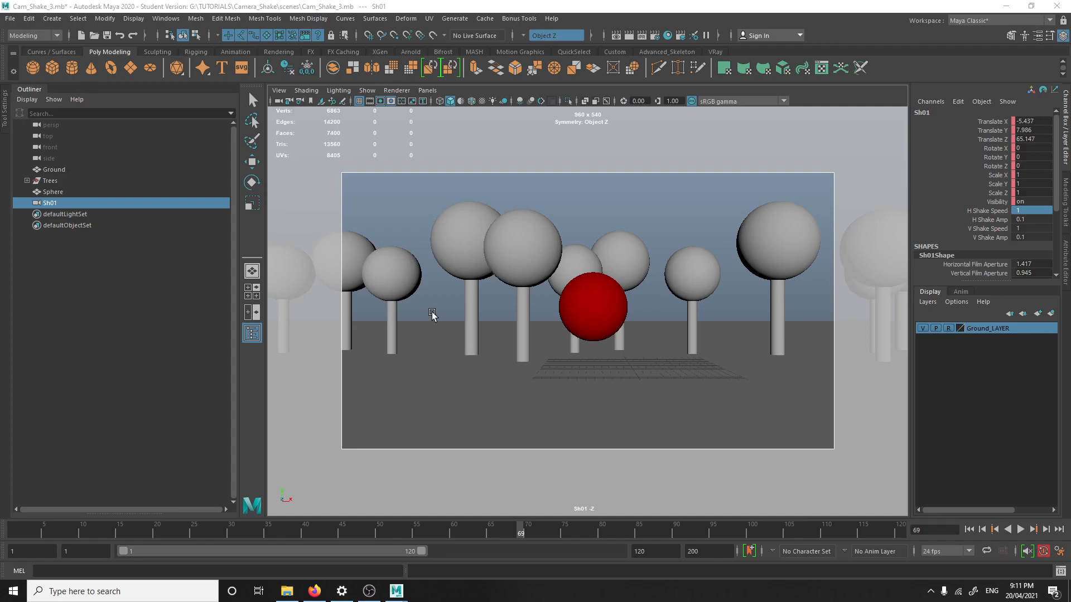